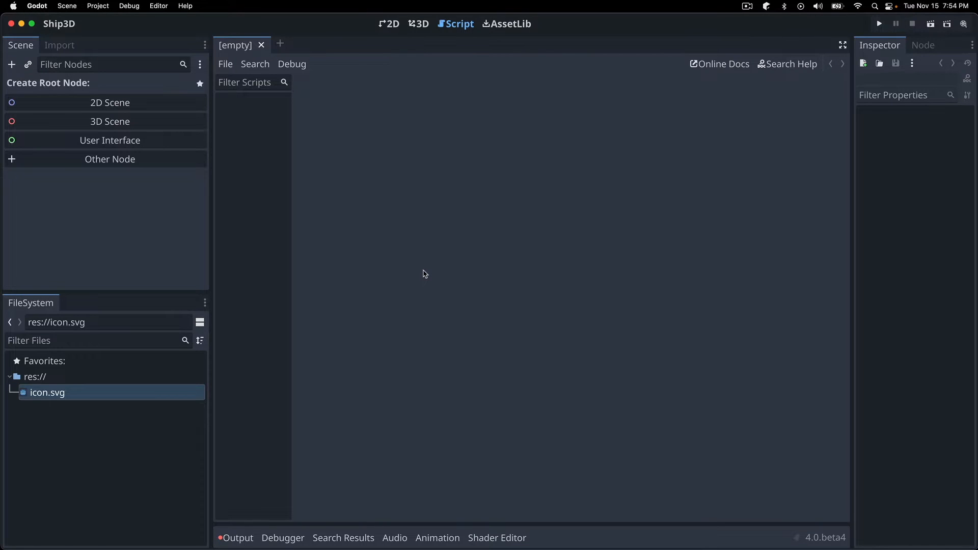
pyautogui.moveTo(95, 122)
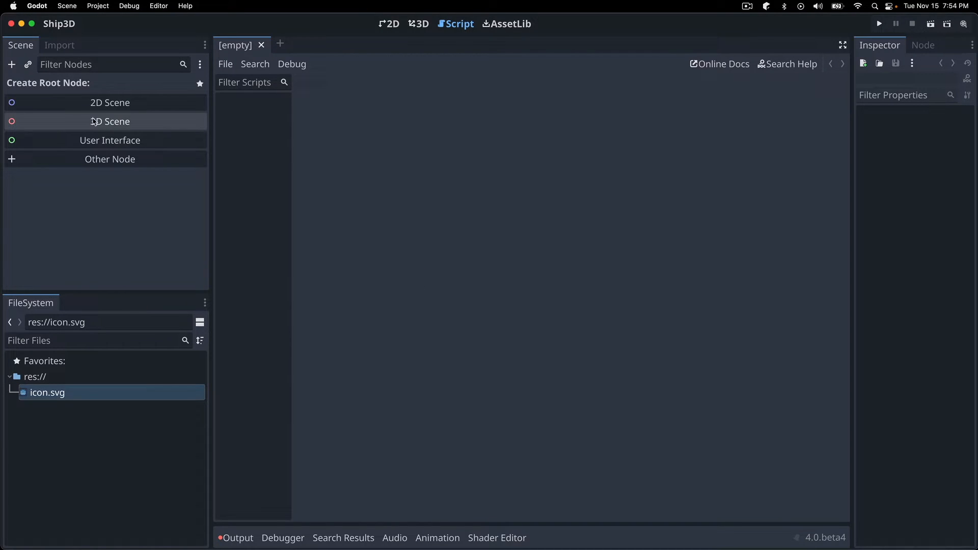
pyautogui.moveTo(431, 182)
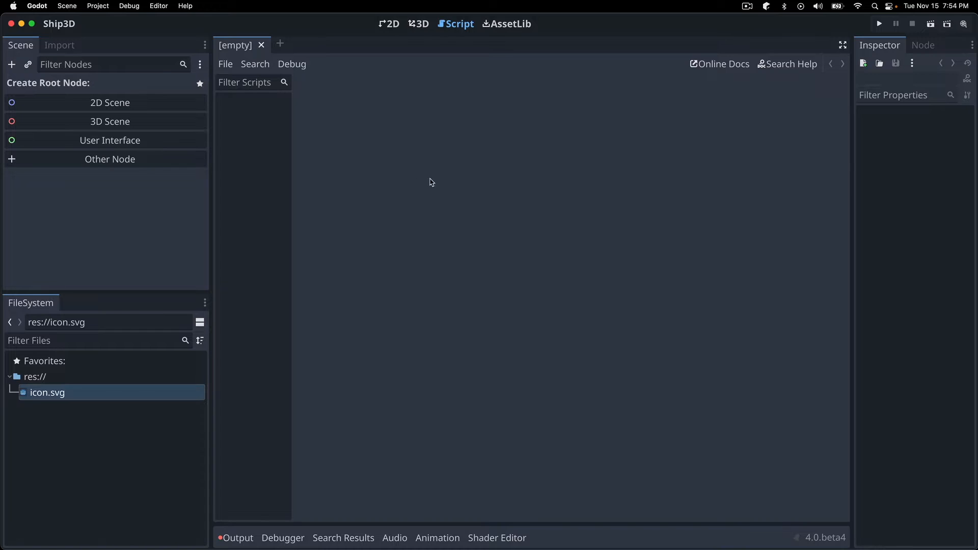
pyautogui.moveTo(543, 273)
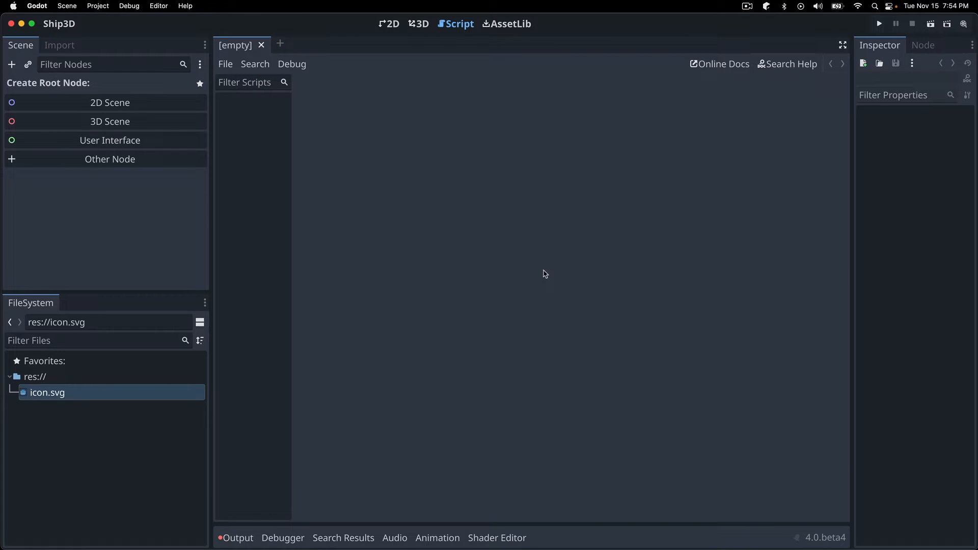
pyautogui.moveTo(453, 229)
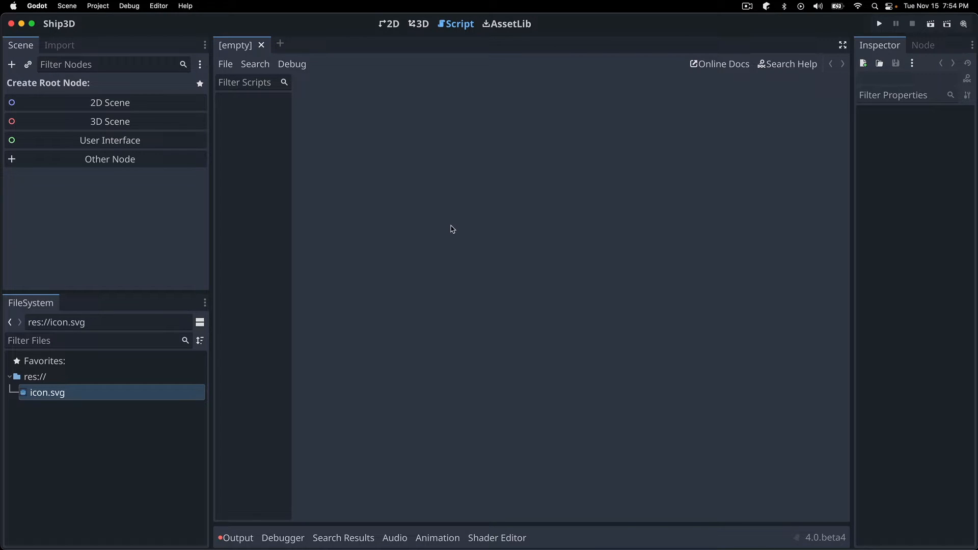
pyautogui.moveTo(445, 250)
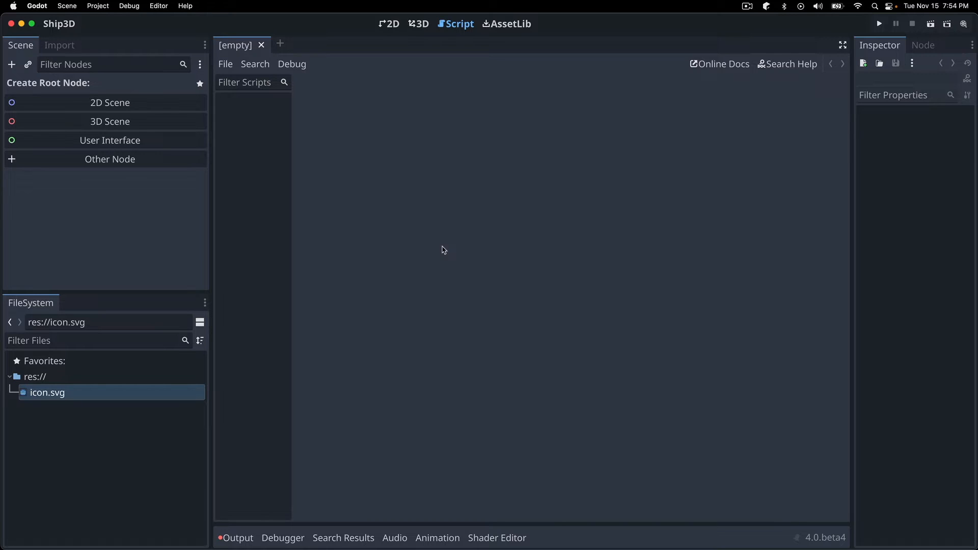
pyautogui.moveTo(354, 257)
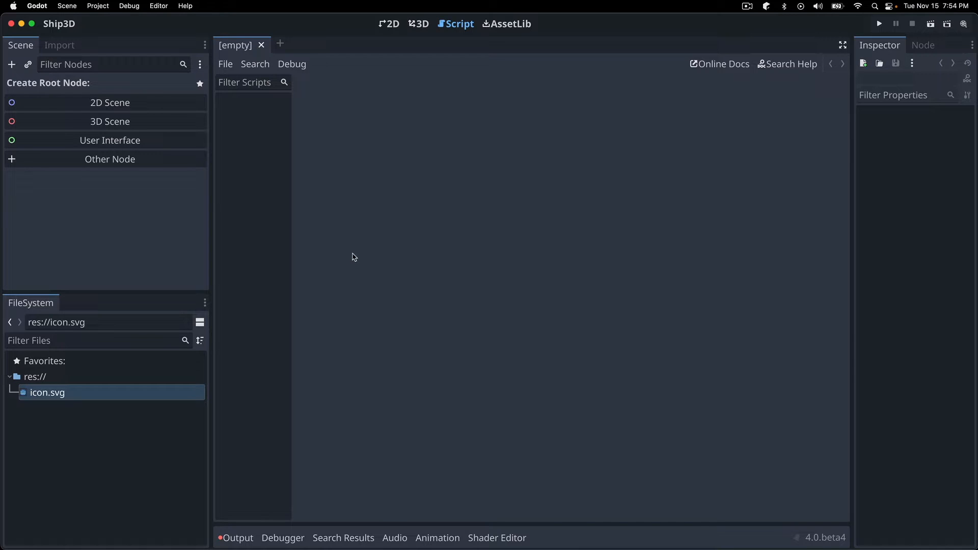
pyautogui.moveTo(207, 234)
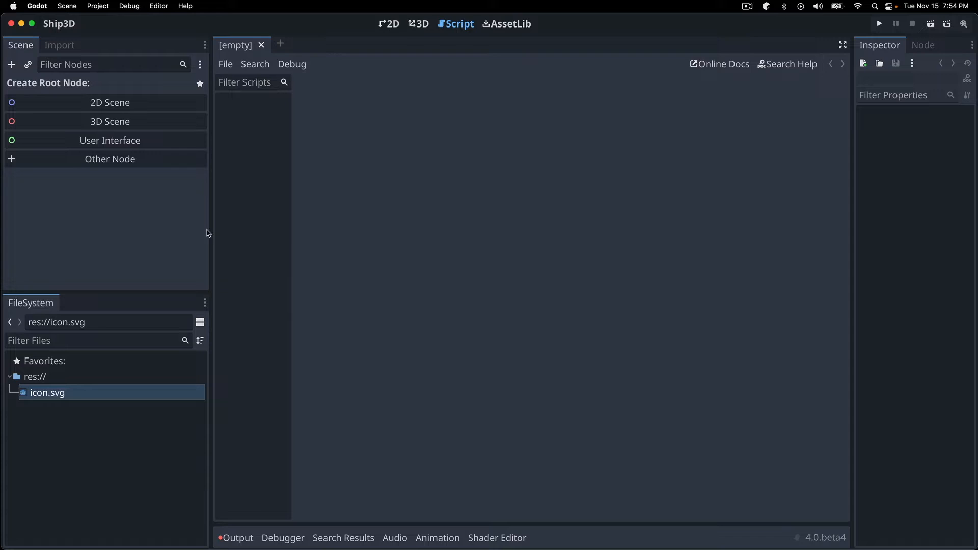
pyautogui.moveTo(232, 221)
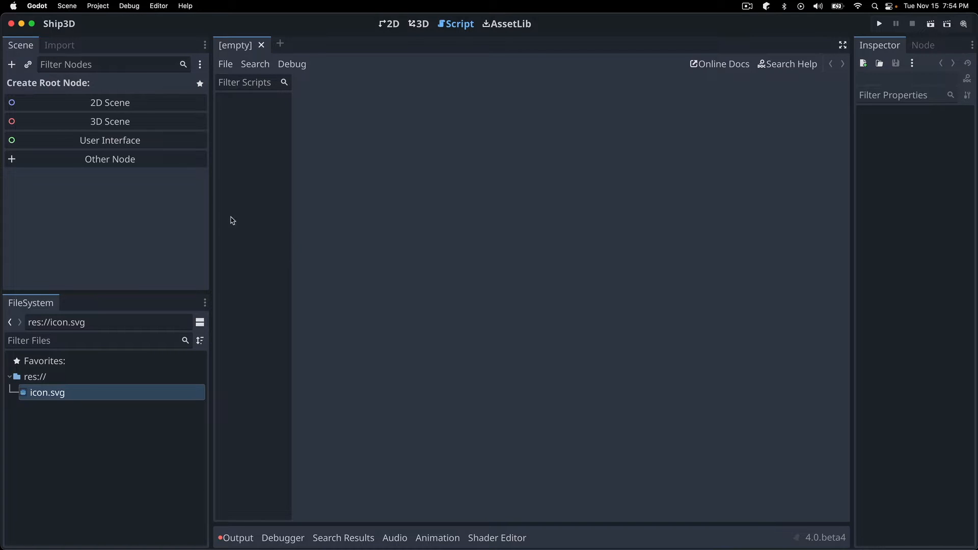
pyautogui.moveTo(104, 81)
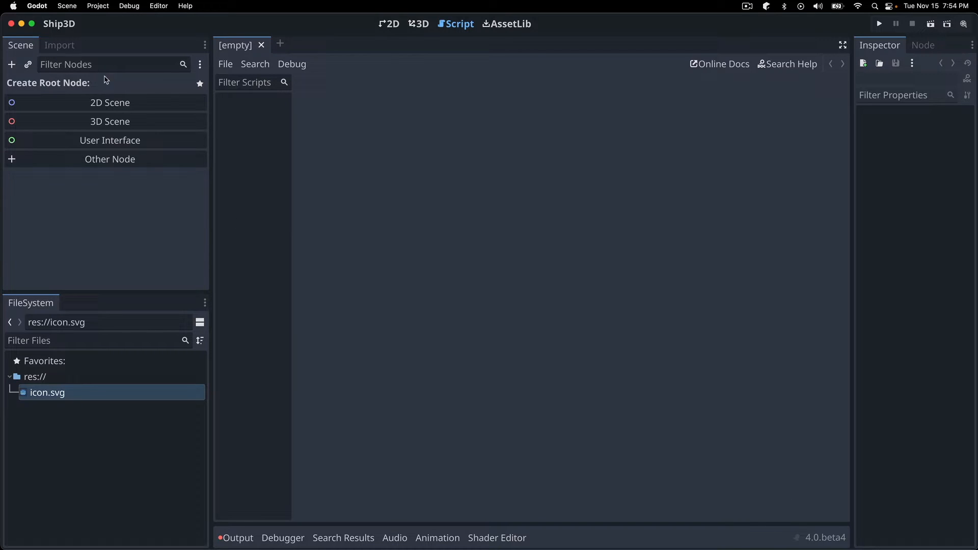
pyautogui.moveTo(460, 254)
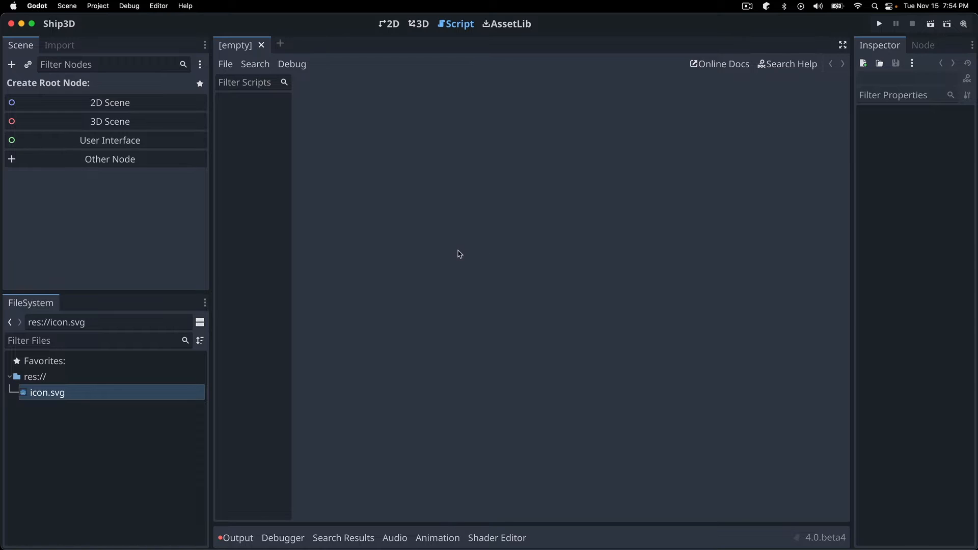
# Create a 3D scene and rename its Node3D root to World
pyautogui.click(110, 121)
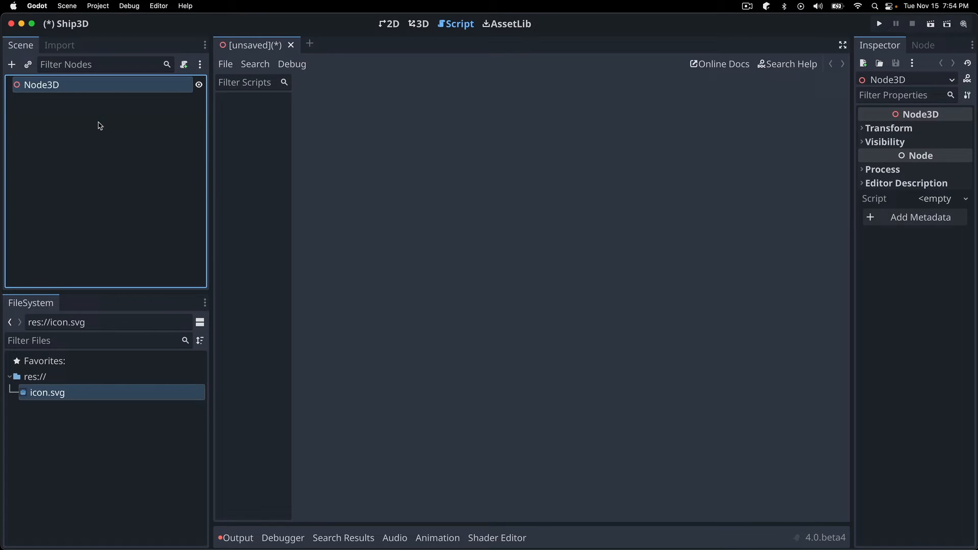
pyautogui.doubleClick(40, 84)
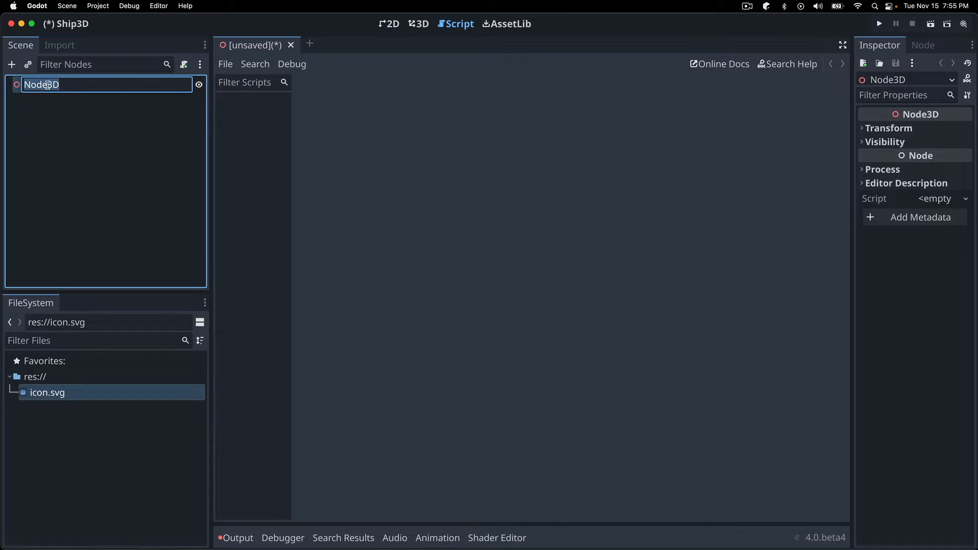
pyautogui.write('World')
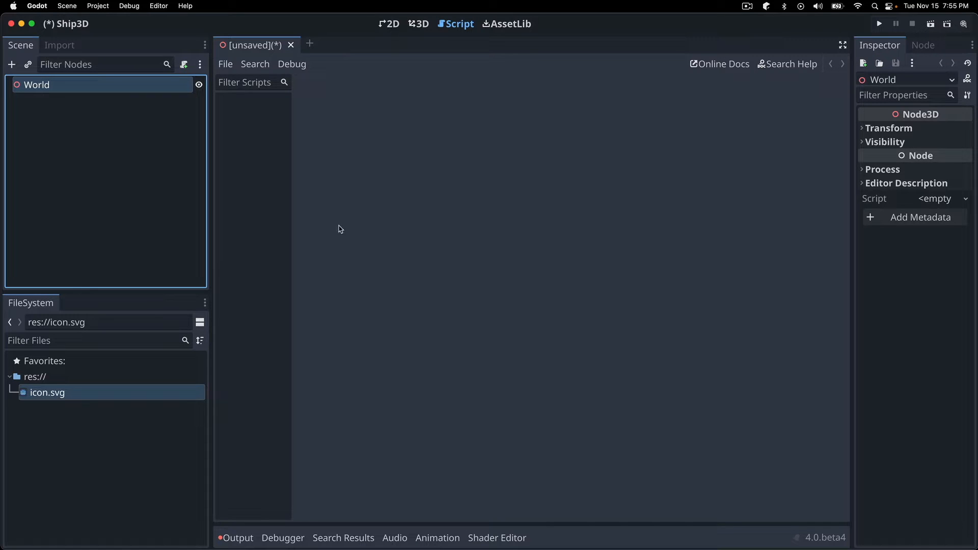
# Switch to the 3D workspace and re-enable the preview sky and ground
pyautogui.click(418, 24)
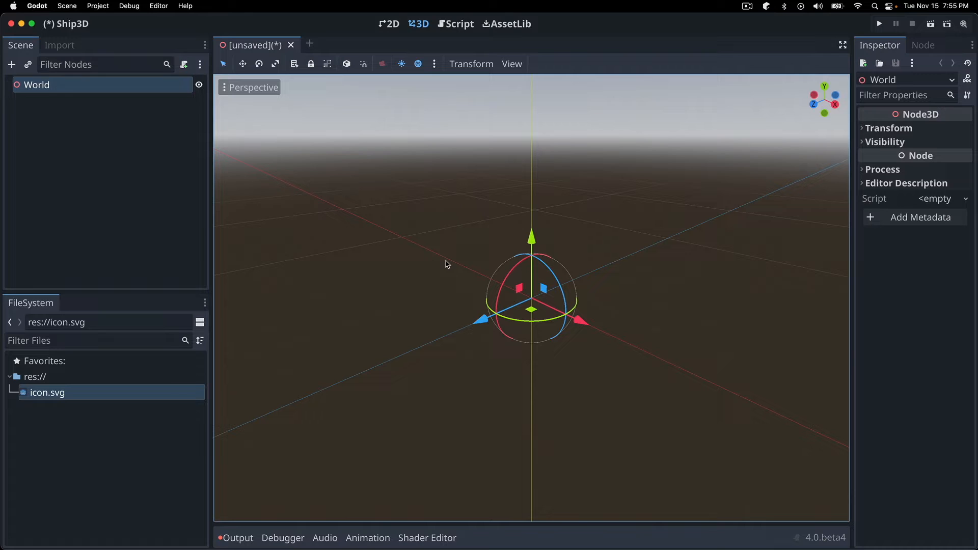
pyautogui.moveTo(452, 380)
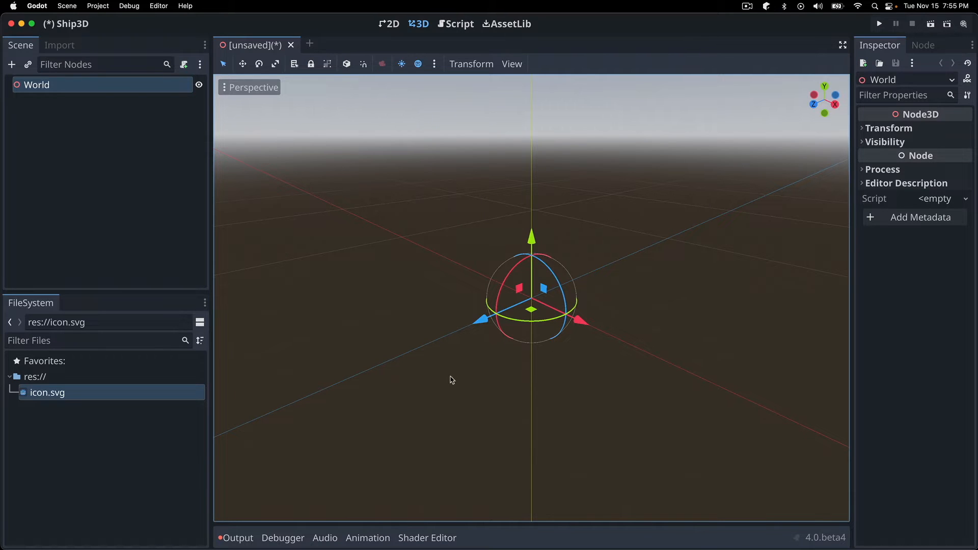
pyautogui.moveTo(405, 161)
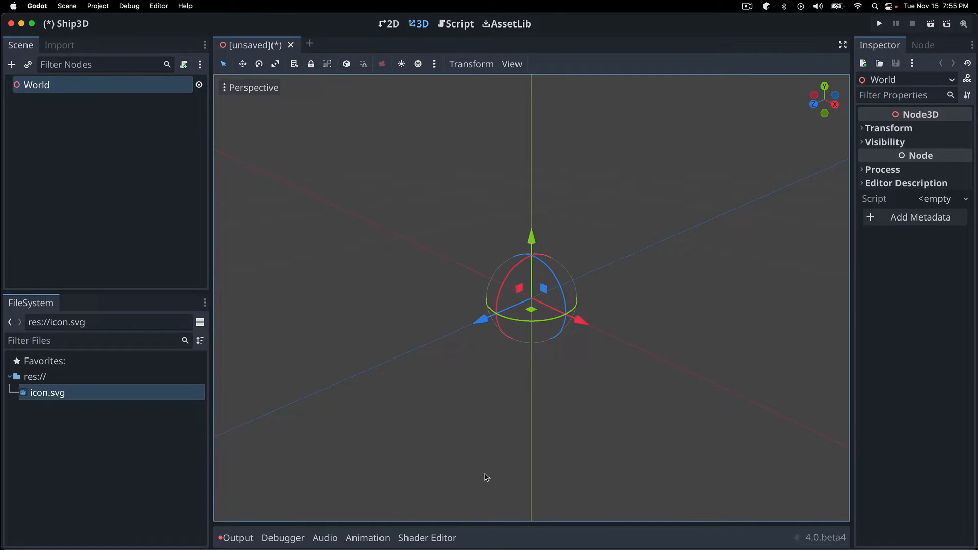
pyautogui.moveTo(423, 73)
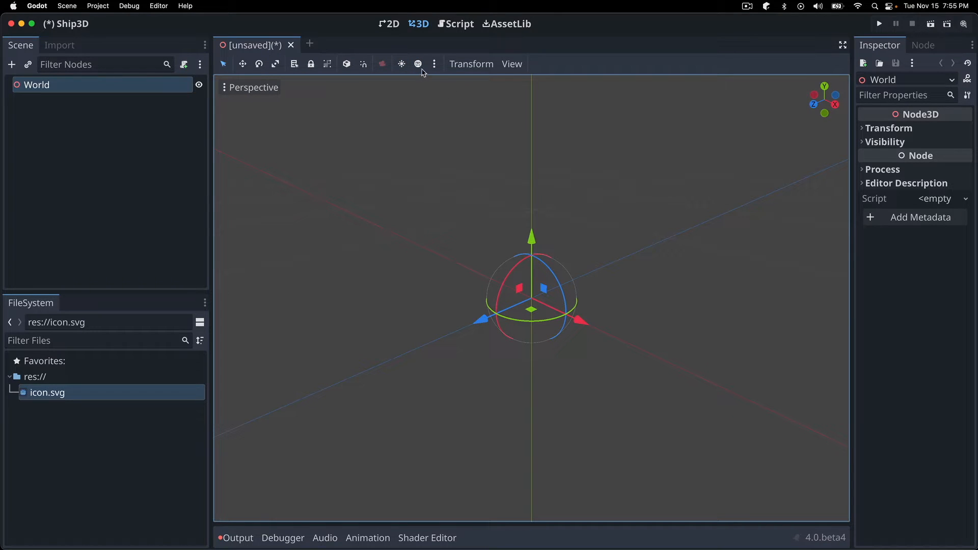
pyautogui.click(417, 64)
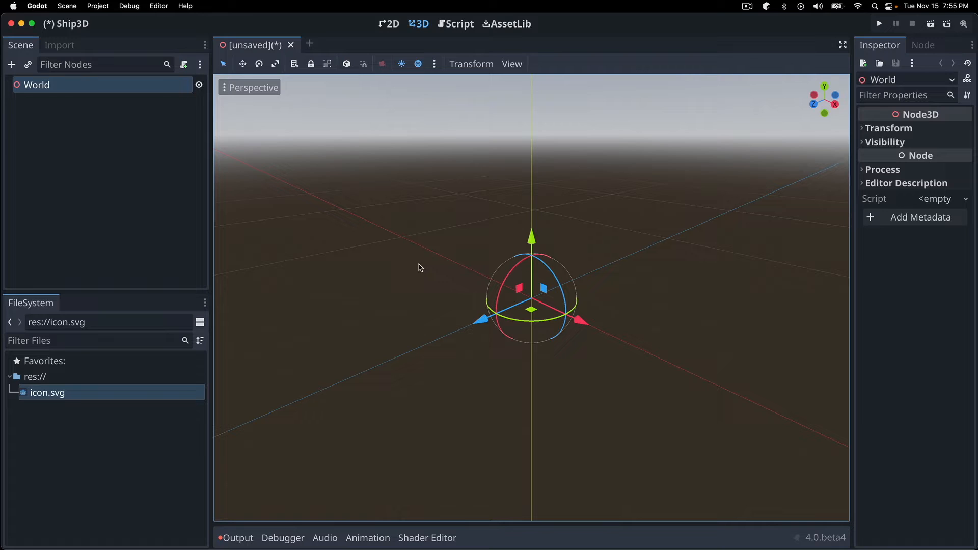
pyautogui.moveTo(406, 244)
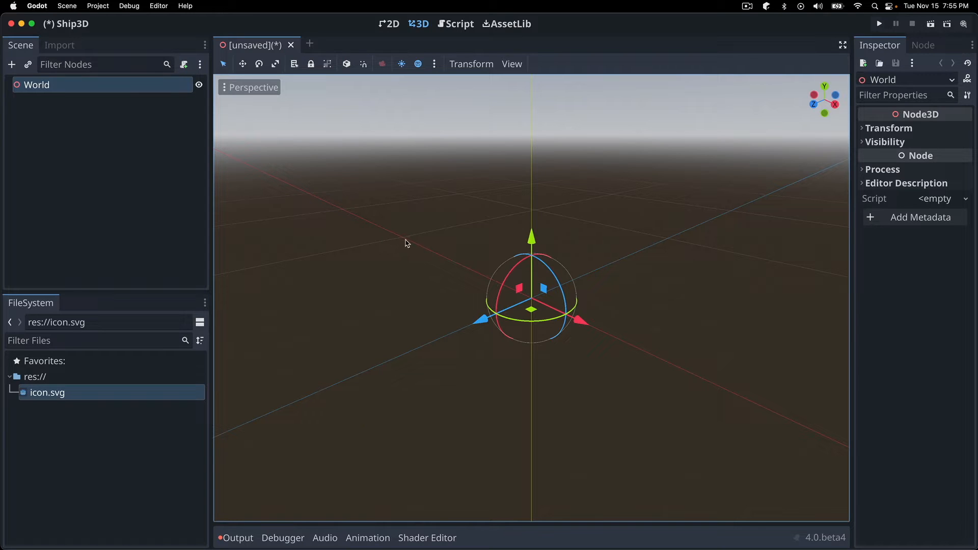
pyautogui.moveTo(437, 266)
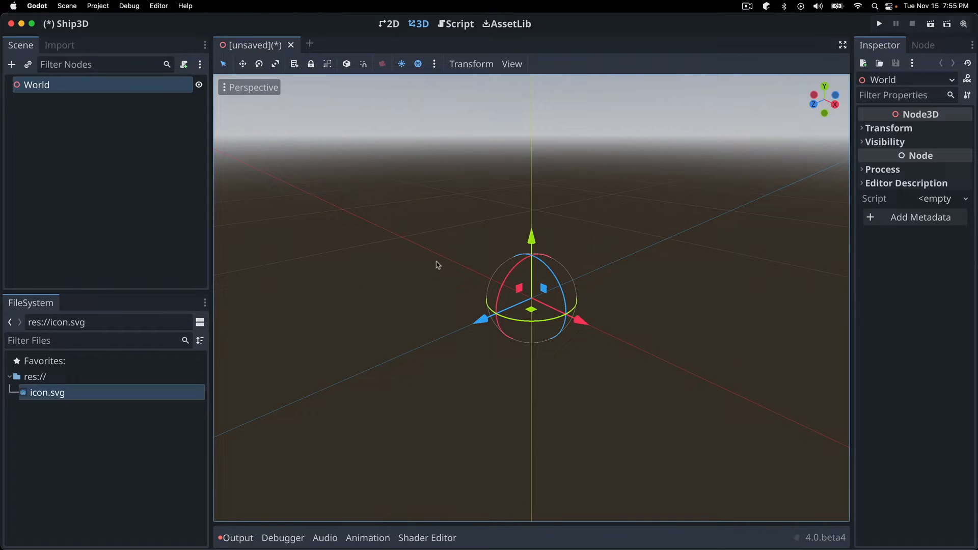
pyautogui.moveTo(452, 303)
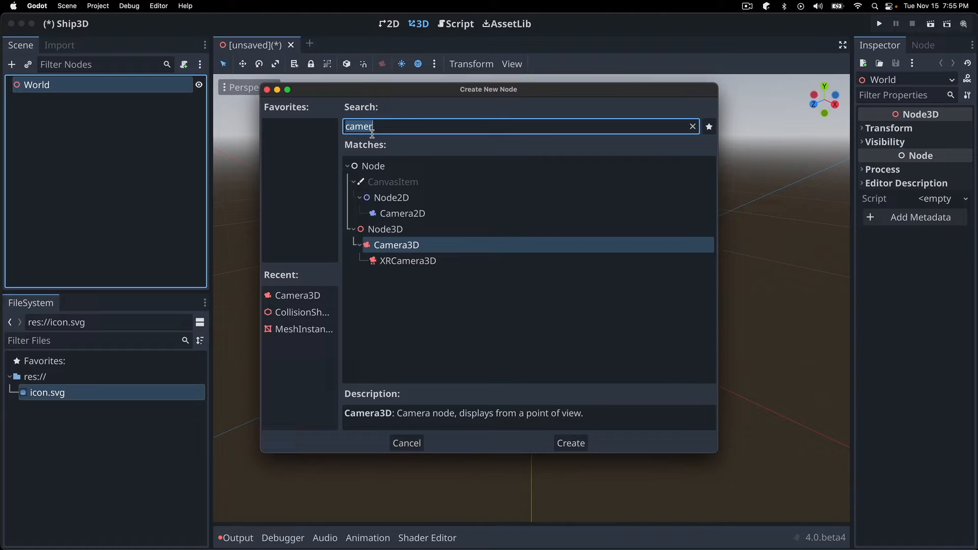
# Add a MeshInstance3D under World holding a new 50 by 50 m PlaneMesh
pyautogui.write('mesh')
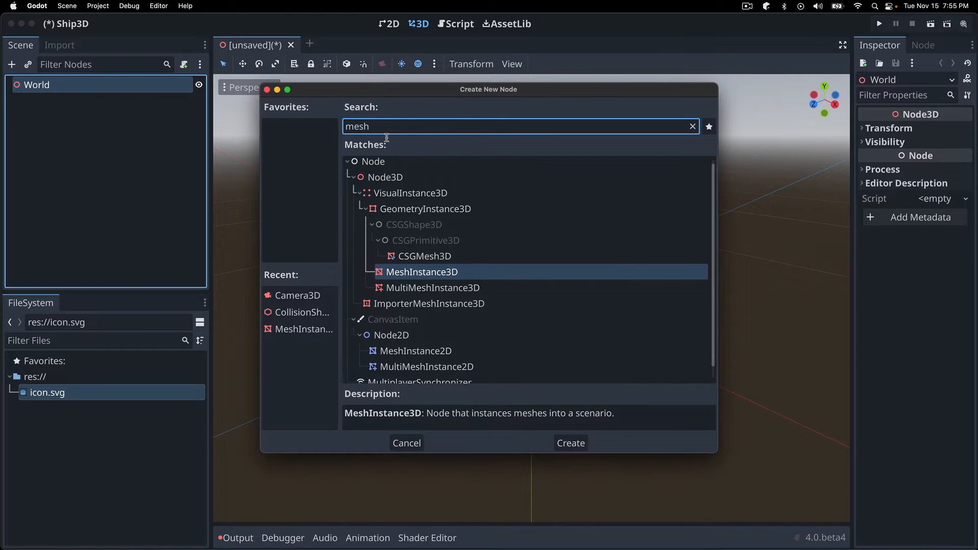
pyautogui.click(570, 444)
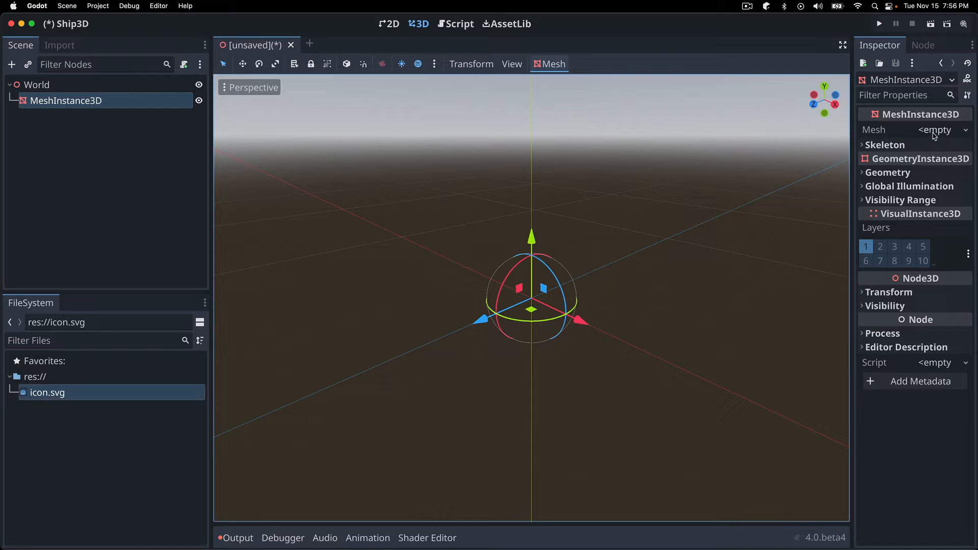
pyautogui.click(937, 129)
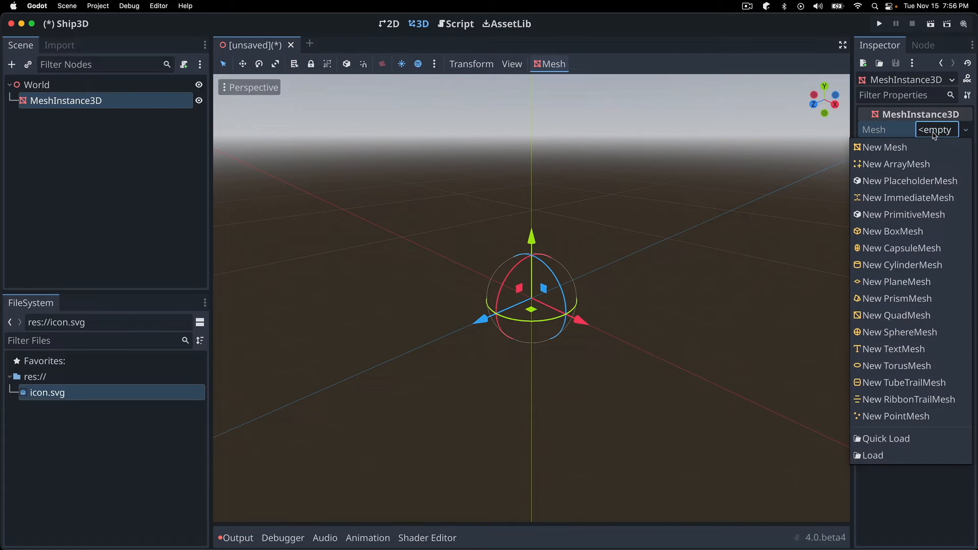
pyautogui.moveTo(897, 282)
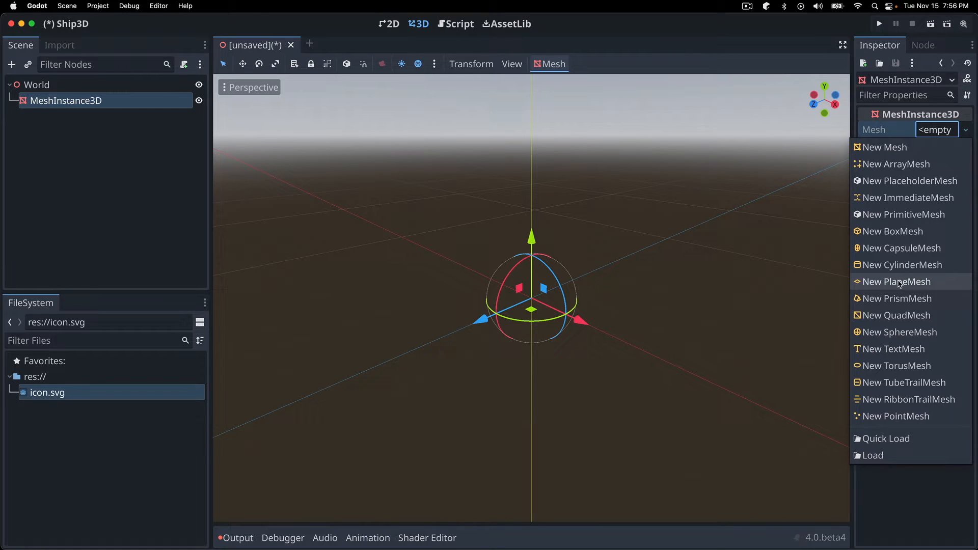
pyautogui.click(896, 281)
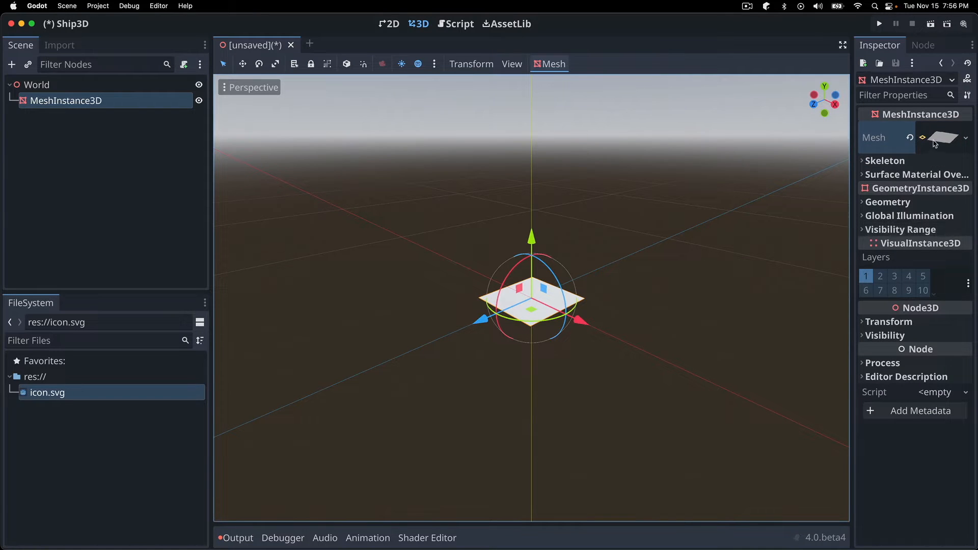
pyautogui.click(950, 137)
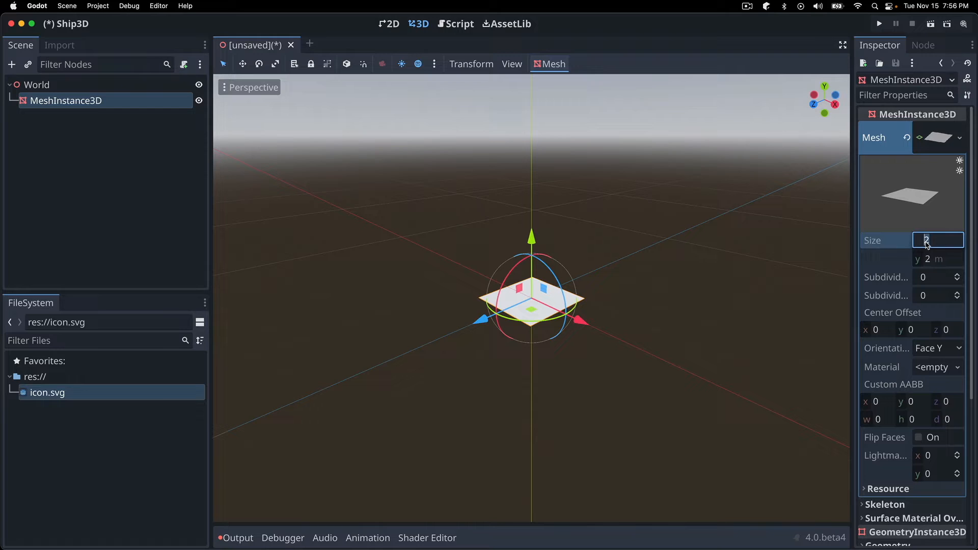
pyautogui.write('50 m')
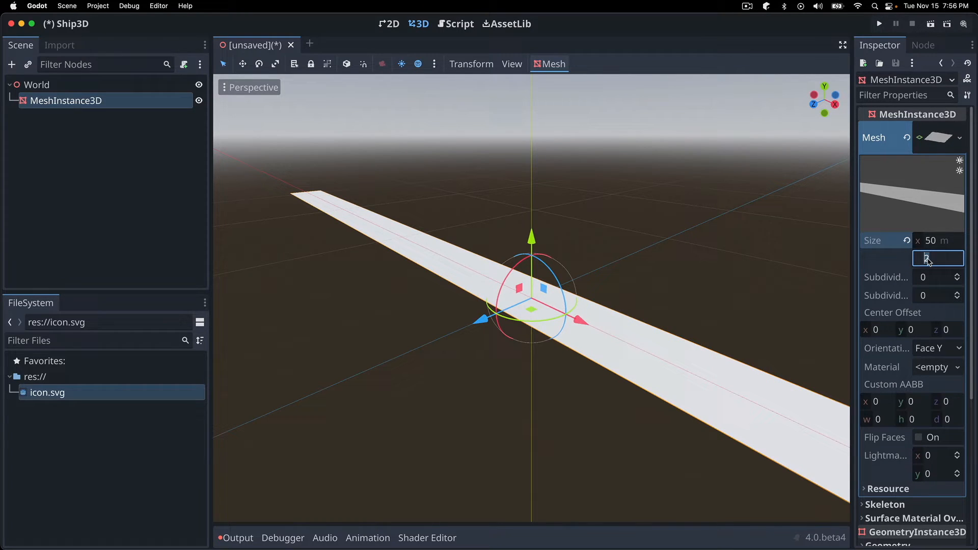
pyautogui.write('50')
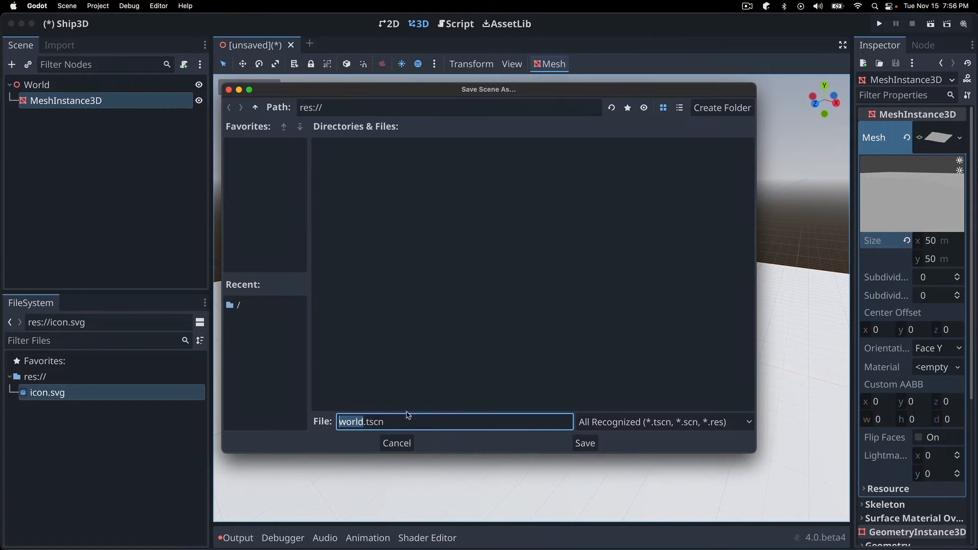
# Save the scene as world.tscn in res://
pyautogui.click(584, 443)
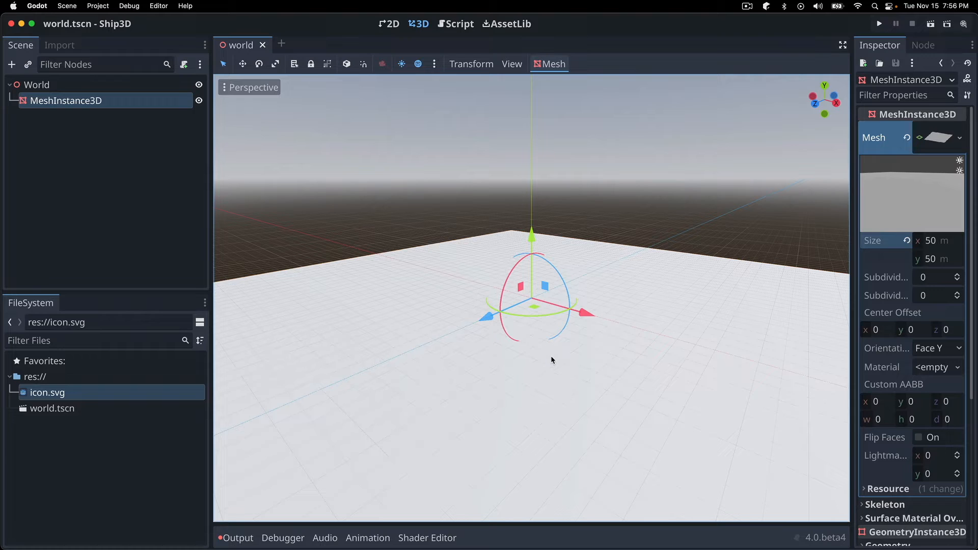
pyautogui.moveTo(483, 284)
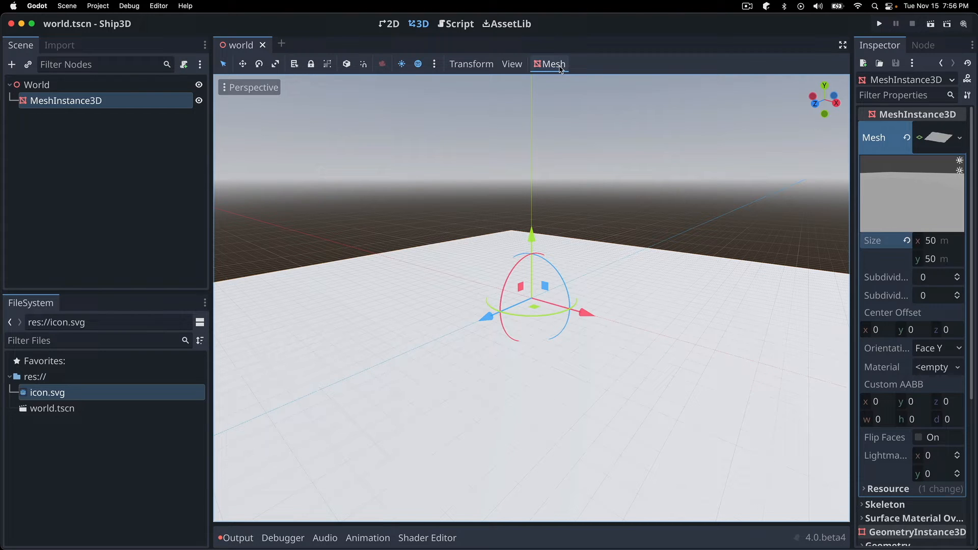
# Generate a trimesh StaticBody3D with a CollisionShape3D for the floor mesh
pyautogui.click(554, 63)
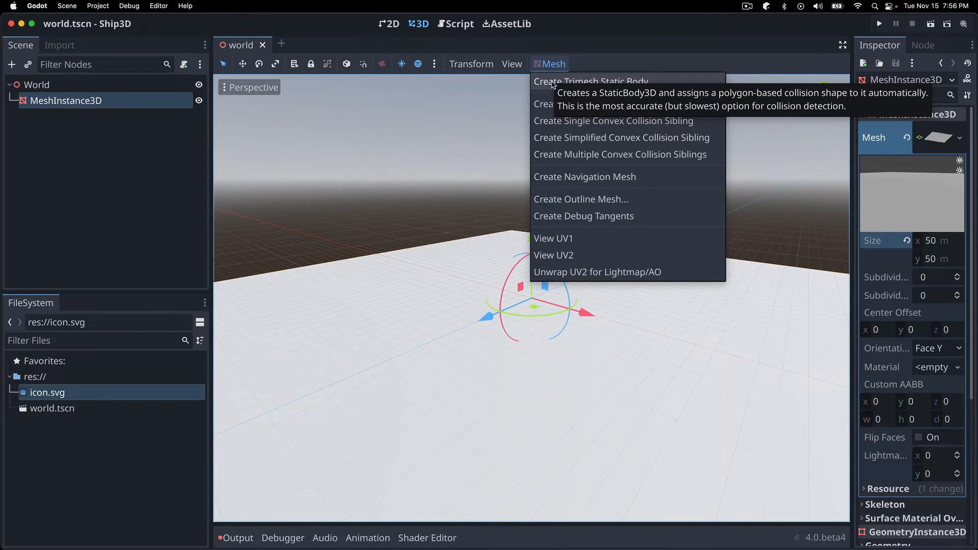
pyautogui.click(591, 81)
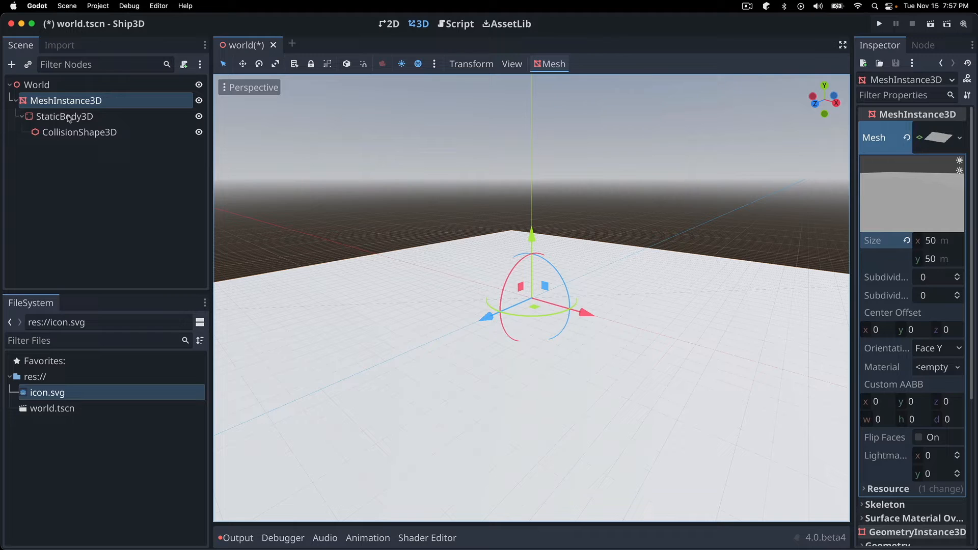
pyautogui.moveTo(80, 202)
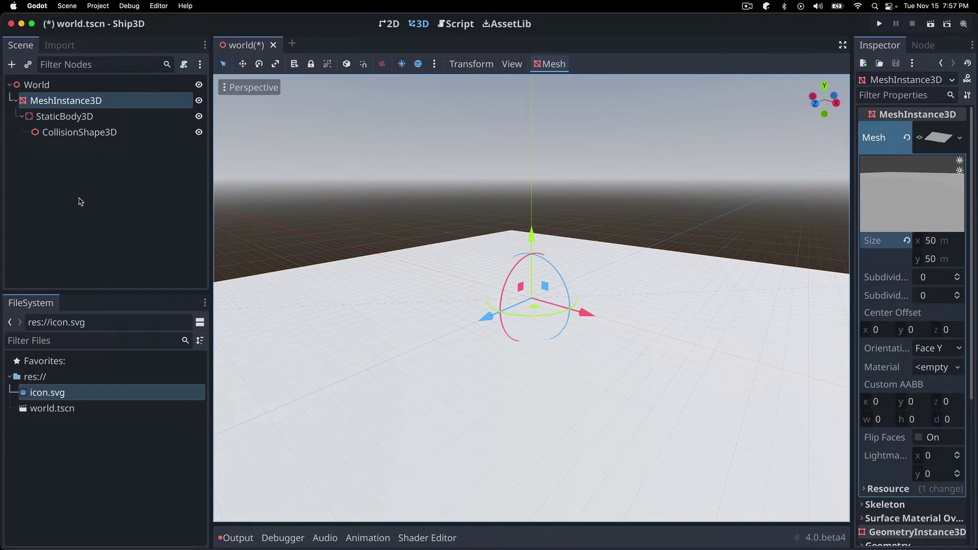
pyautogui.moveTo(98, 137)
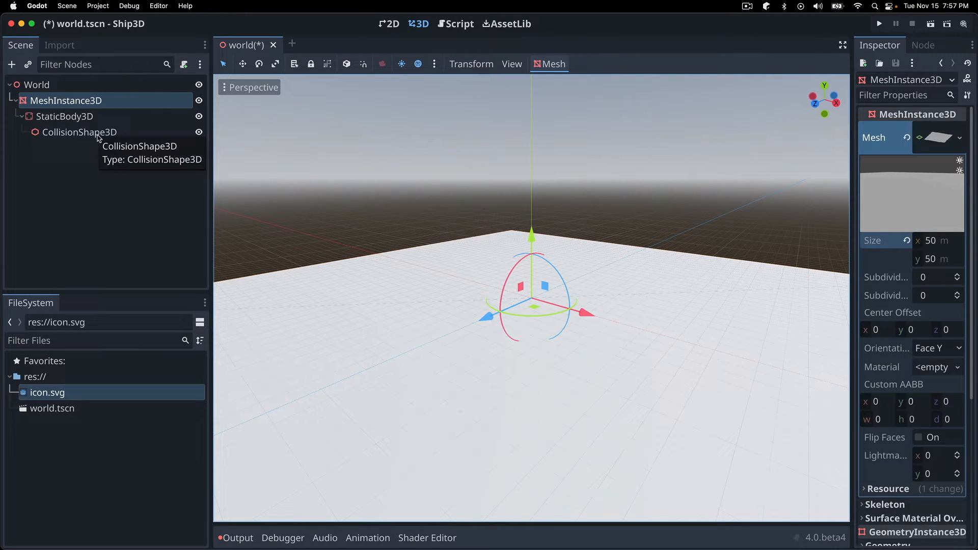
pyautogui.moveTo(445, 251)
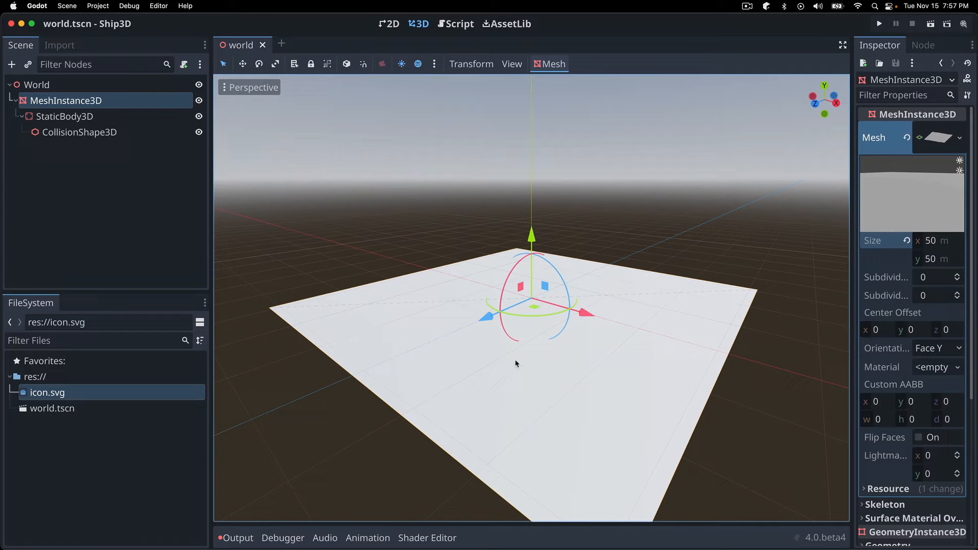
pyautogui.moveTo(187, 434)
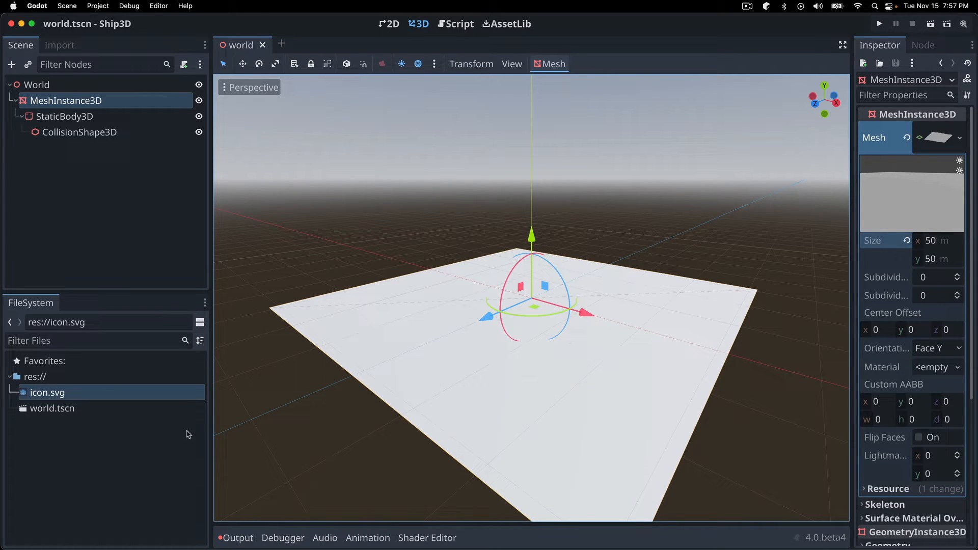
pyautogui.moveTo(493, 357)
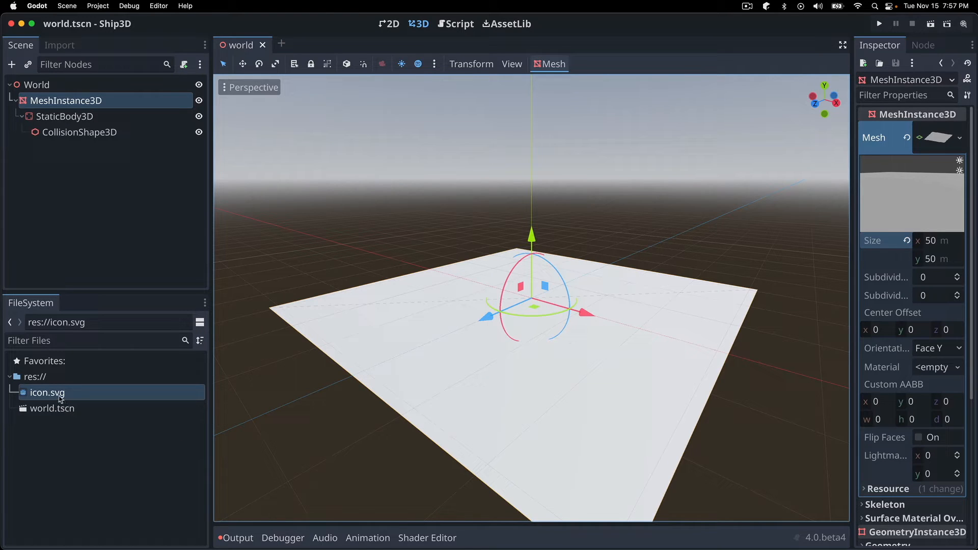
pyautogui.moveTo(45, 396)
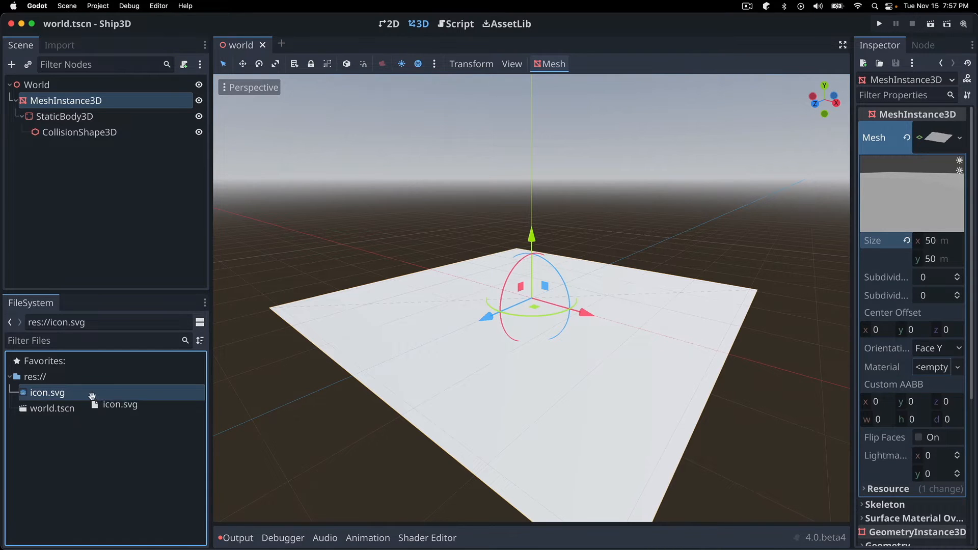
# Drag icon.svg onto the floor plane to texture it with the Godot icon
pyautogui.moveTo(47, 392); pyautogui.dragTo(474, 391)
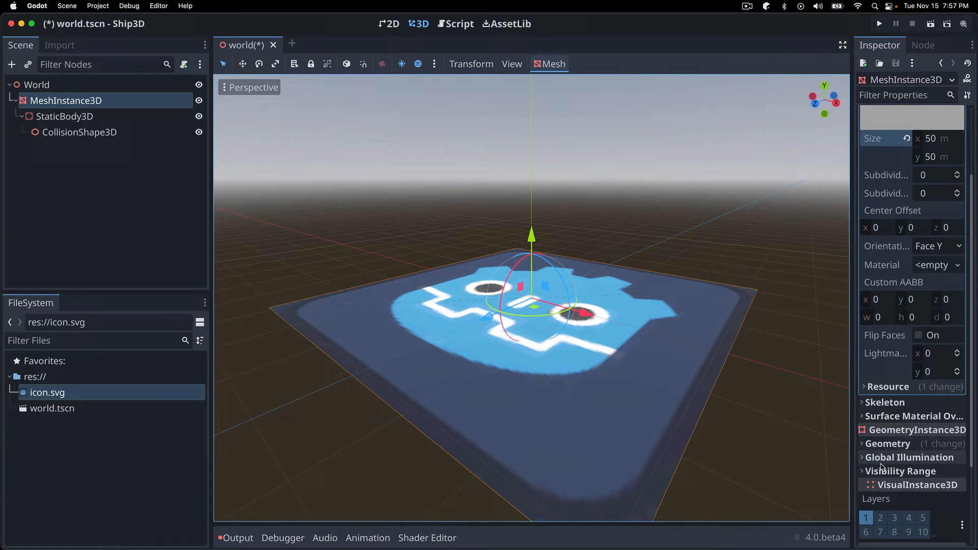
pyautogui.click(888, 444)
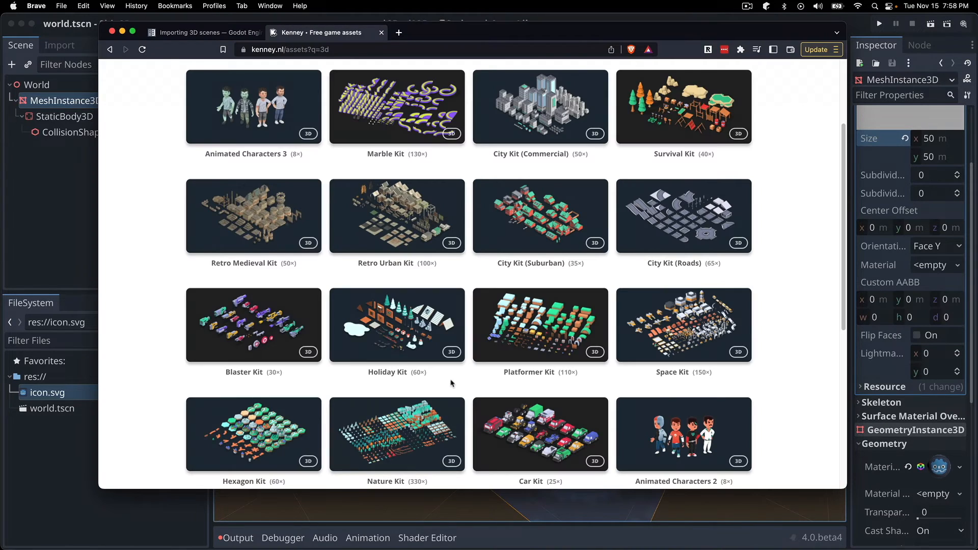
pyautogui.moveTo(819, 333)
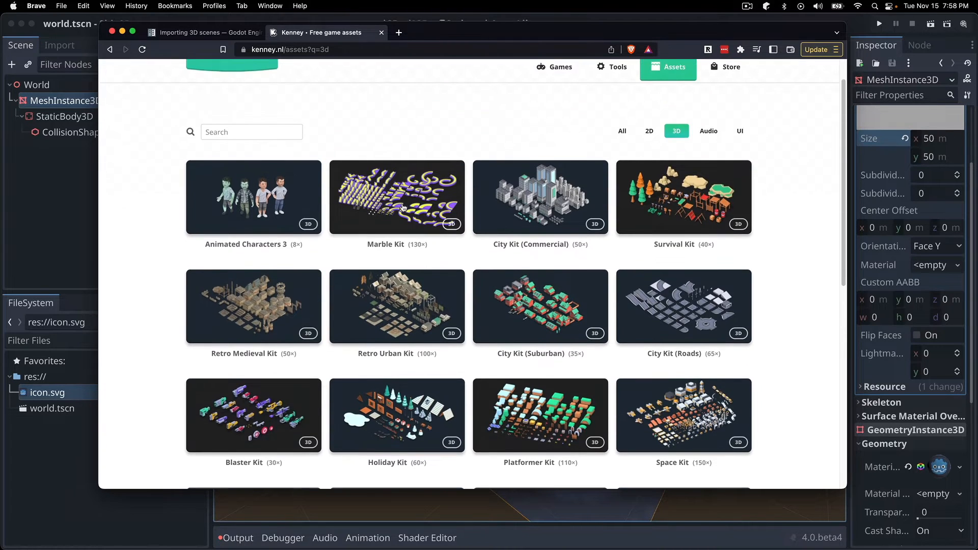
pyautogui.moveTo(650, 169)
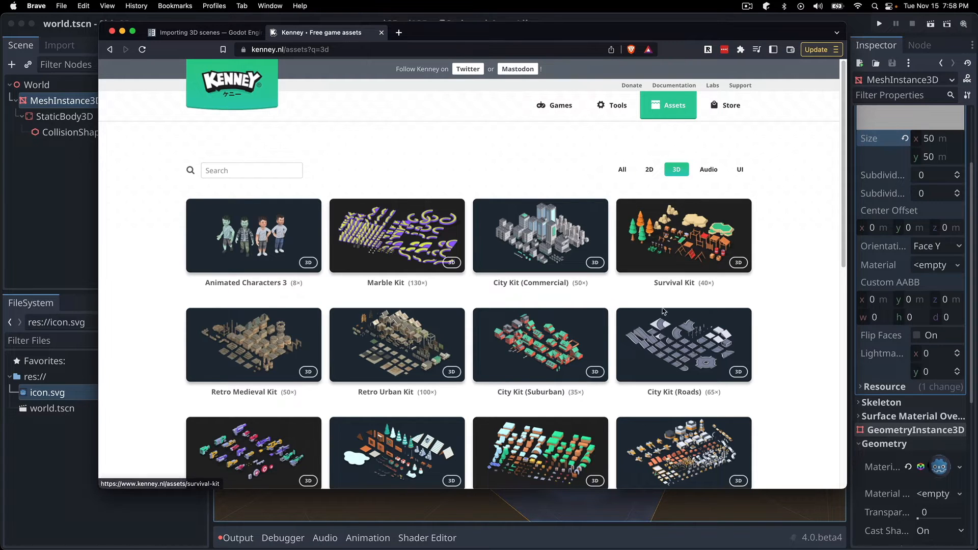
# Find and download Kenney's Space Kit, and copy craft_racer.glb into the project
pyautogui.scroll(-3)
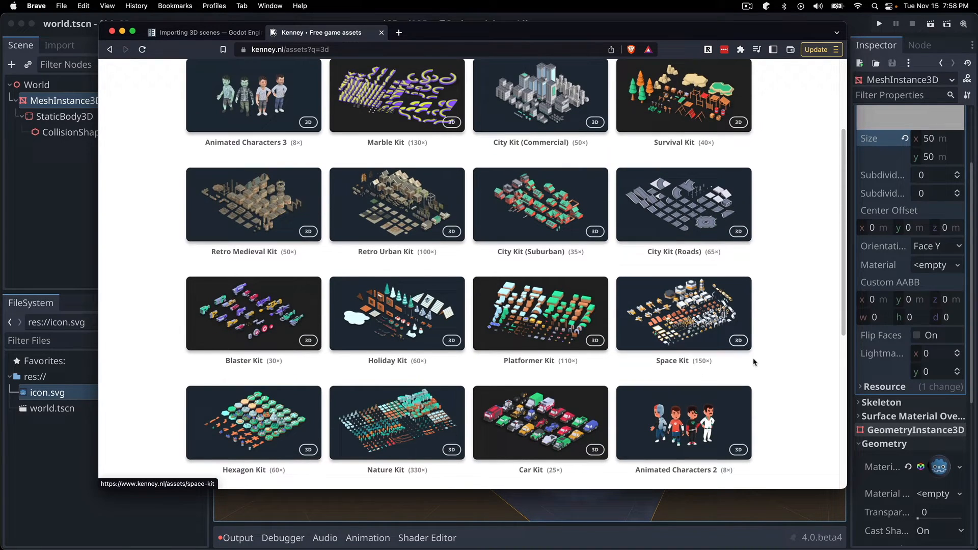
pyautogui.click(684, 313)
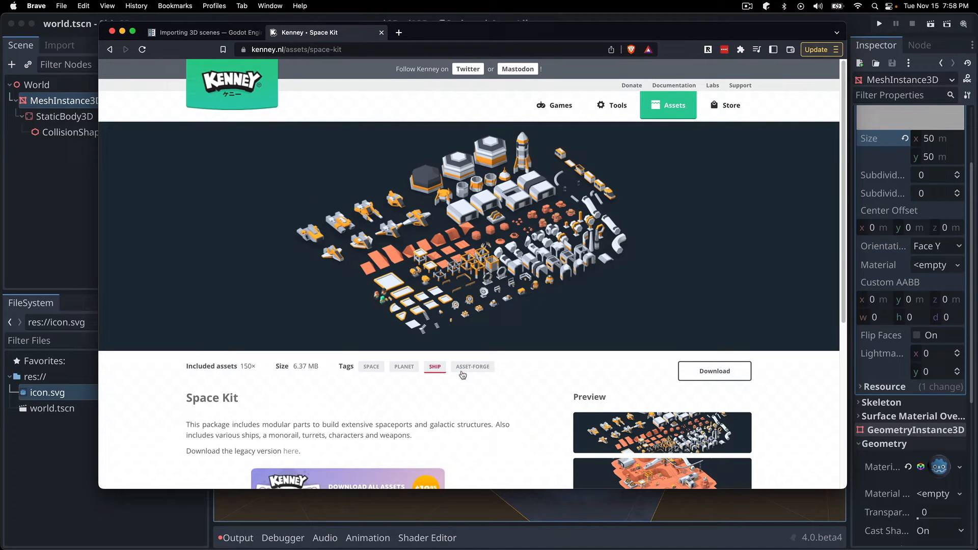
pyautogui.scroll(-3)
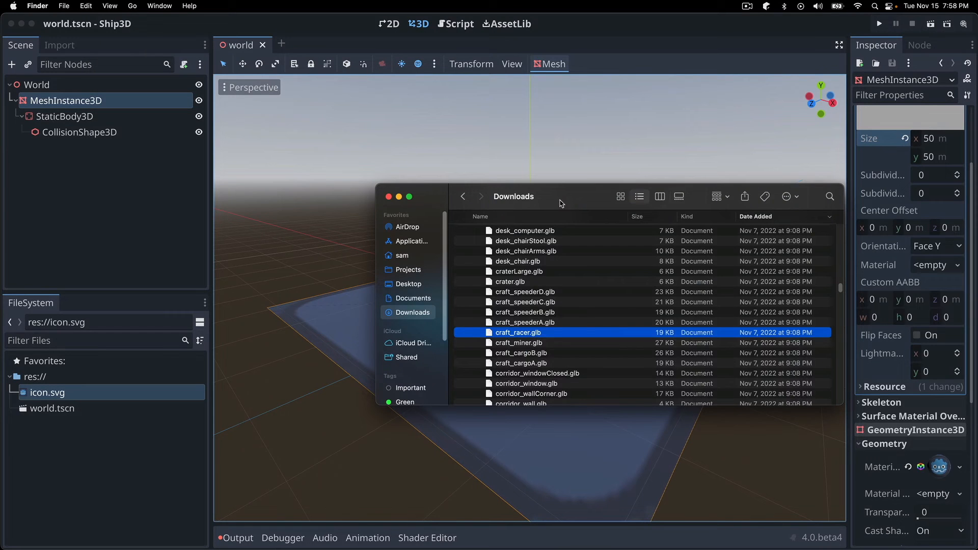
pyautogui.moveTo(488, 303)
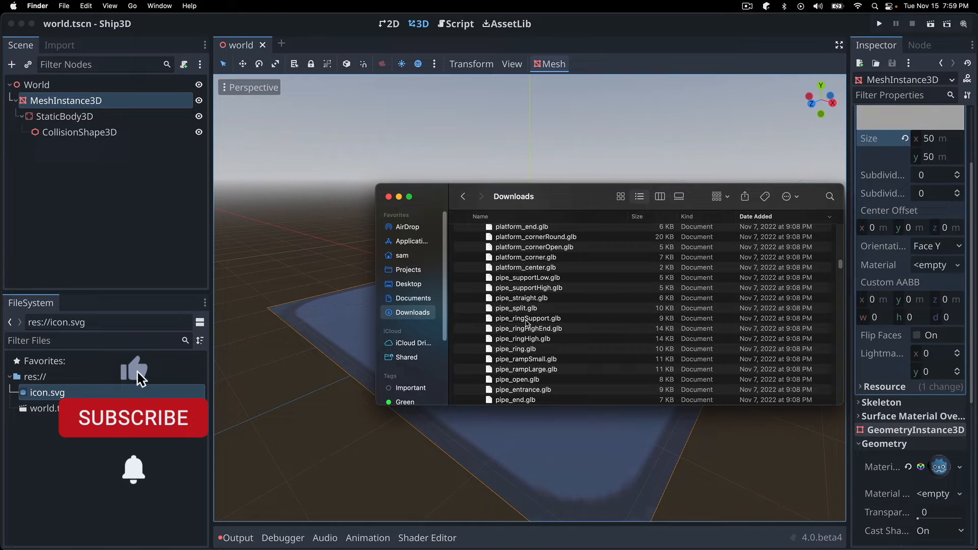
pyautogui.moveTo(140, 429)
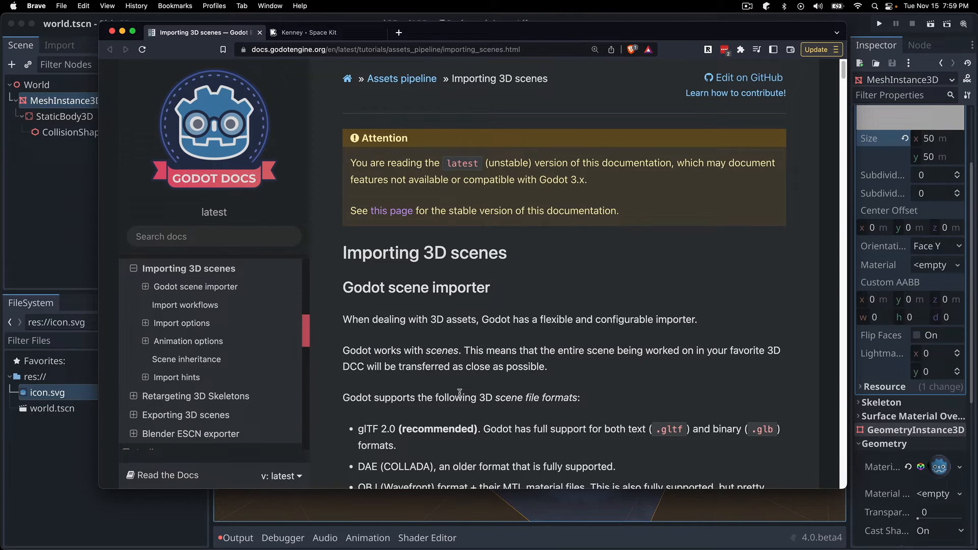
pyautogui.scroll(-3)
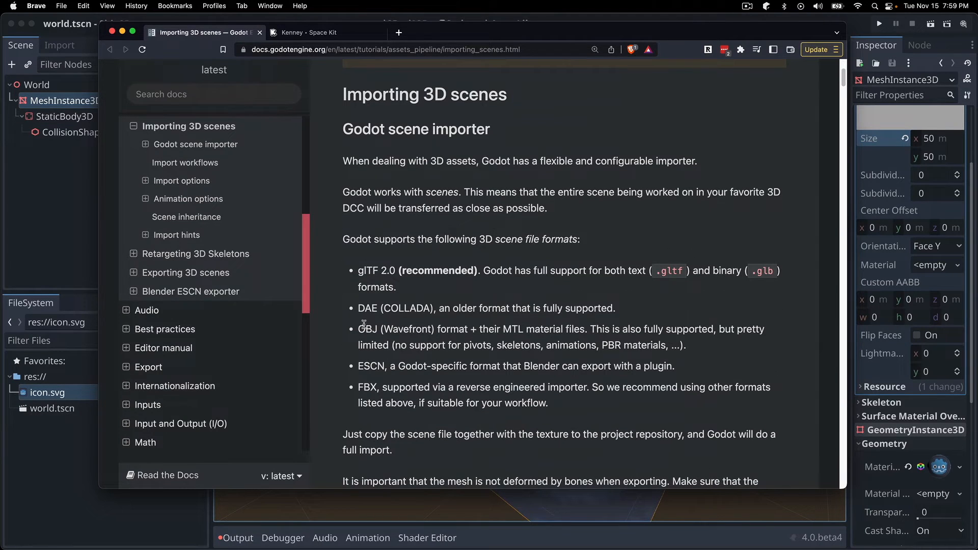
pyautogui.doubleClick(367, 270)
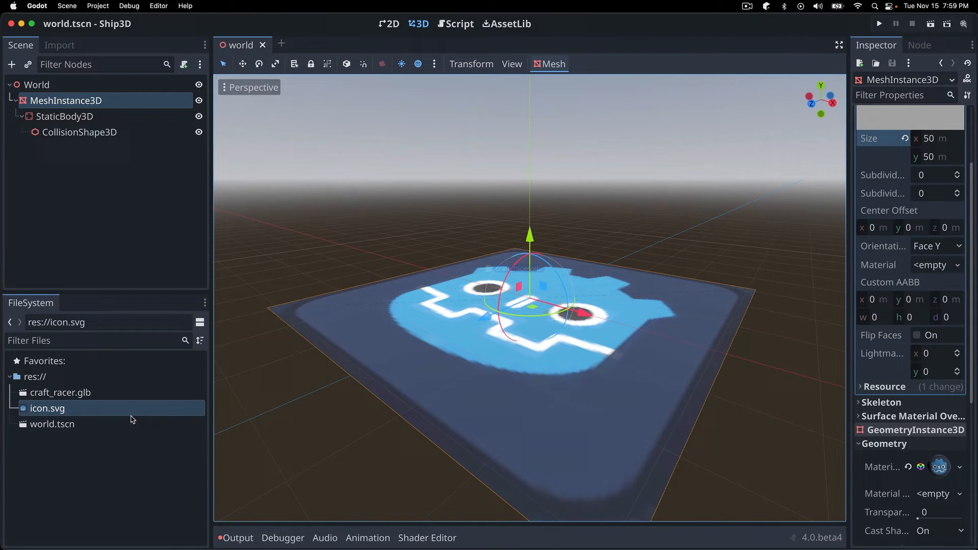
# Select craft_racer.glb in the FileSystem dock and open its context menu
pyautogui.click(61, 393)
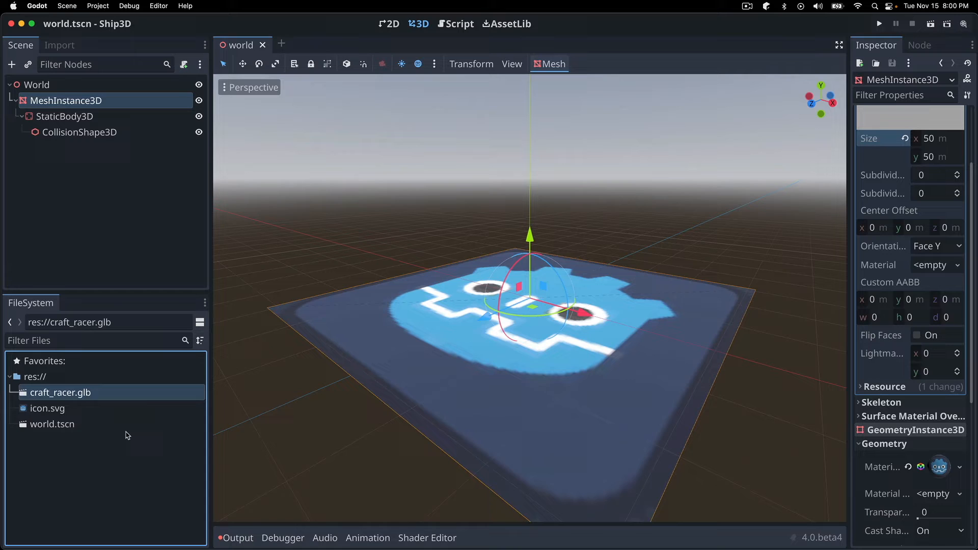
pyautogui.moveTo(86, 394)
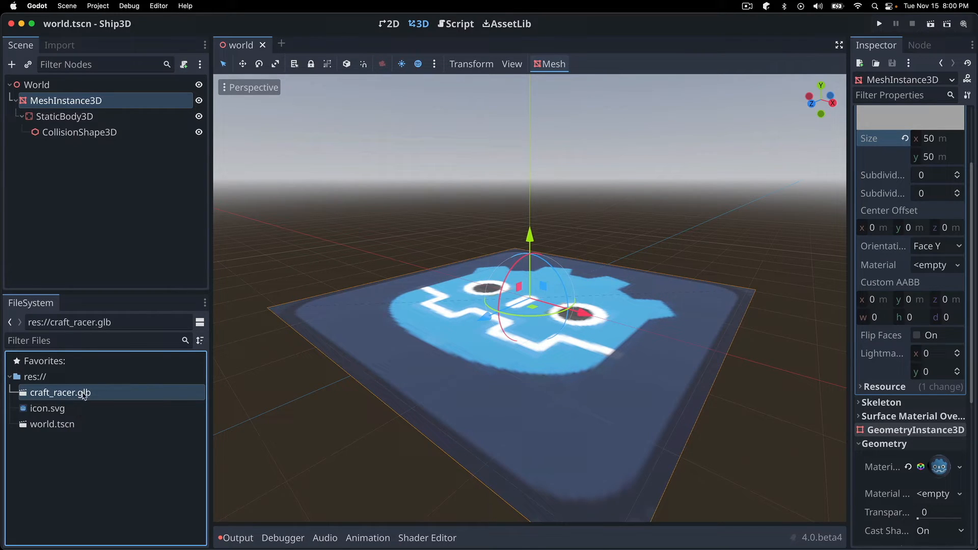
pyautogui.moveTo(69, 397)
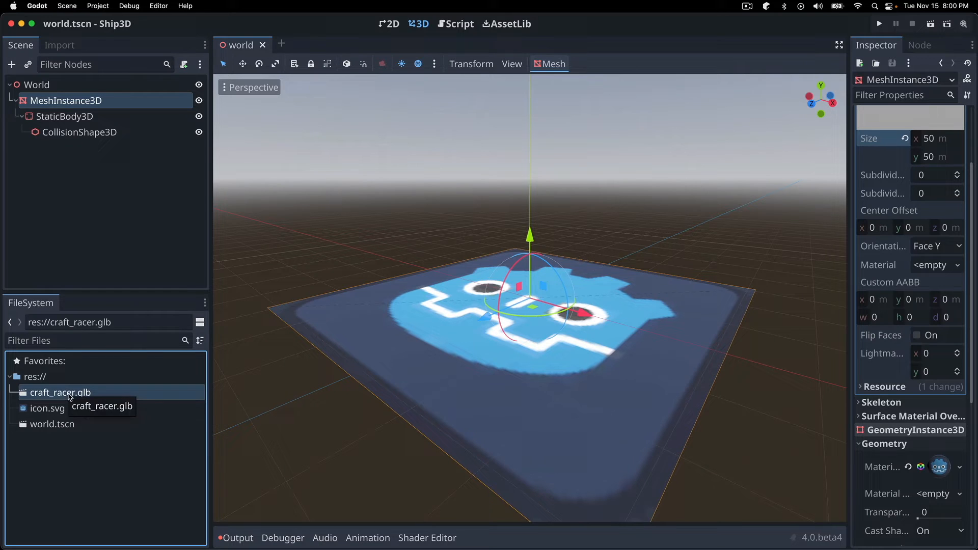
pyautogui.rightClick(61, 392)
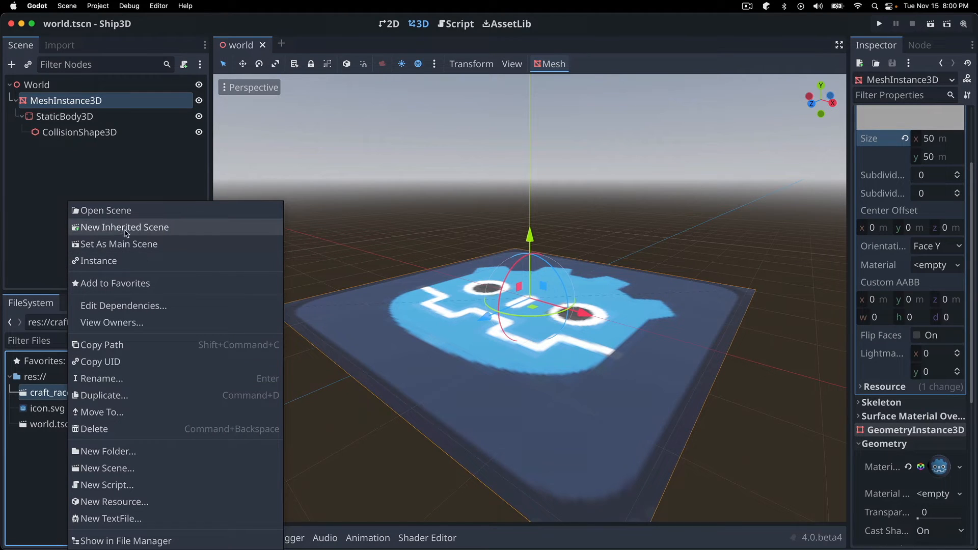
pyautogui.moveTo(143, 231)
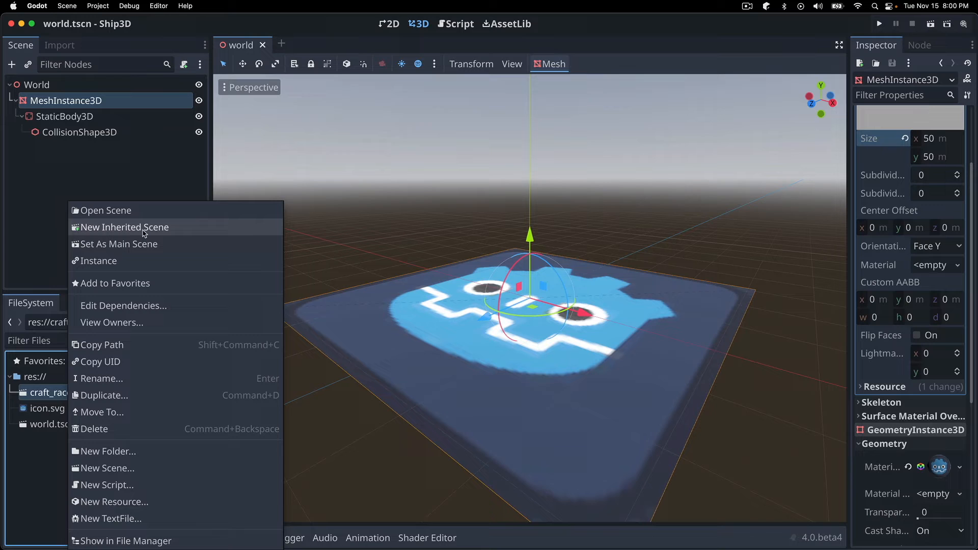
pyautogui.moveTo(87, 362)
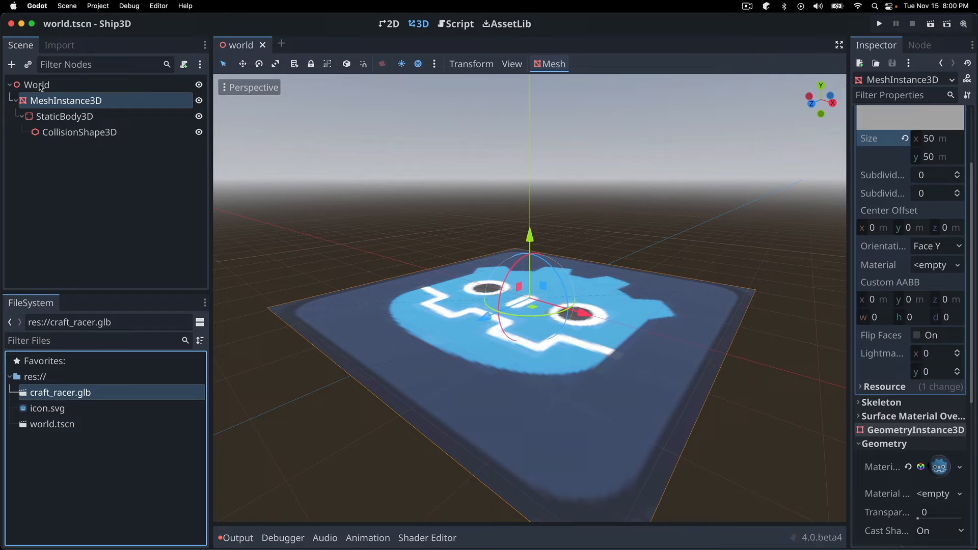
# Set craft_racer.glb's import Root Type to CharacterBody3D and Root Name to Ship
pyautogui.click(59, 44)
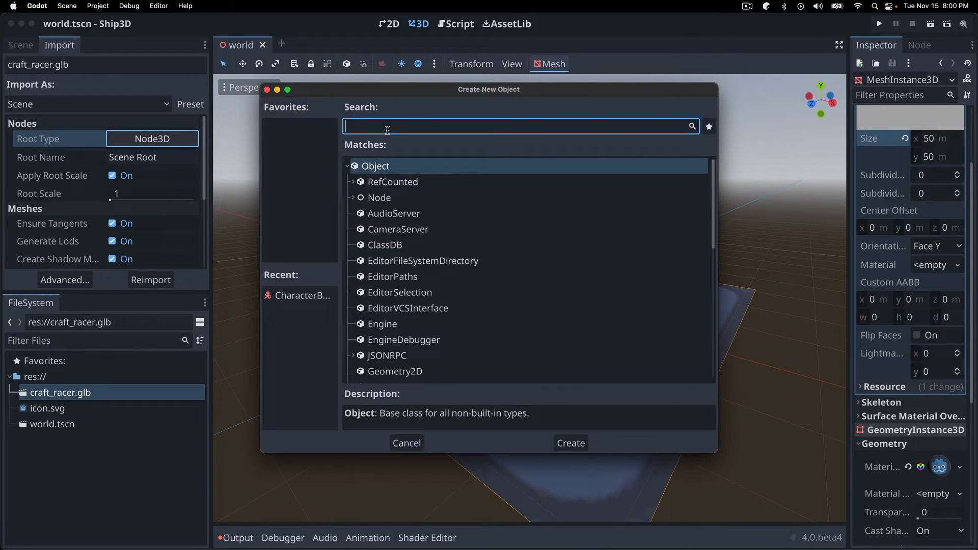
pyautogui.write('CHar')
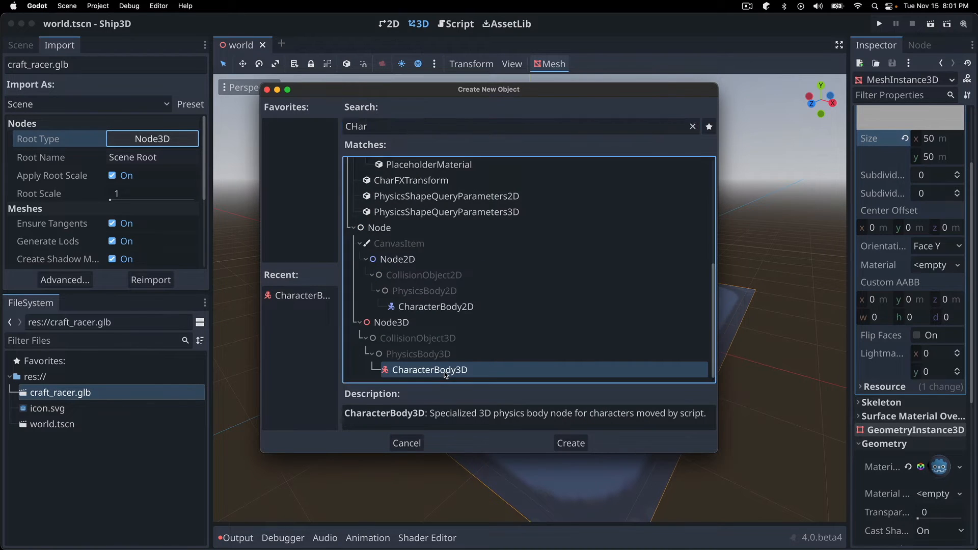
pyautogui.click(570, 443)
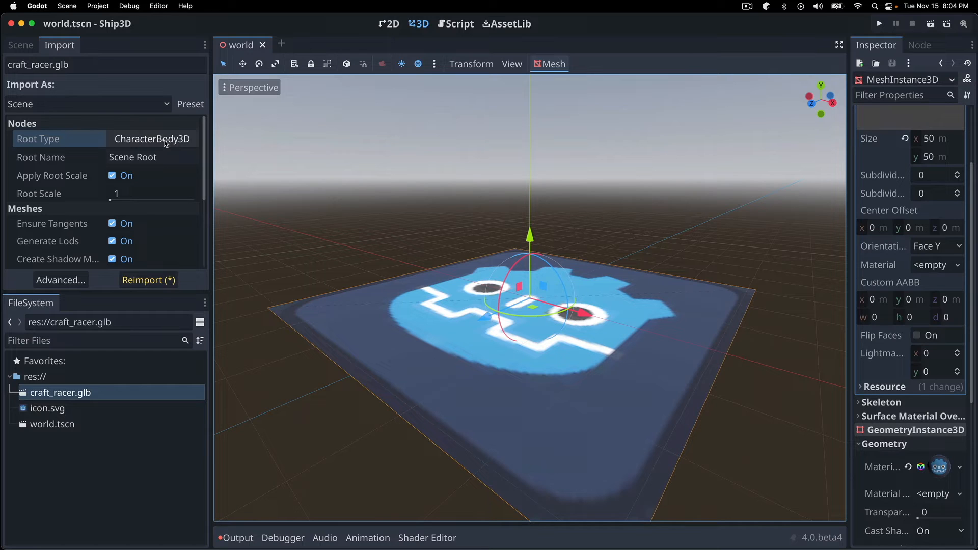
pyautogui.moveTo(158, 146)
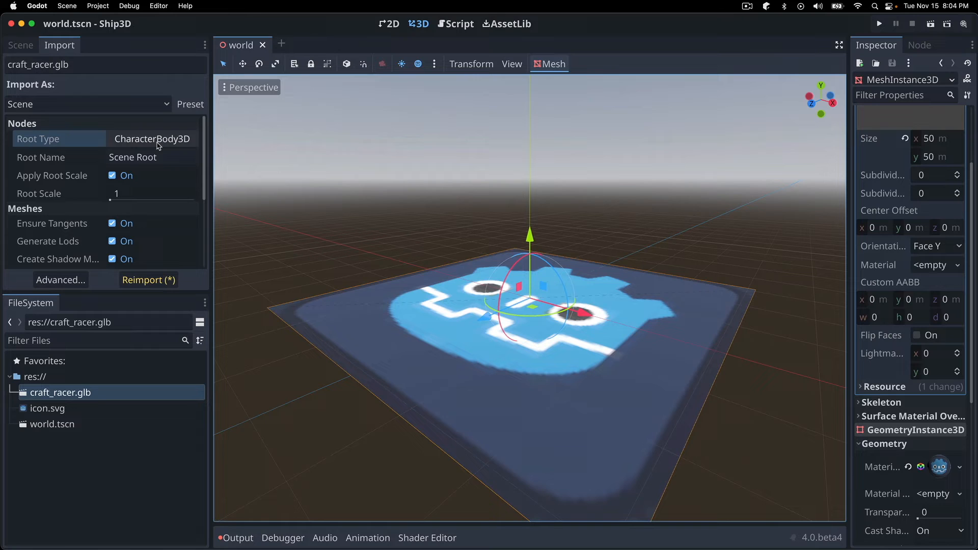
pyautogui.moveTo(135, 169)
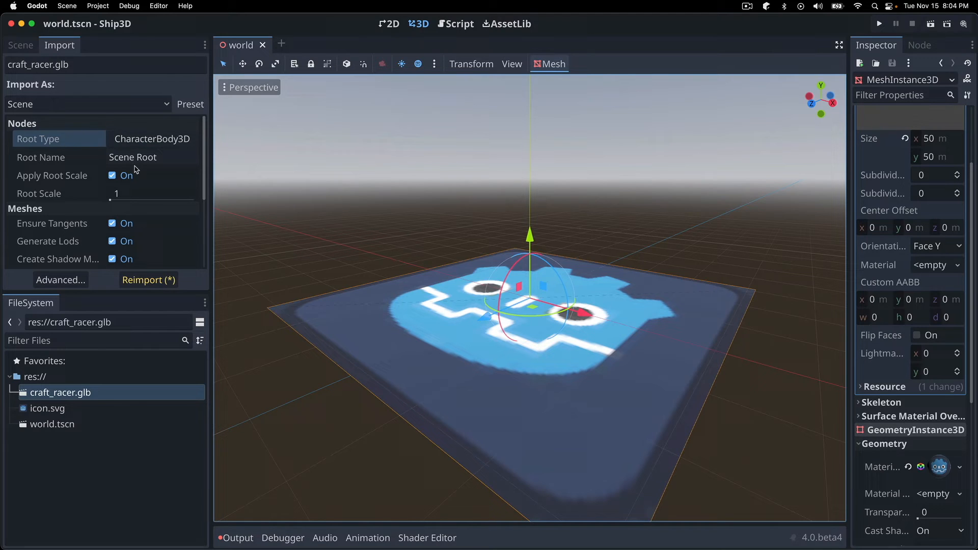
pyautogui.click(134, 158)
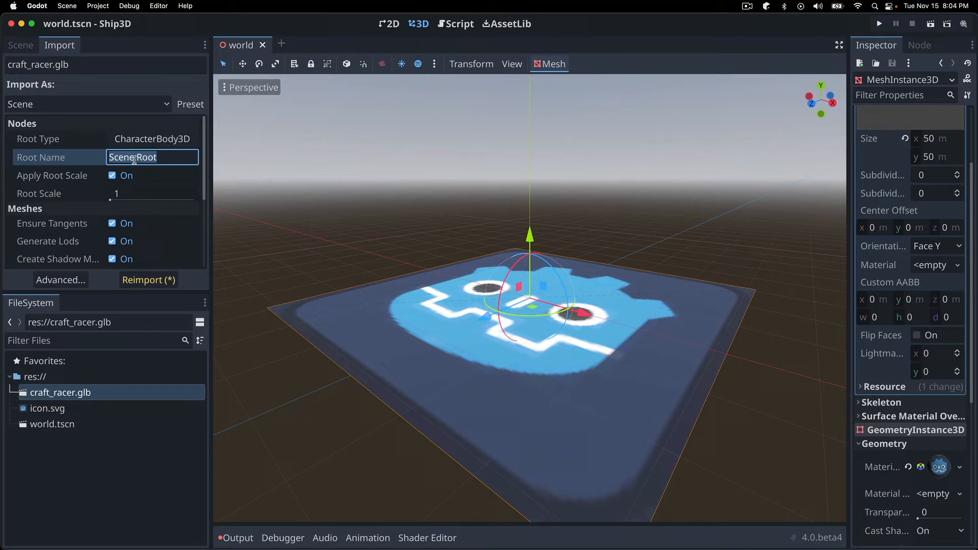
pyautogui.write('Ship')
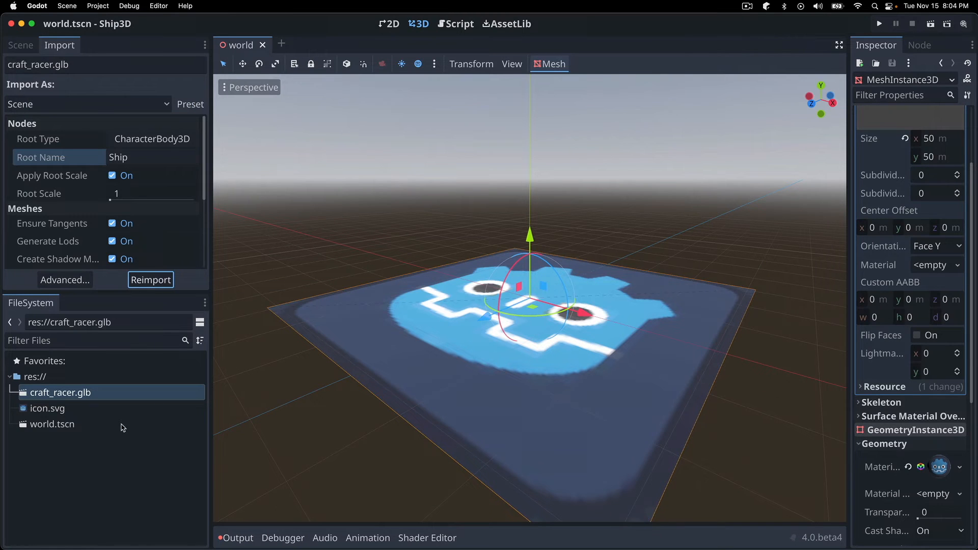
# Create a new inherited scene from craft_racer.glb and show its node tree
pyautogui.rightClick(60, 392)
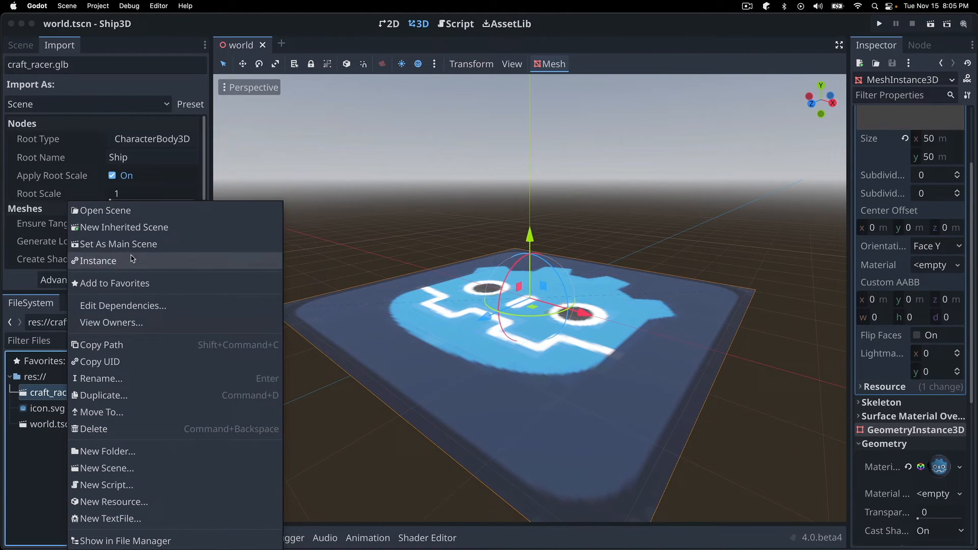
pyautogui.moveTo(130, 227)
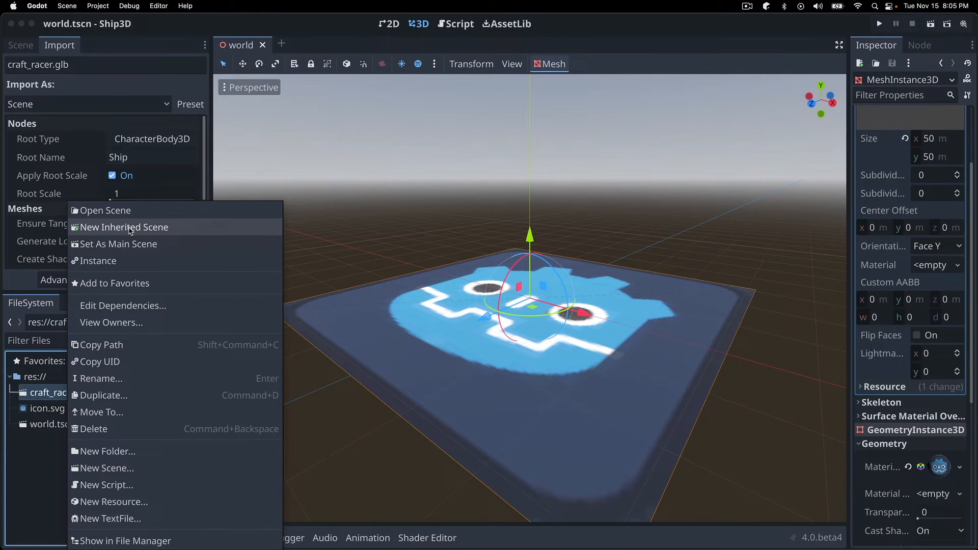
pyautogui.click(125, 227)
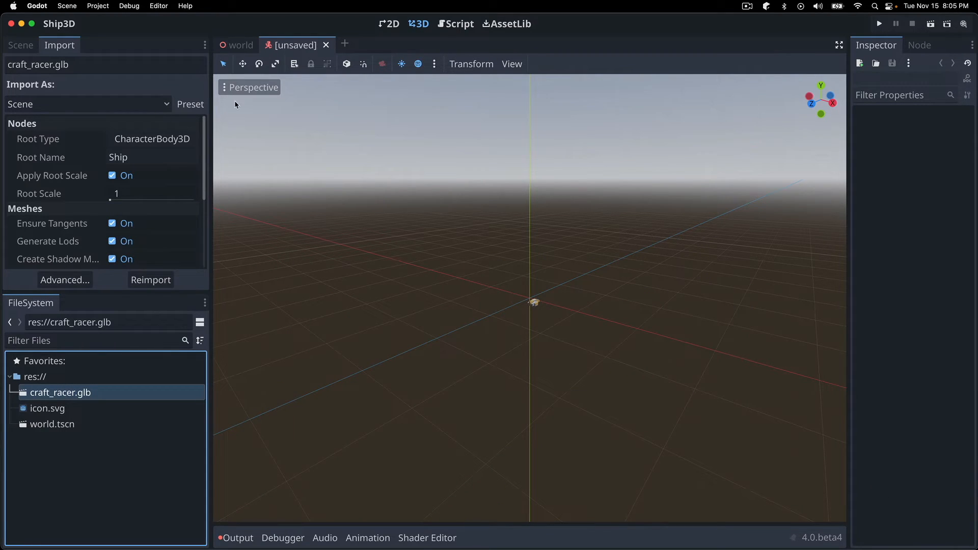
pyautogui.click(21, 45)
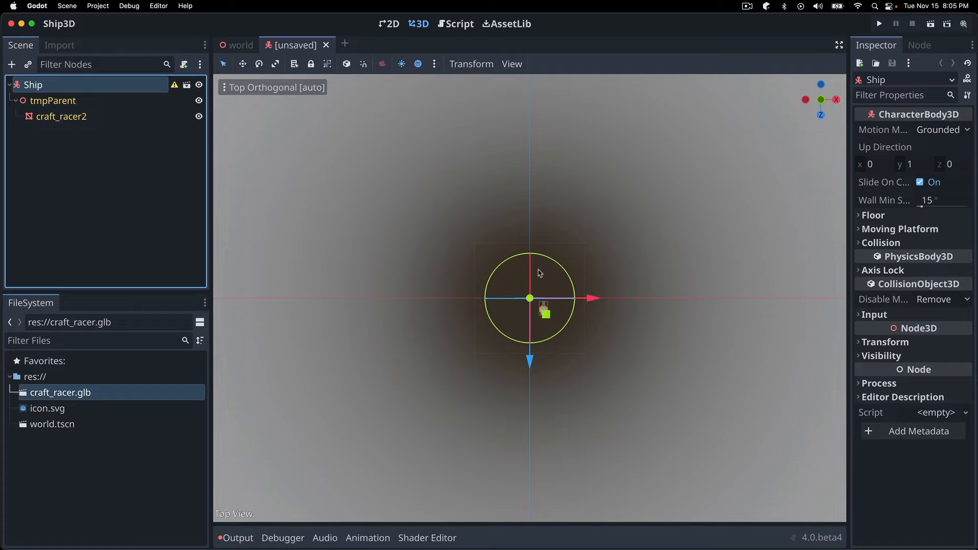
# Rotate the ship view and select the craft_racer2 and tmpParent nodes
pyautogui.scroll(-3)
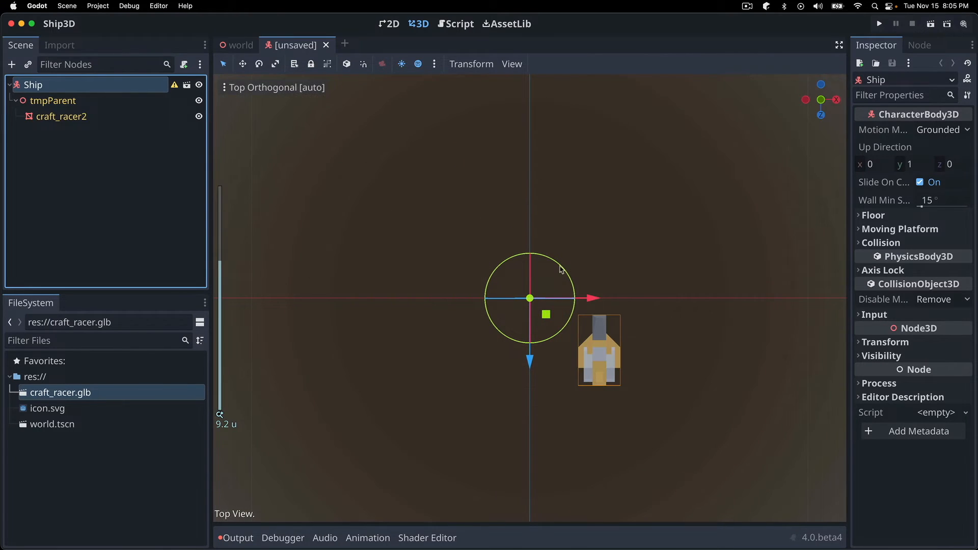
pyautogui.moveTo(608, 369)
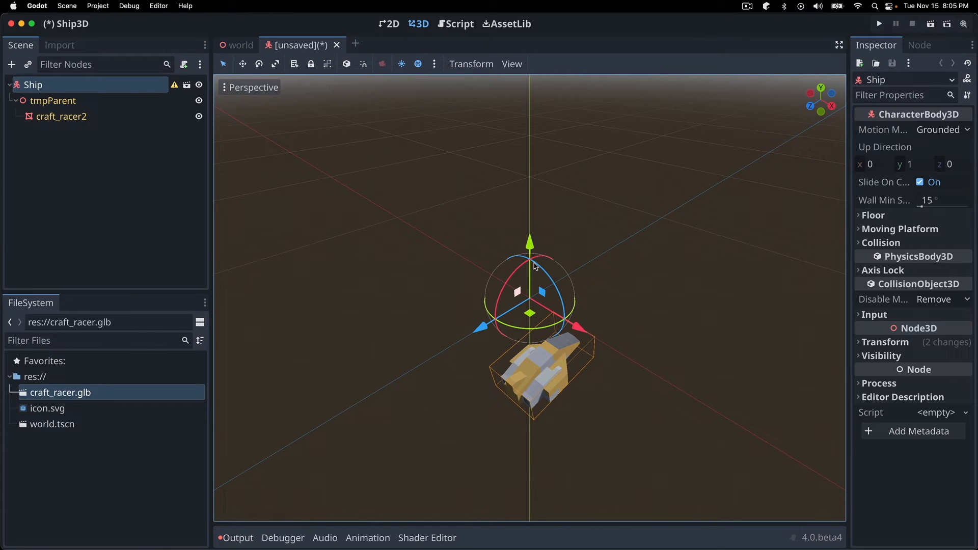
pyautogui.moveTo(534, 264); pyautogui.dragTo(539, 278)
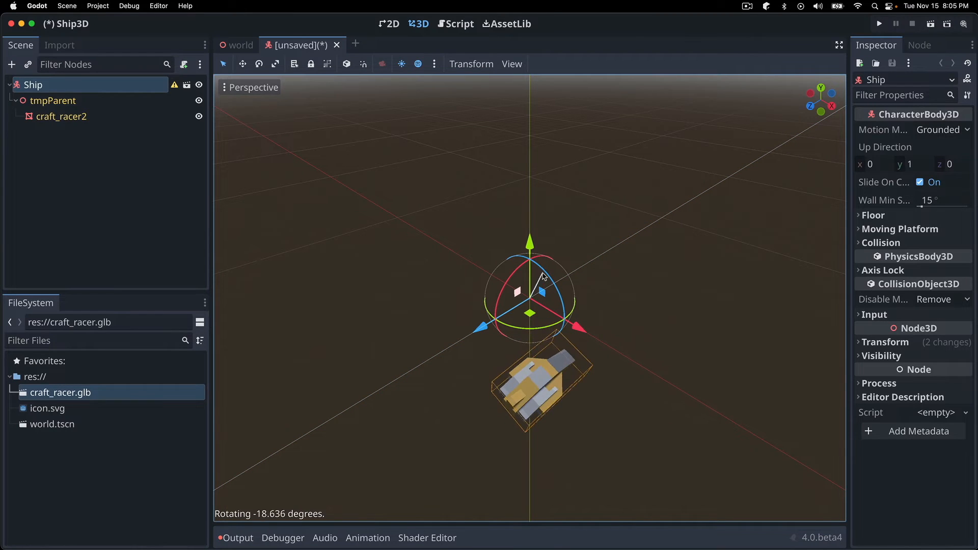
pyautogui.click(61, 116)
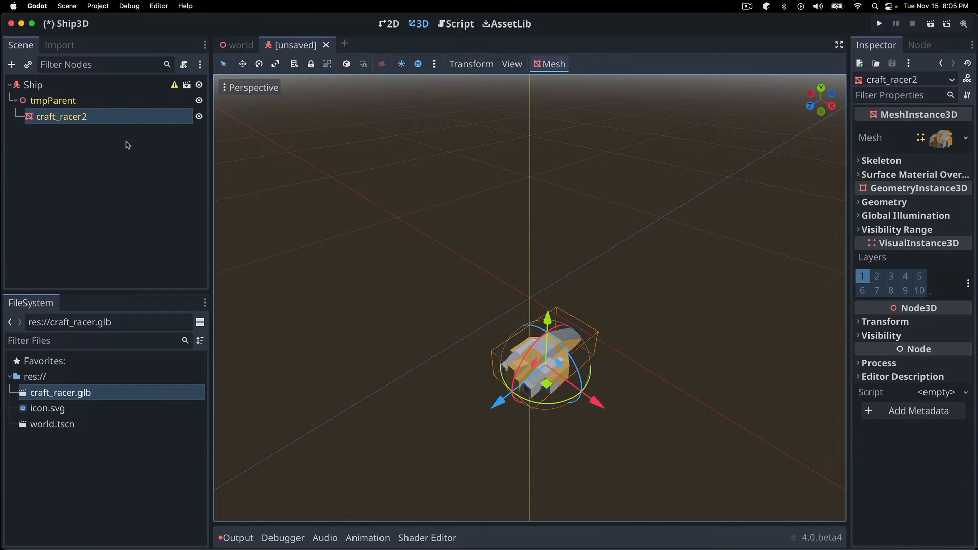
pyautogui.click(52, 101)
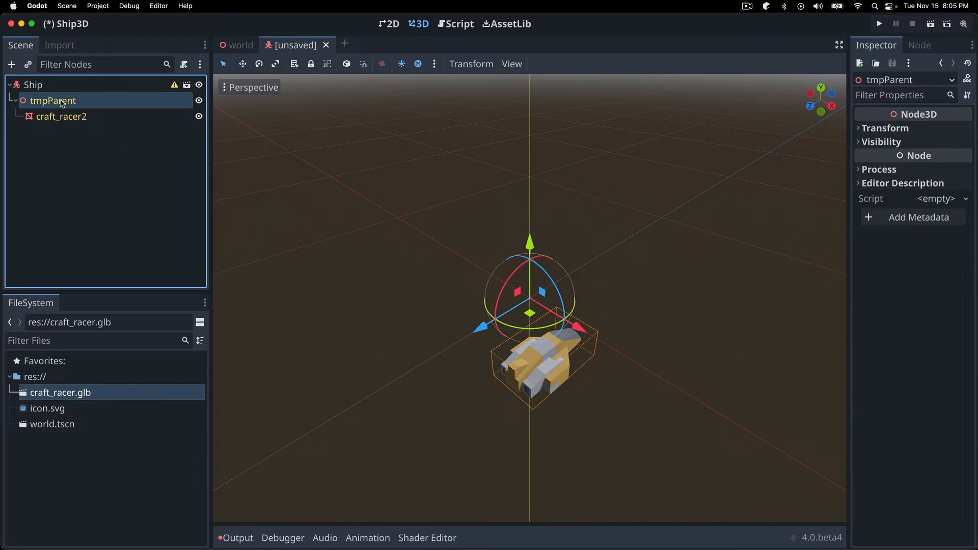
pyautogui.moveTo(61, 101)
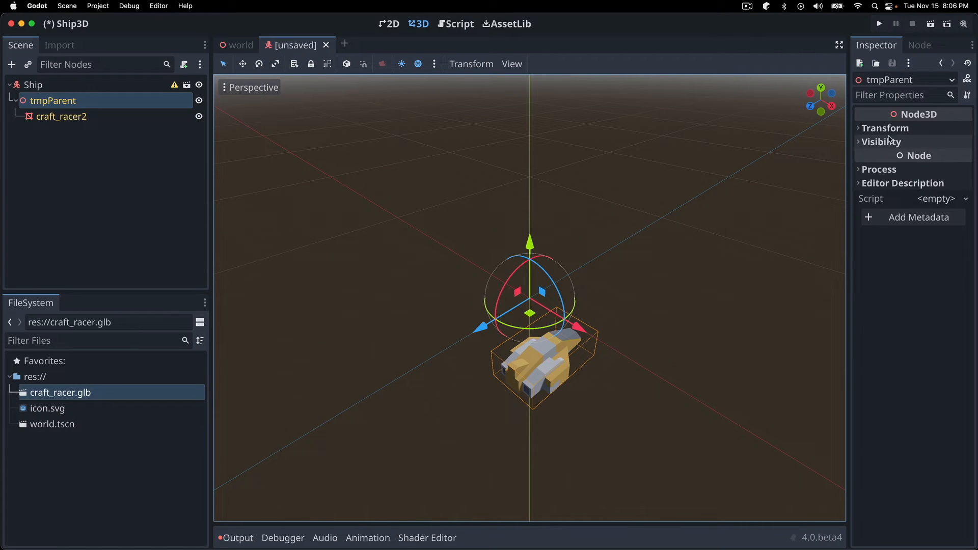
# Offset tmpParent to position x -2, z -1.5 and save the Ship scene as ship.tscn
pyautogui.click(885, 128)
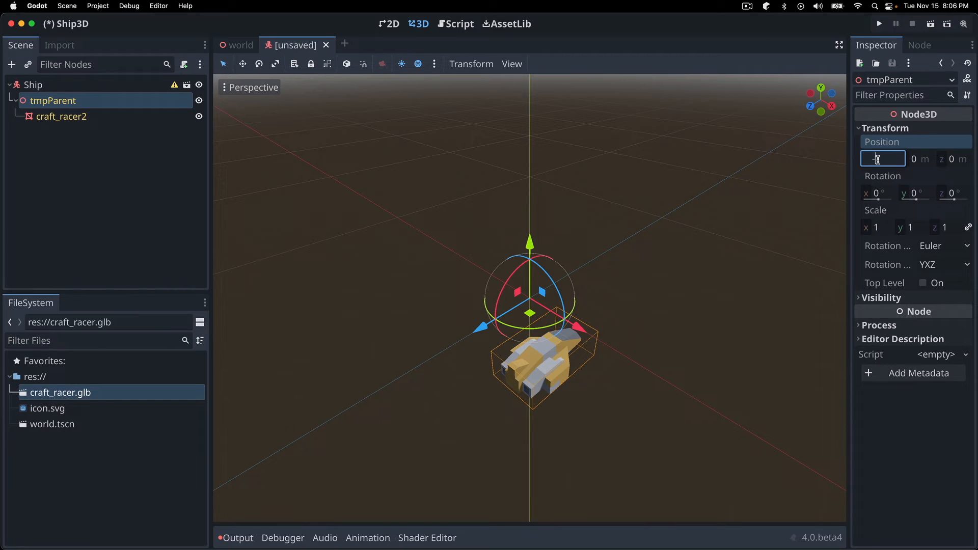
pyautogui.write('-2')
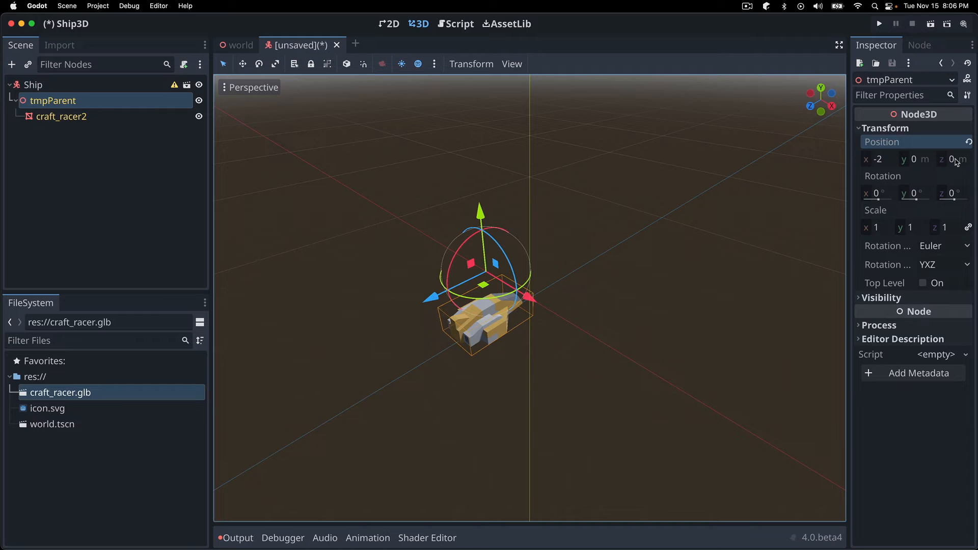
pyautogui.click(954, 159)
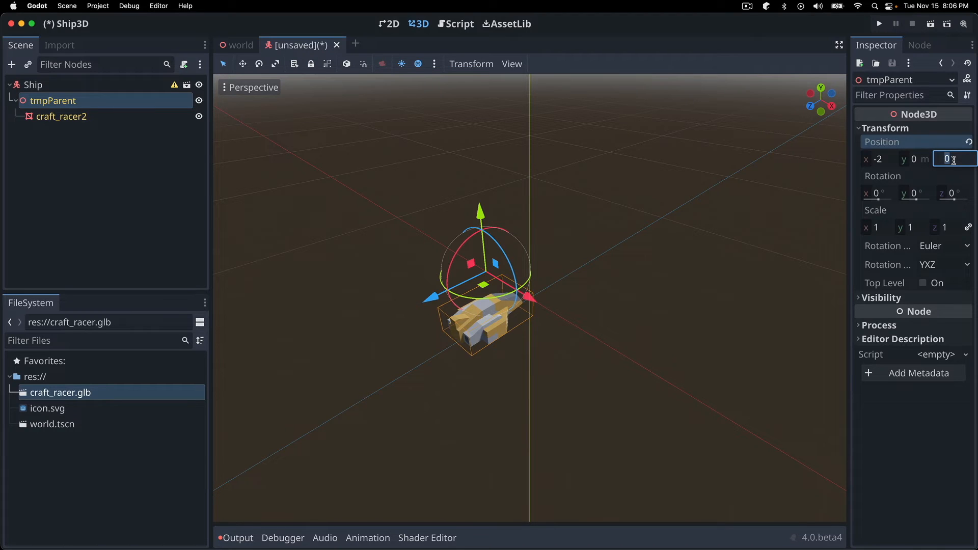
pyautogui.write('-1.5')
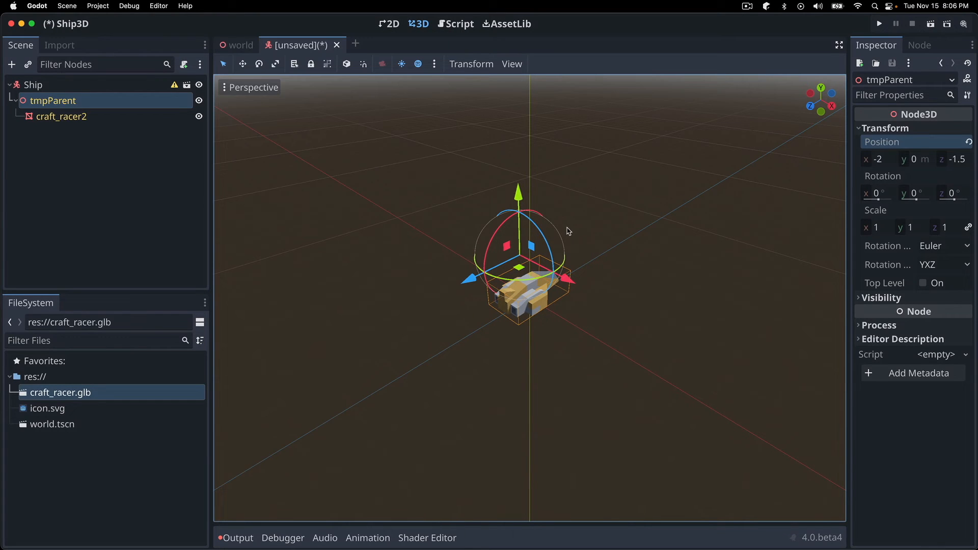
pyautogui.click(33, 84)
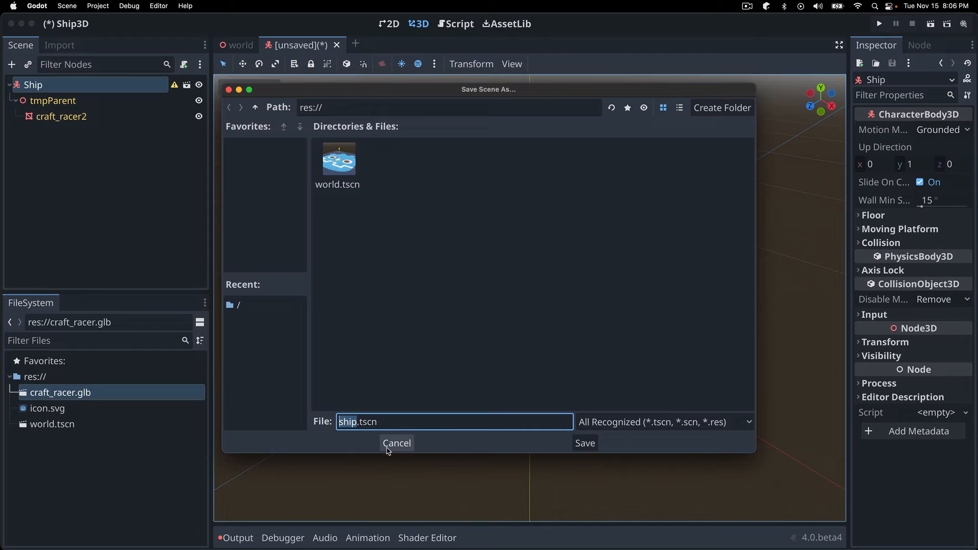
pyautogui.click(584, 443)
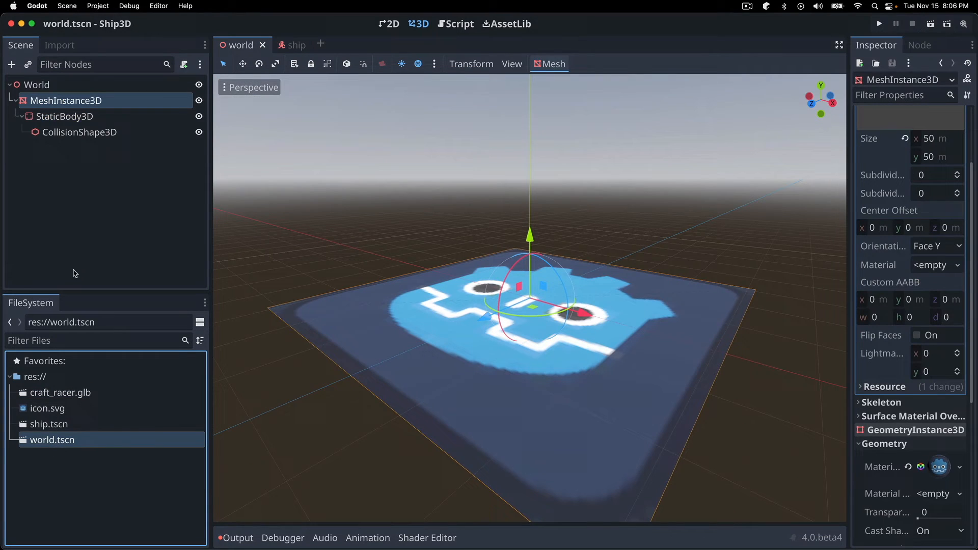
# Instance ship.tscn as a child of the World root node
pyautogui.click(37, 85)
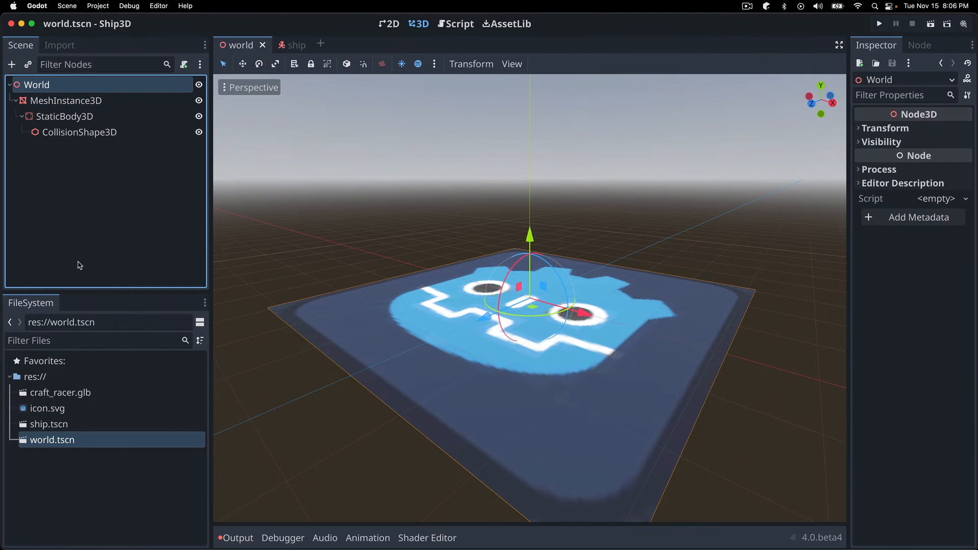
pyautogui.click(26, 65)
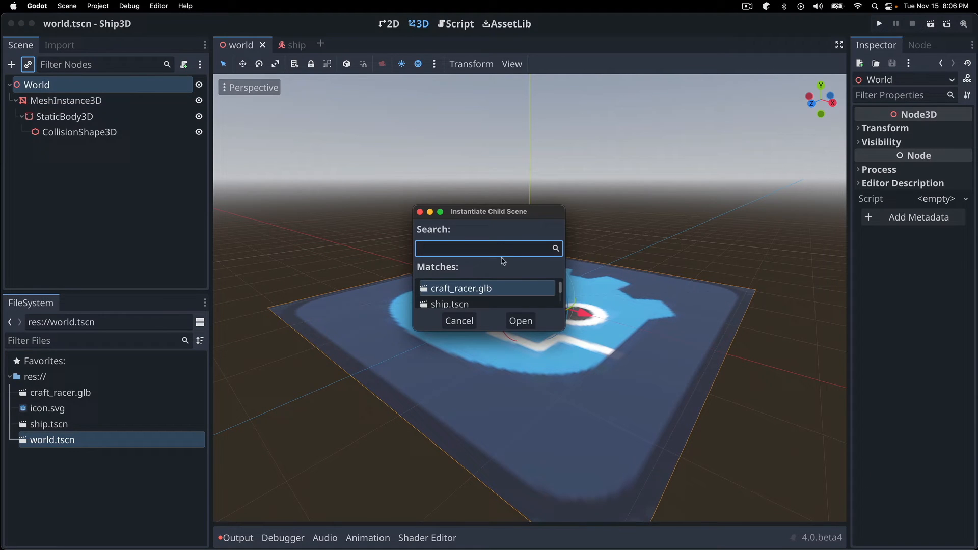
pyautogui.click(449, 304)
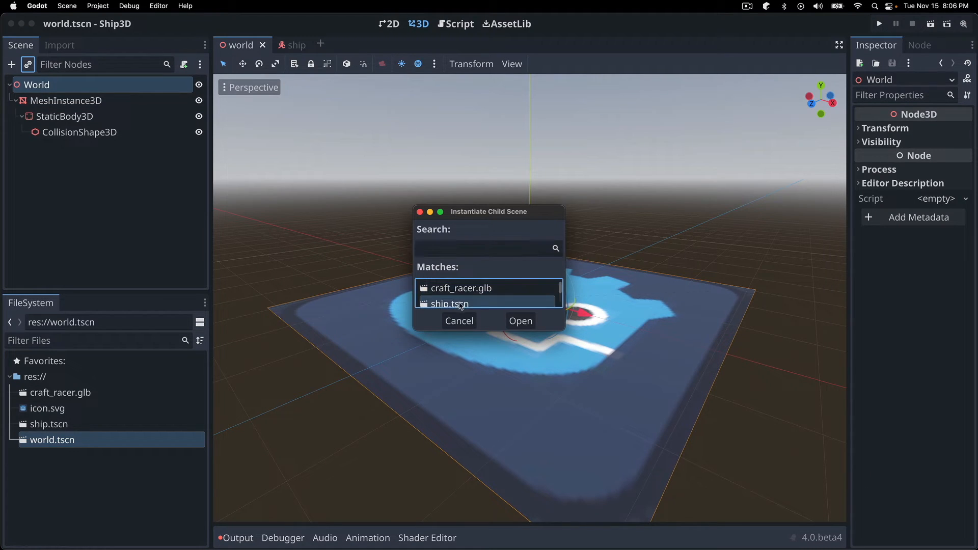
pyautogui.click(521, 321)
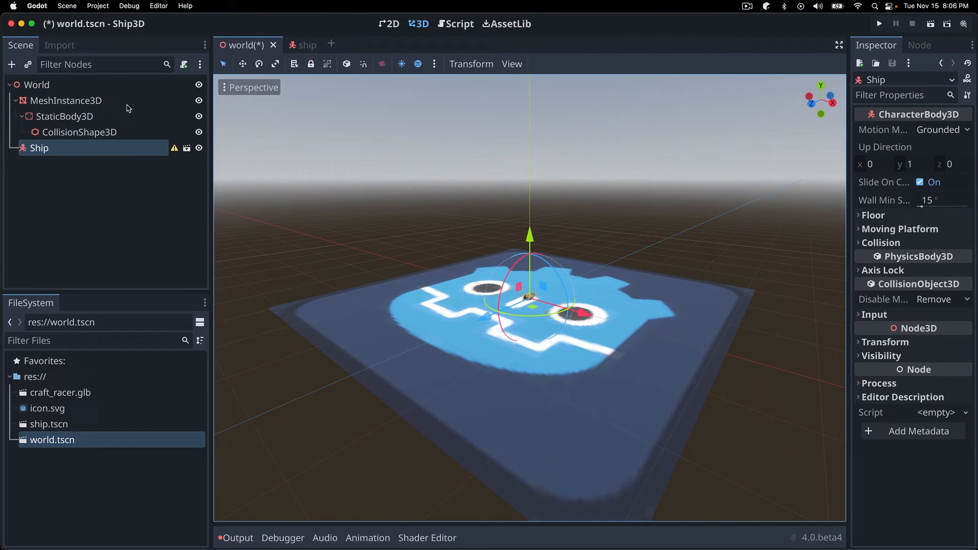
pyautogui.moveTo(177, 152)
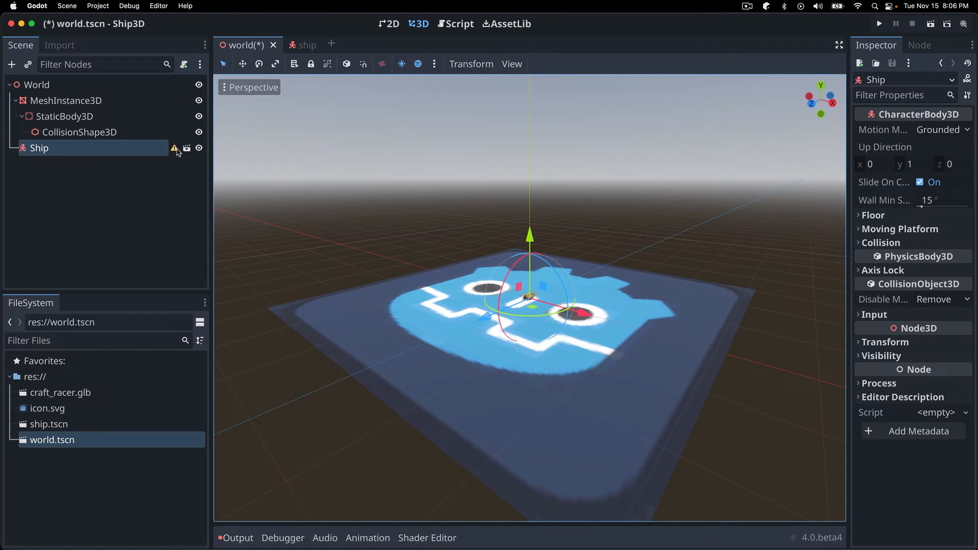
pyautogui.moveTo(174, 152)
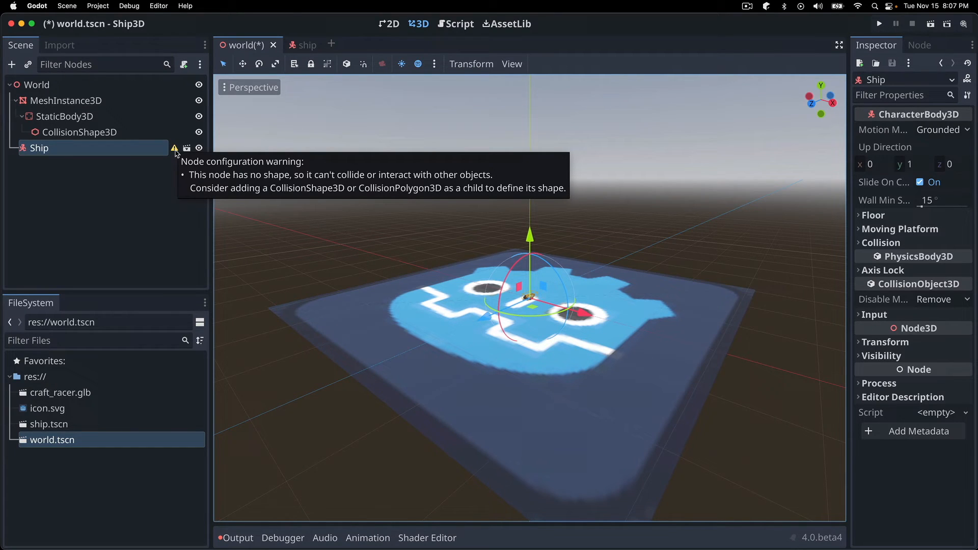
pyautogui.moveTo(151, 150)
pyautogui.write('coll')
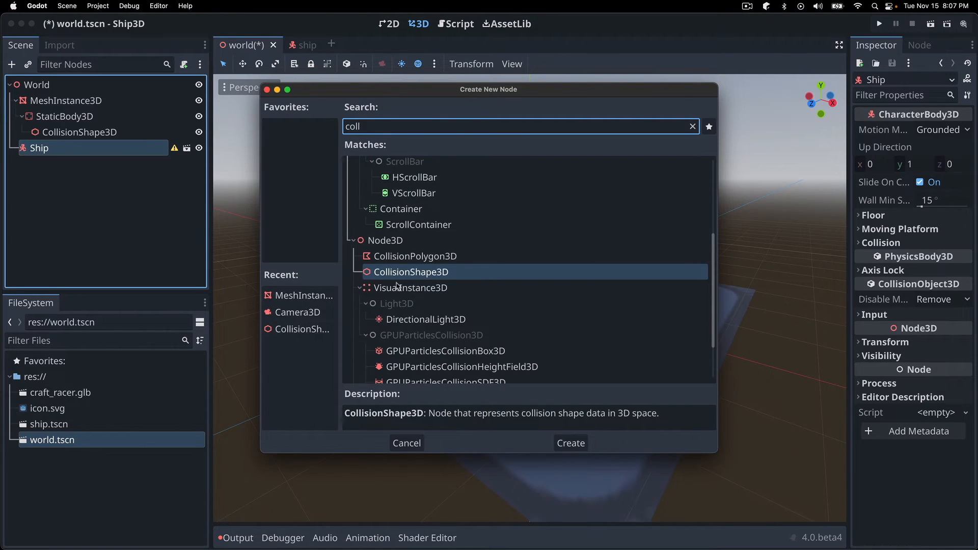
# Add a CollisionShape3D under Ship with a new CapsuleShape3D rotated -90 on X
pyautogui.click(570, 443)
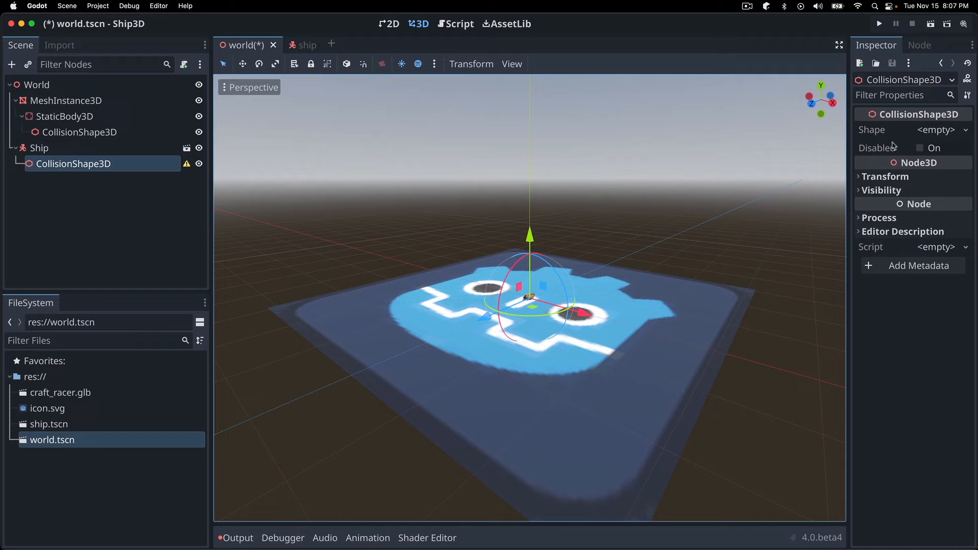
pyautogui.click(937, 129)
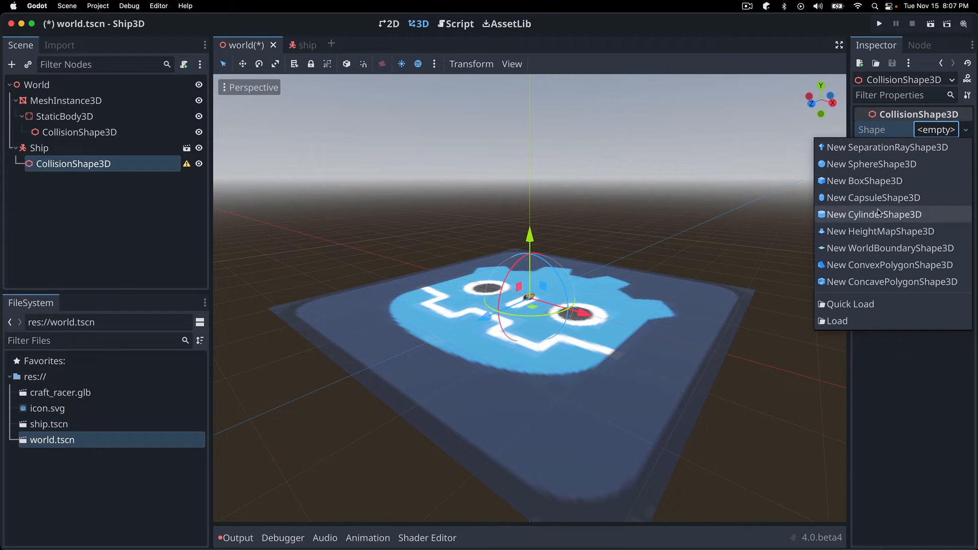
pyautogui.click(874, 198)
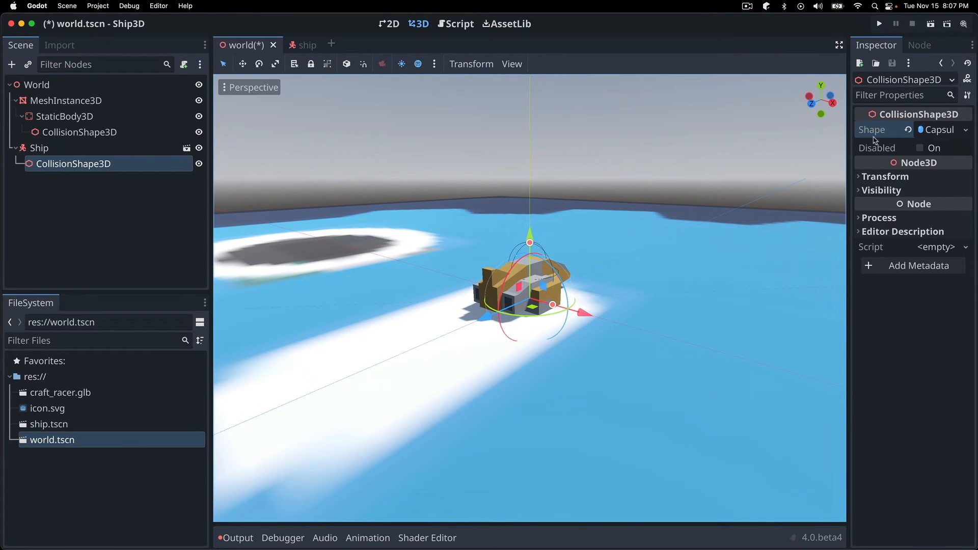
pyautogui.click(884, 176)
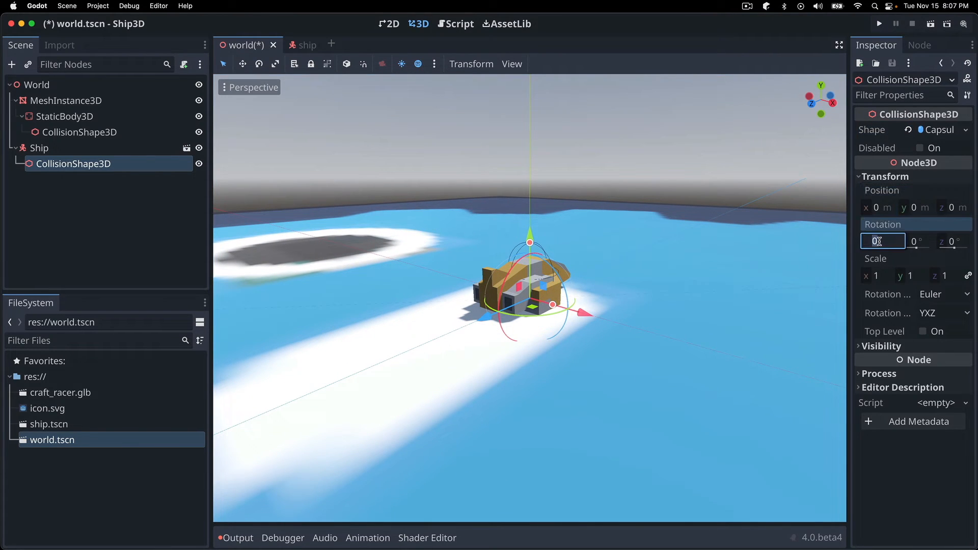
pyautogui.write('-90')
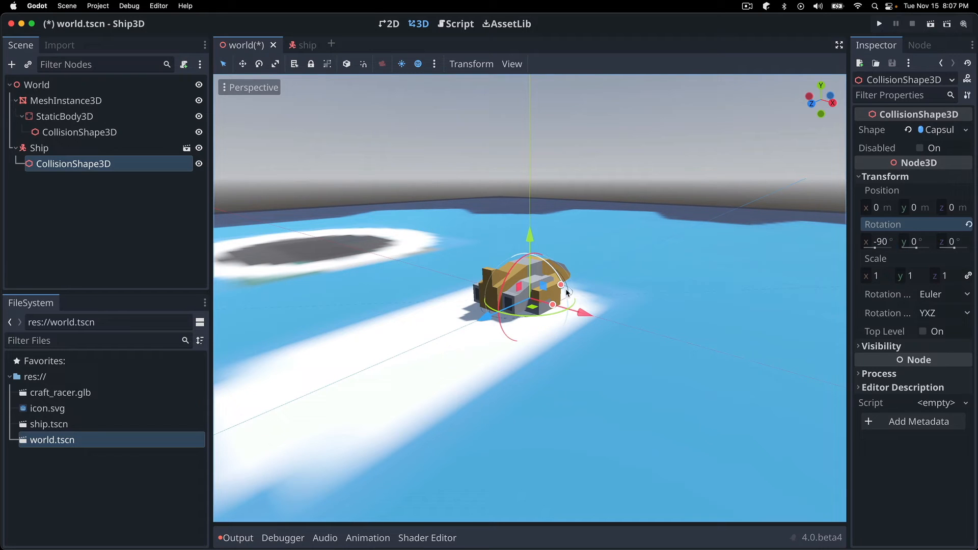
# Raise and squash the capsule with the gizmo to fit the ship hull
pyautogui.moveTo(565, 294); pyautogui.dragTo(545, 298)
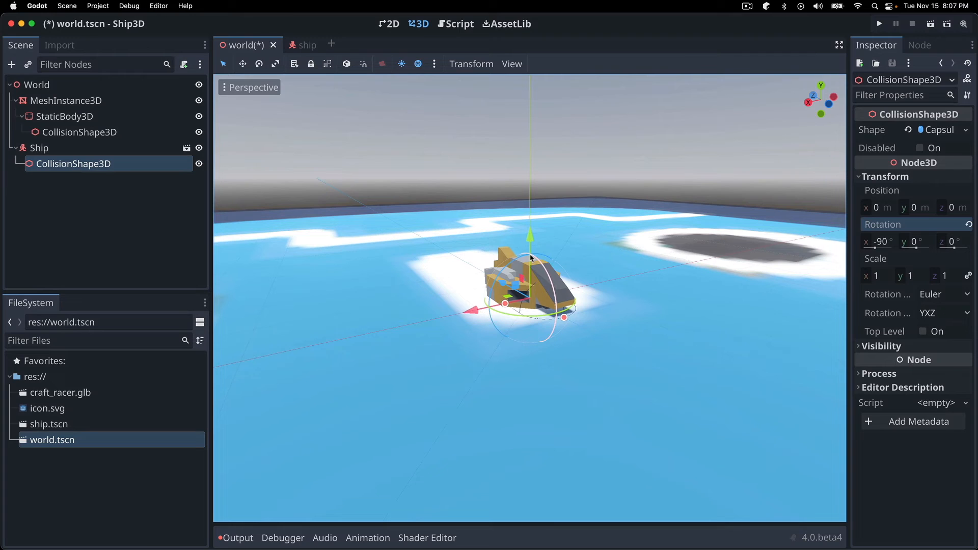
pyautogui.click(38, 148)
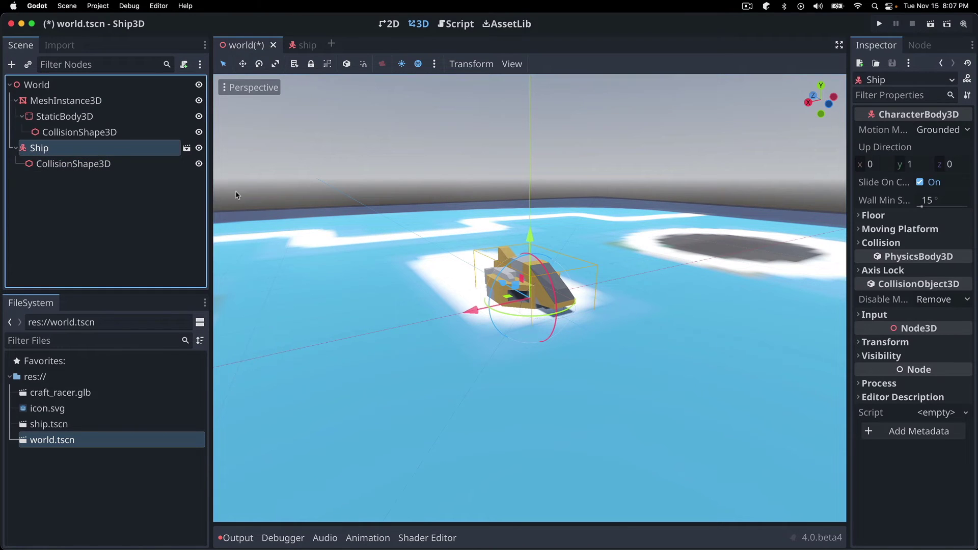
pyautogui.moveTo(529, 250); pyautogui.dragTo(529, 231)
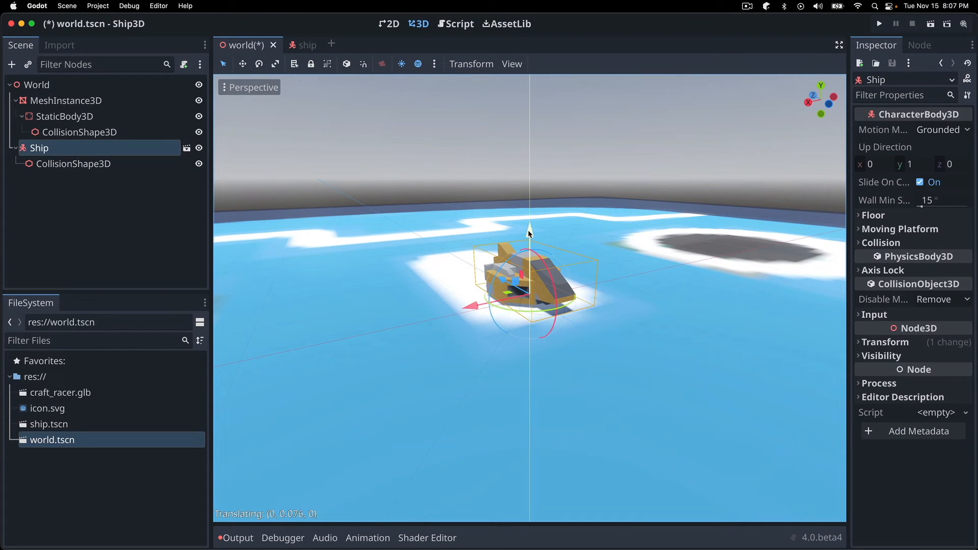
pyautogui.click(73, 164)
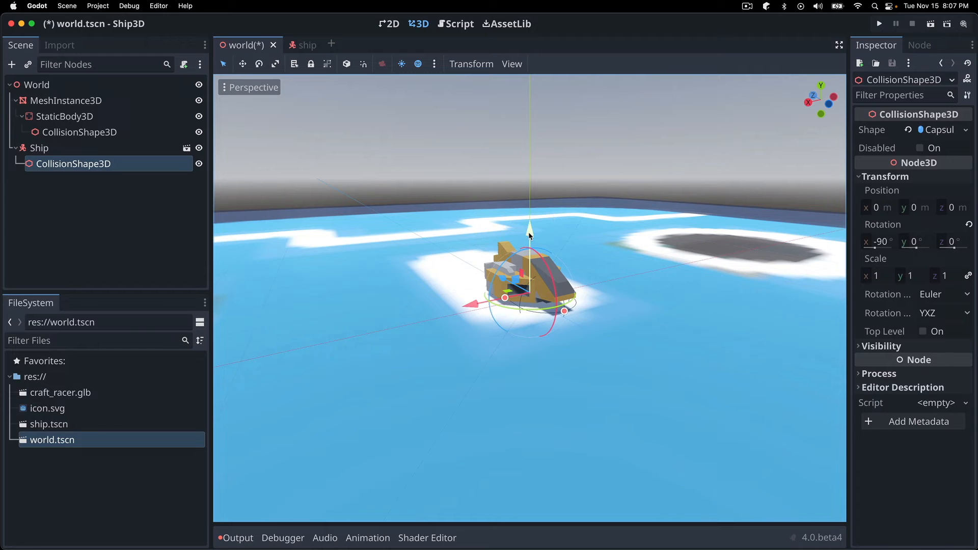
pyautogui.moveTo(528, 226); pyautogui.dragTo(527, 217)
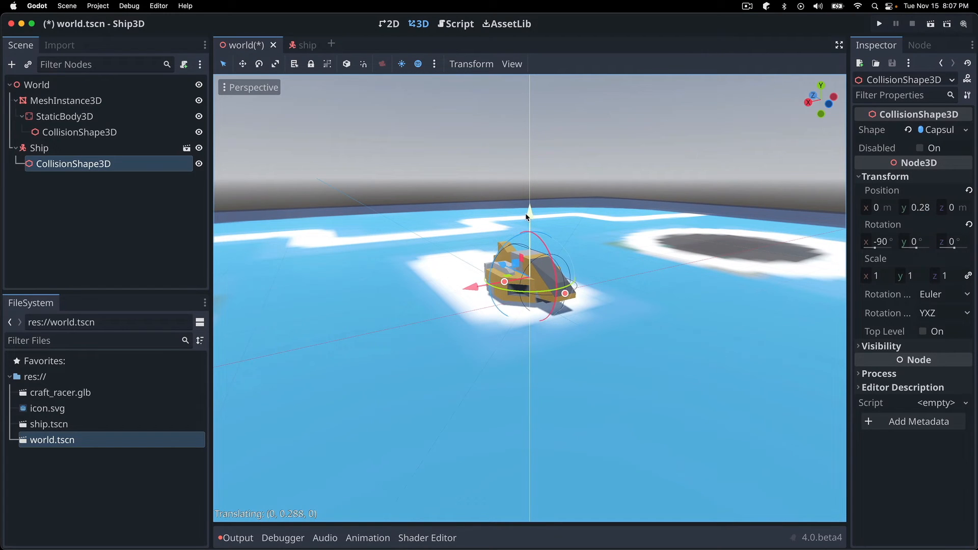
pyautogui.click(276, 64)
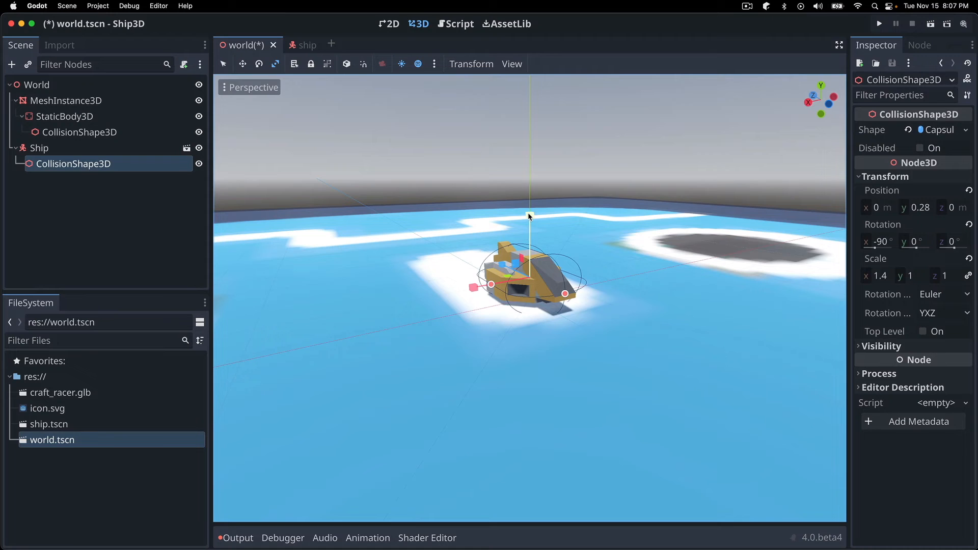
pyautogui.moveTo(529, 218); pyautogui.dragTo(529, 227)
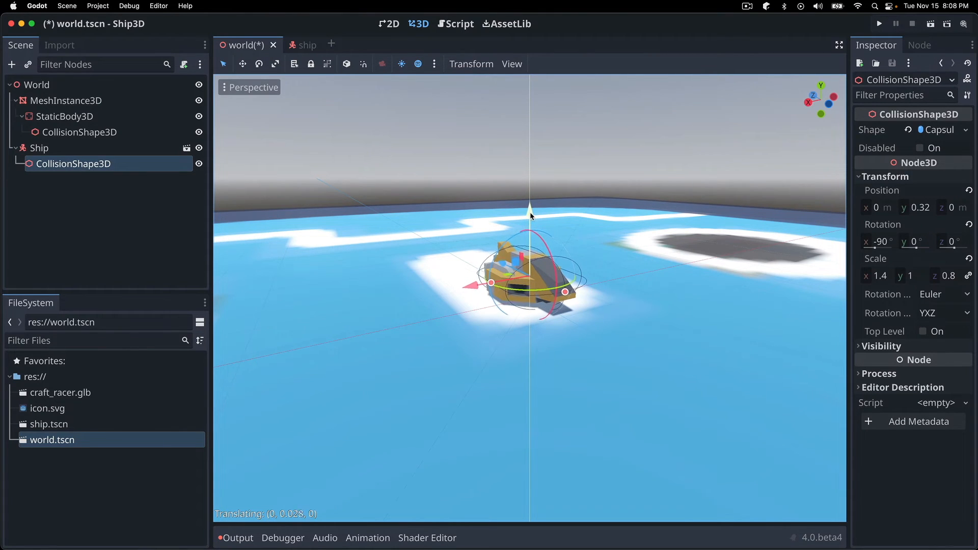
pyautogui.moveTo(530, 215); pyautogui.dragTo(529, 209)
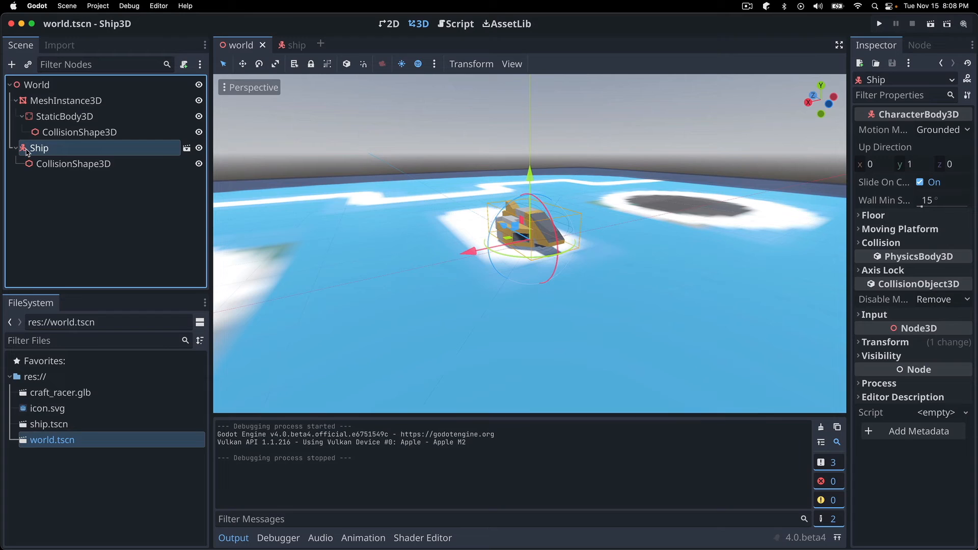
# Add a Camera3D under Ship and move it behind the hull, tilted toward it
pyautogui.write('ca')
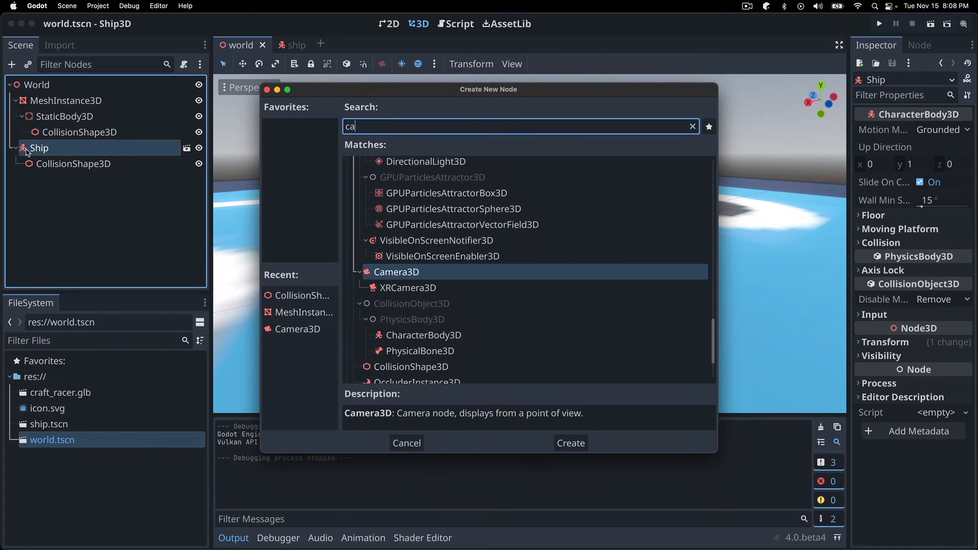
pyautogui.click(570, 444)
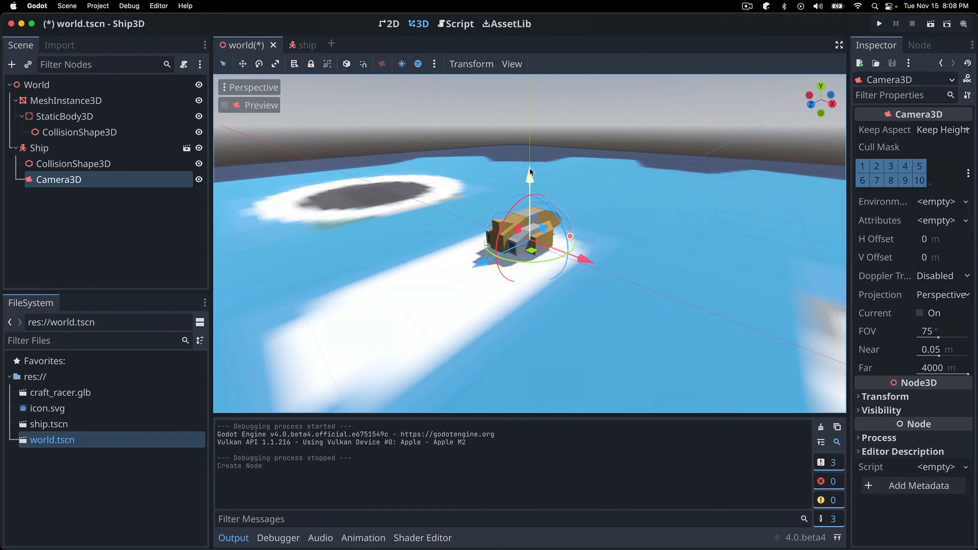
pyautogui.moveTo(529, 178); pyautogui.dragTo(527, 153)
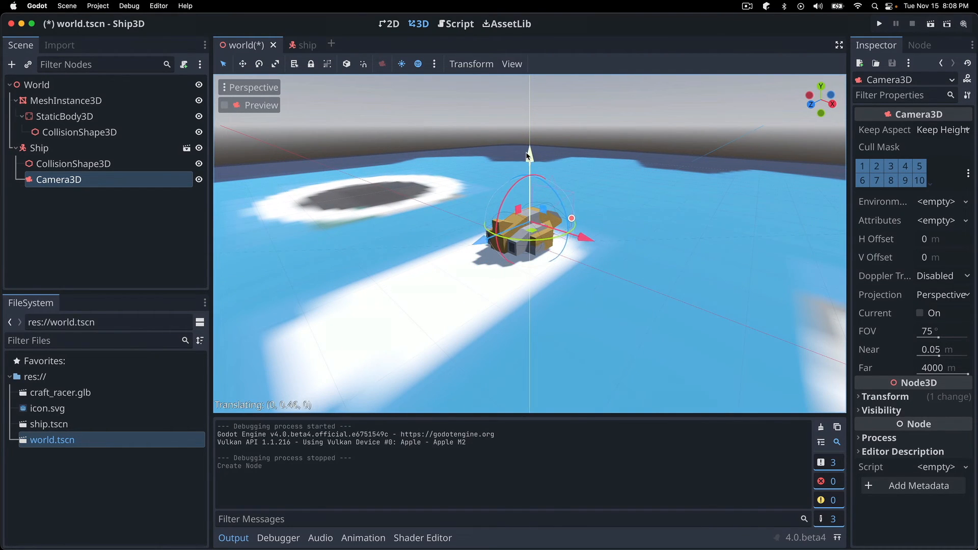
pyautogui.moveTo(528, 153); pyautogui.dragTo(481, 242)
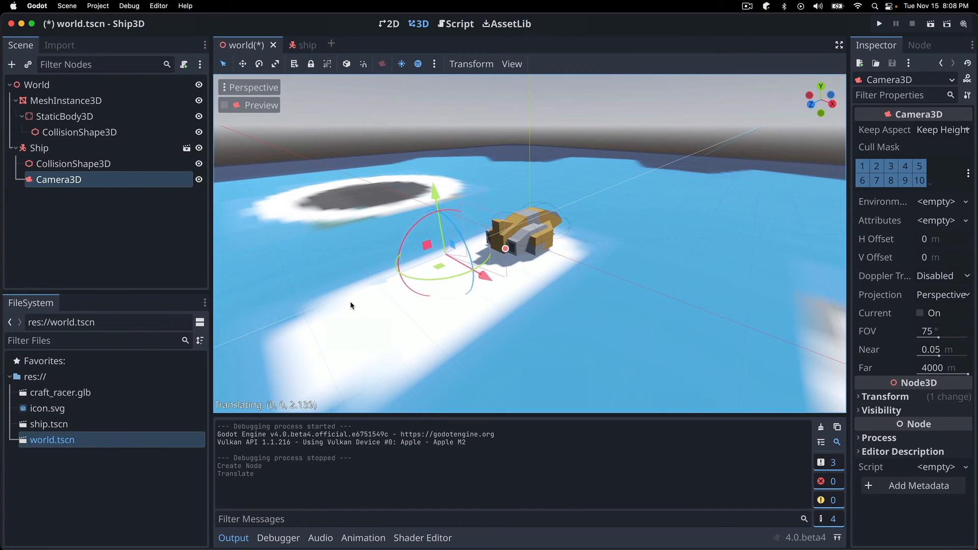
pyautogui.moveTo(506, 248); pyautogui.dragTo(491, 255)
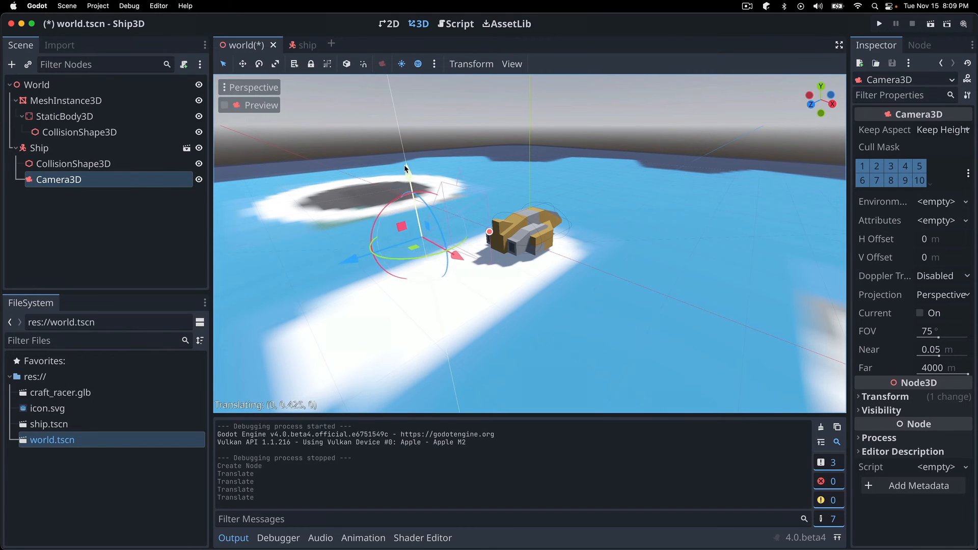
pyautogui.moveTo(405, 169); pyautogui.dragTo(425, 187)
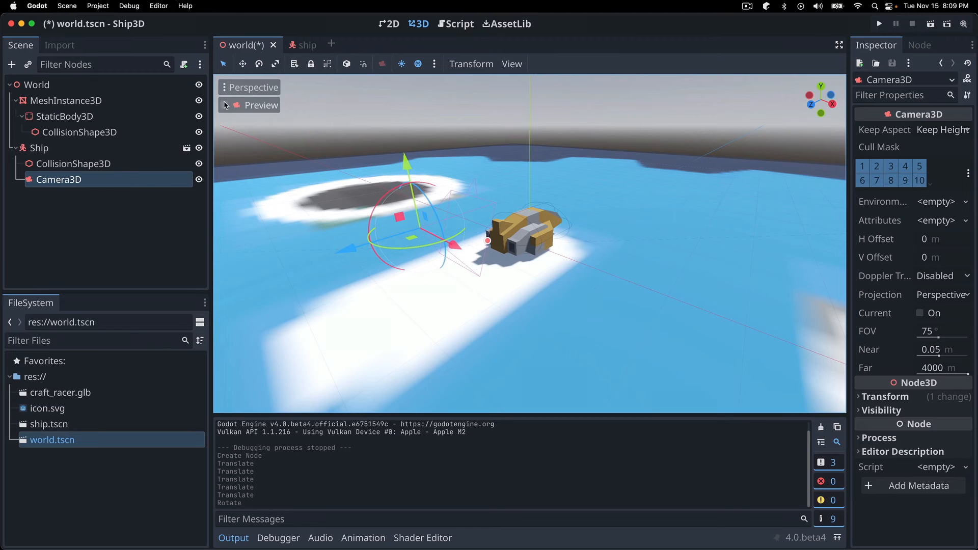
# Raise the camera further above the ship and enable the viewport camera preview
pyautogui.click(224, 105)
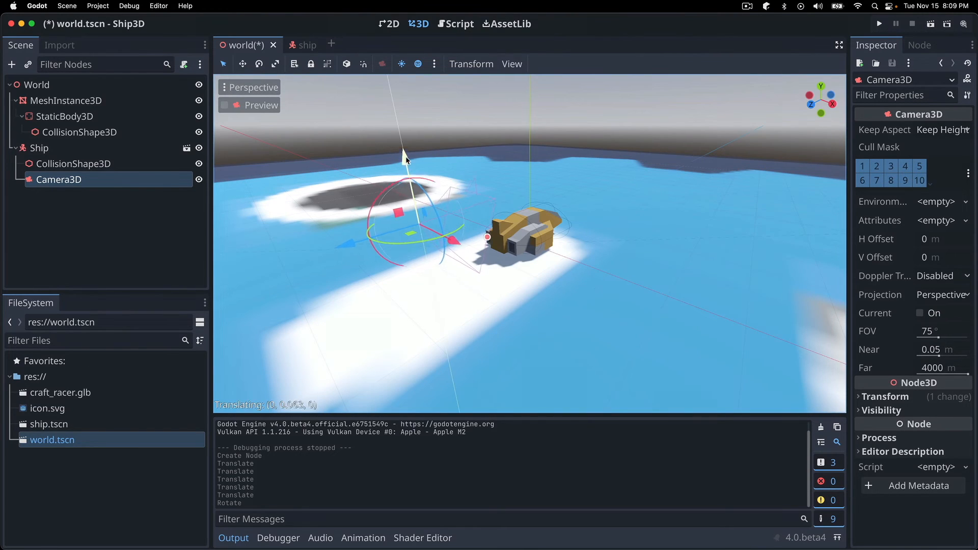
pyautogui.moveTo(406, 154); pyautogui.dragTo(397, 119)
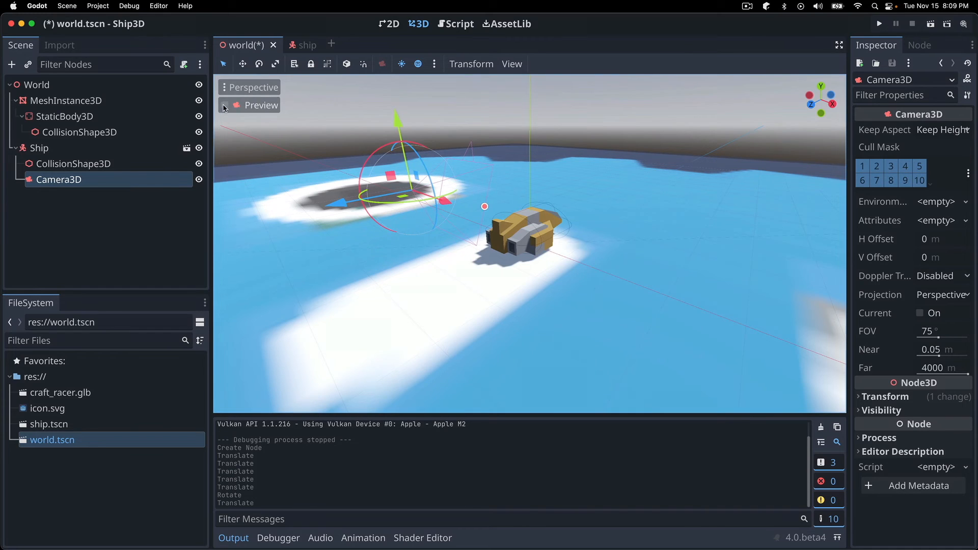
pyautogui.click(224, 105)
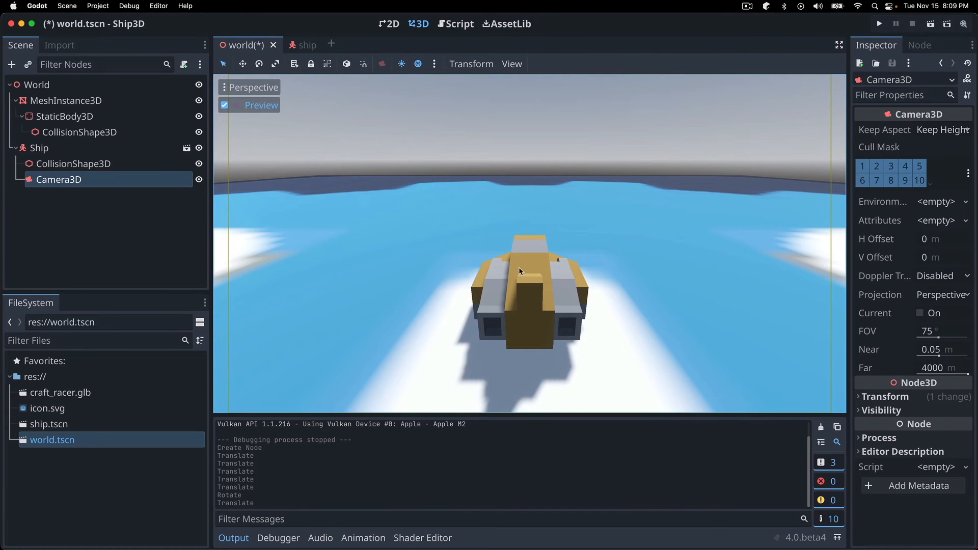
pyautogui.moveTo(263, 145)
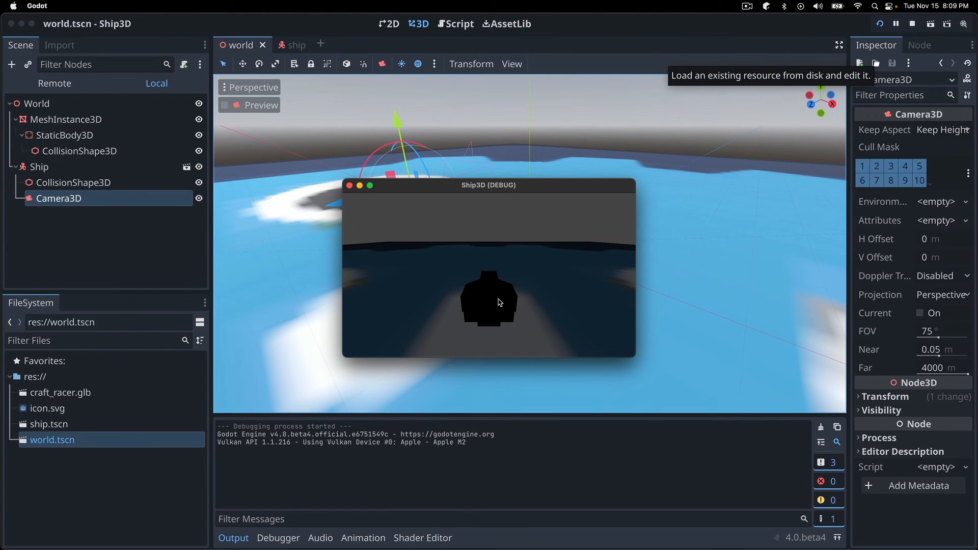
pyautogui.moveTo(490, 195)
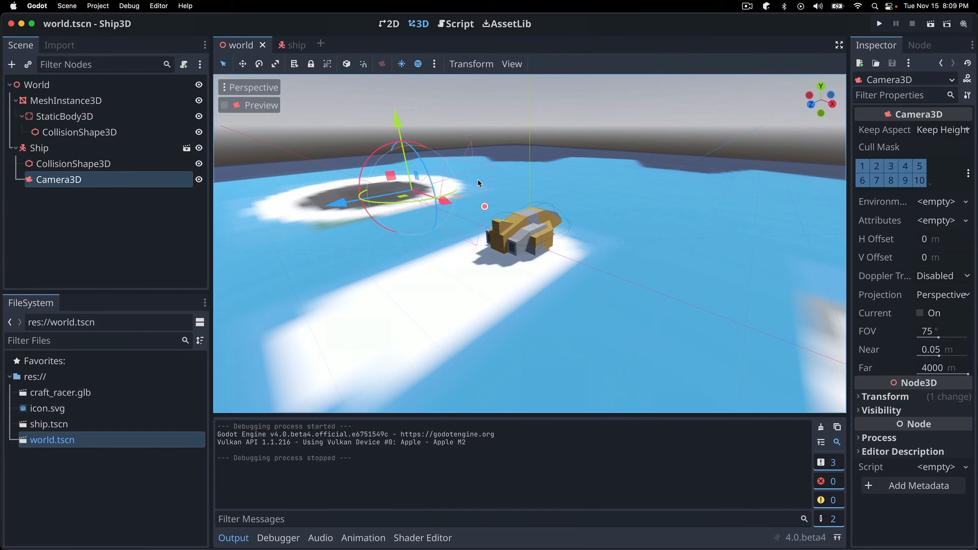
pyautogui.moveTo(400, 64)
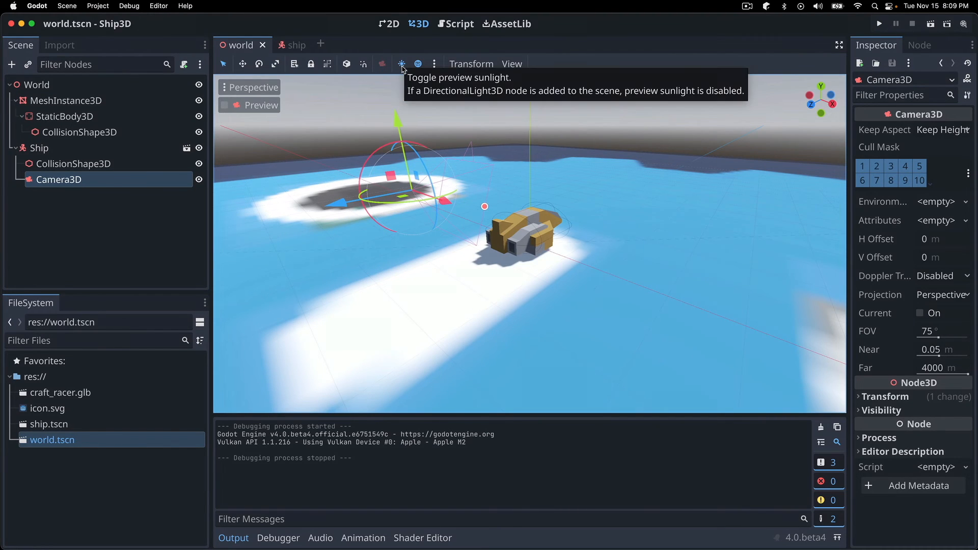
pyautogui.moveTo(416, 63)
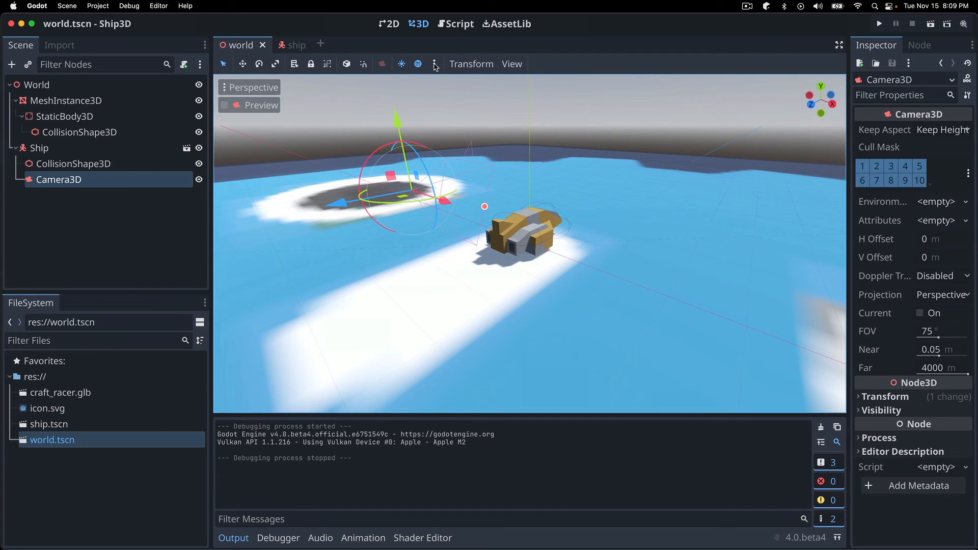
pyautogui.moveTo(434, 64)
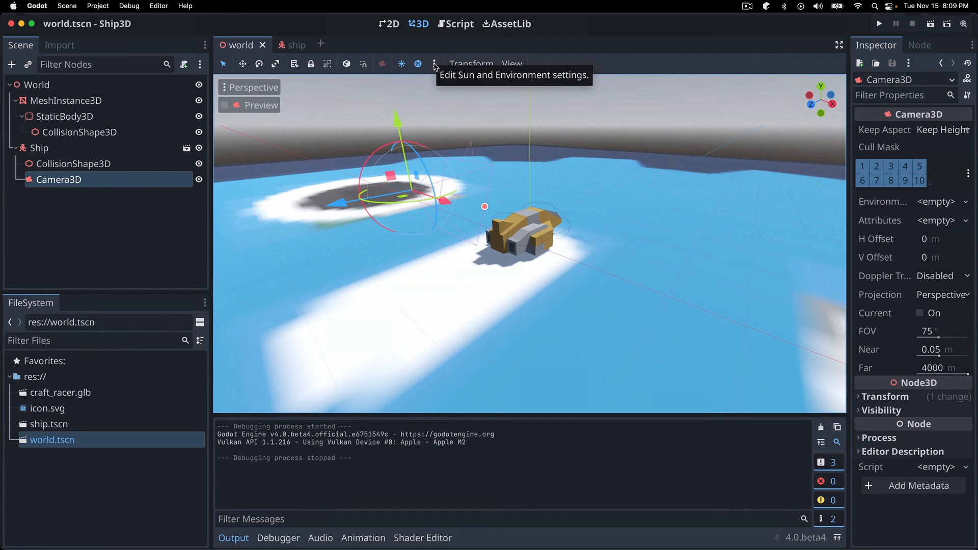
# Add the preview sun and environment to the scene, then inspect WorldEnvironment and DirectionalLight3D
pyautogui.click(432, 63)
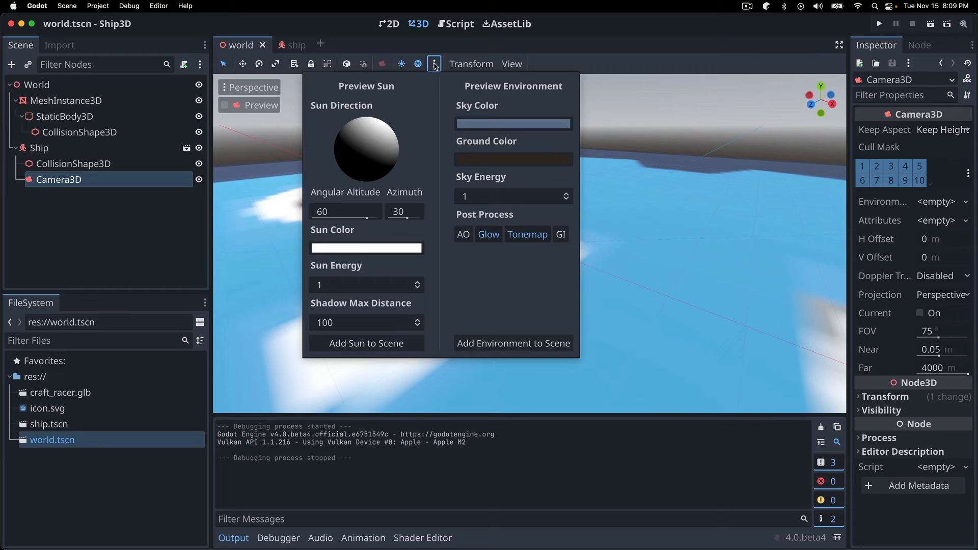
pyautogui.moveTo(364, 348)
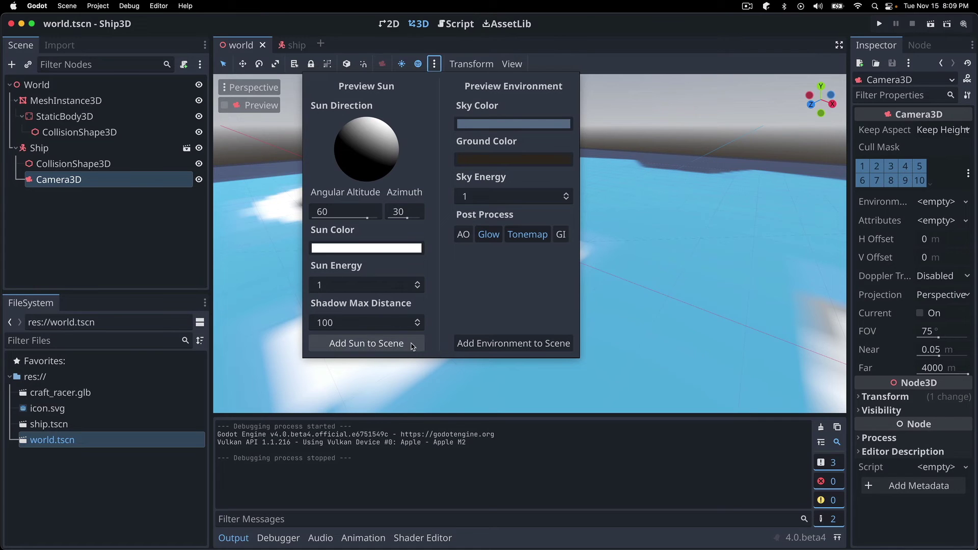
pyautogui.click(366, 343)
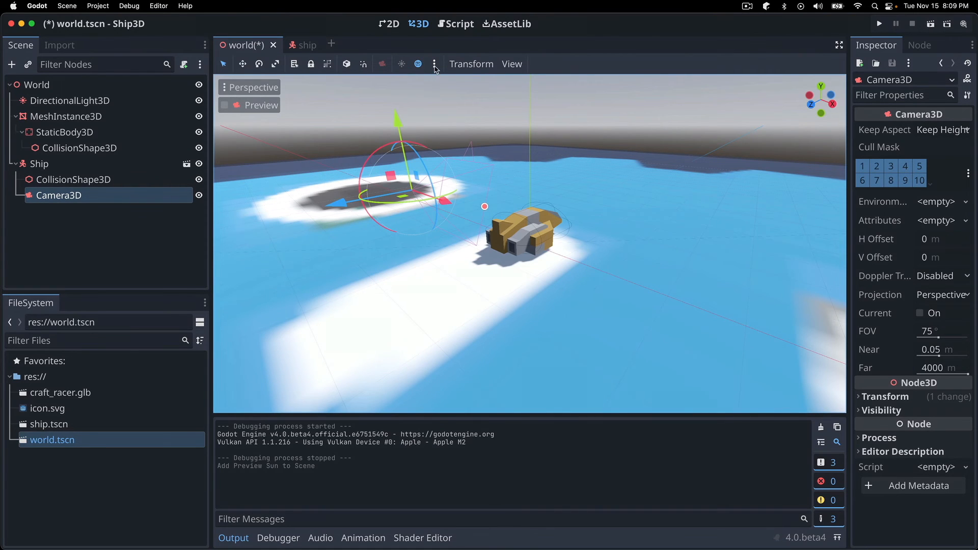
pyautogui.click(417, 64)
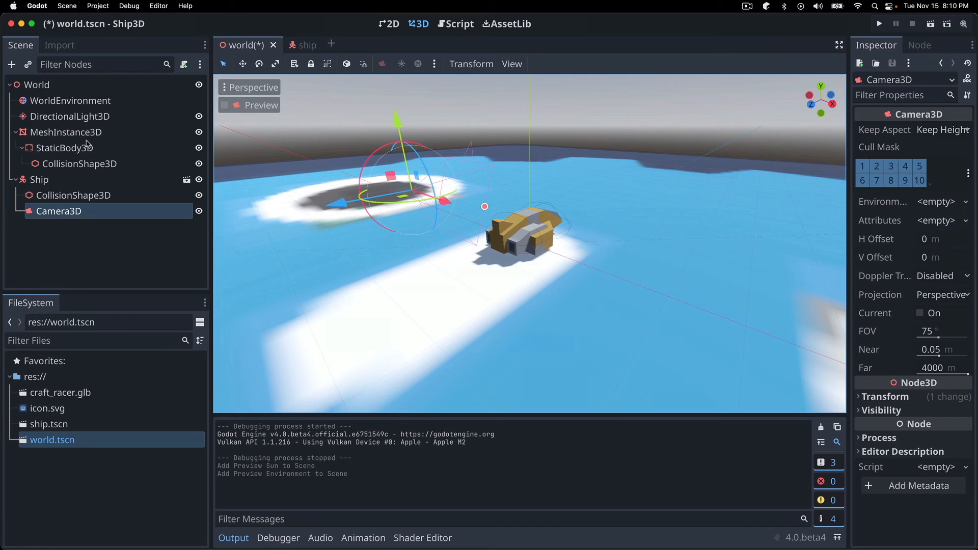
pyautogui.click(70, 100)
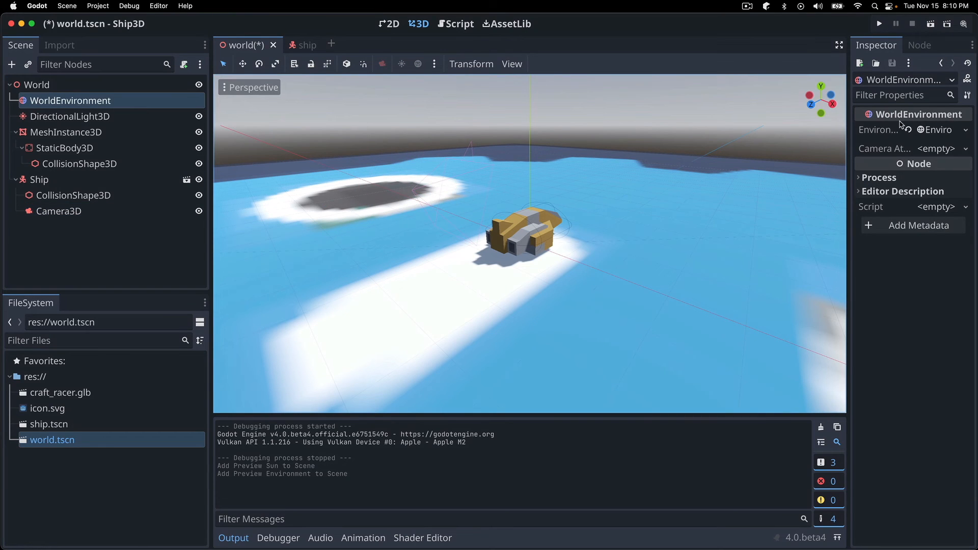
pyautogui.click(69, 116)
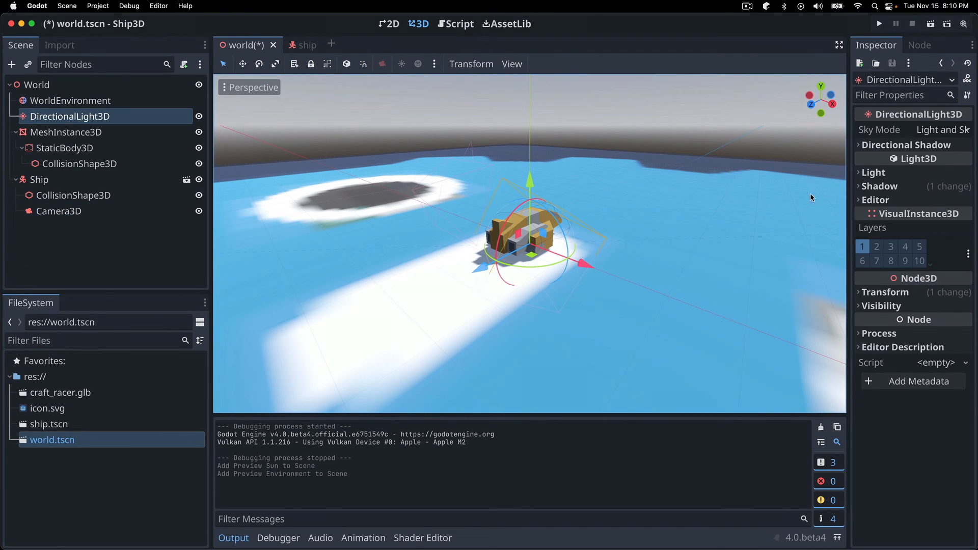
pyautogui.click(69, 101)
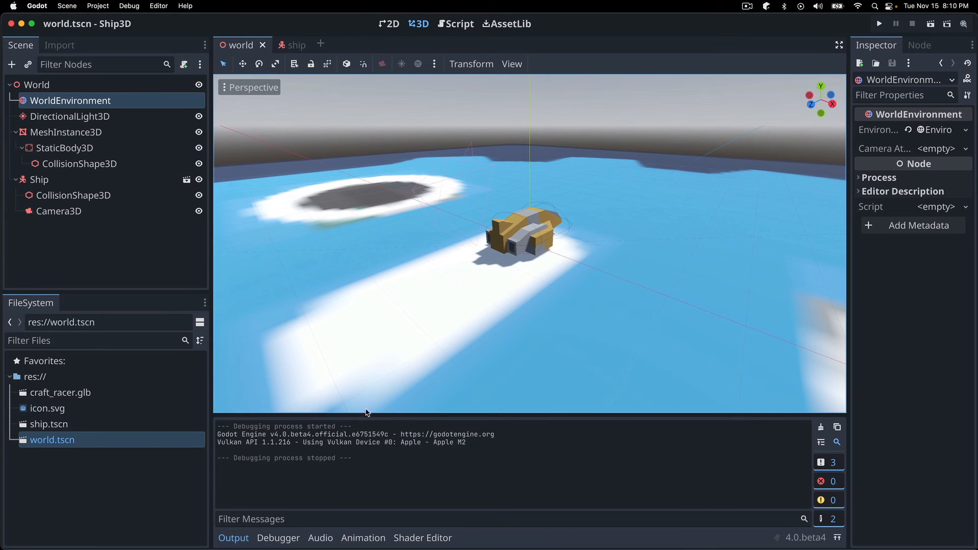
pyautogui.moveTo(356, 327)
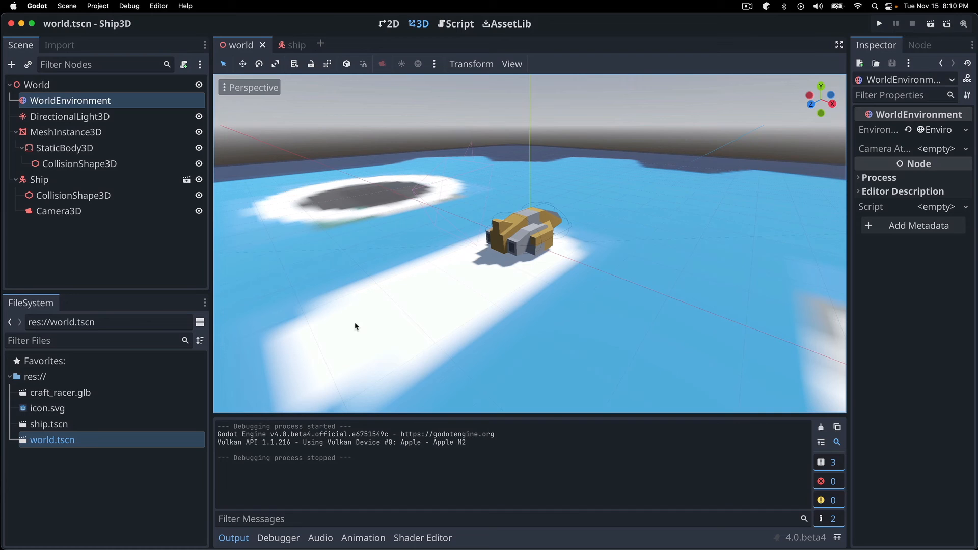
pyautogui.moveTo(153, 235)
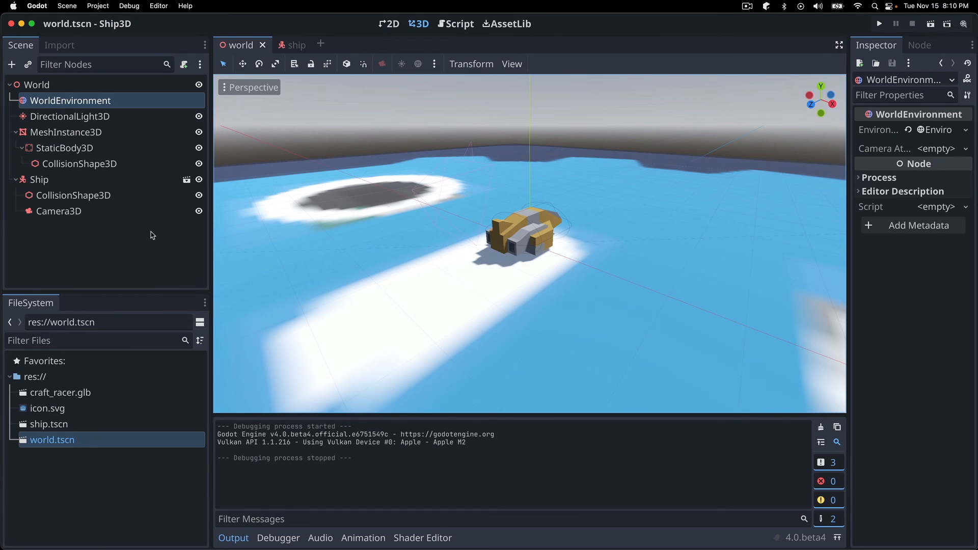
pyautogui.moveTo(74, 124)
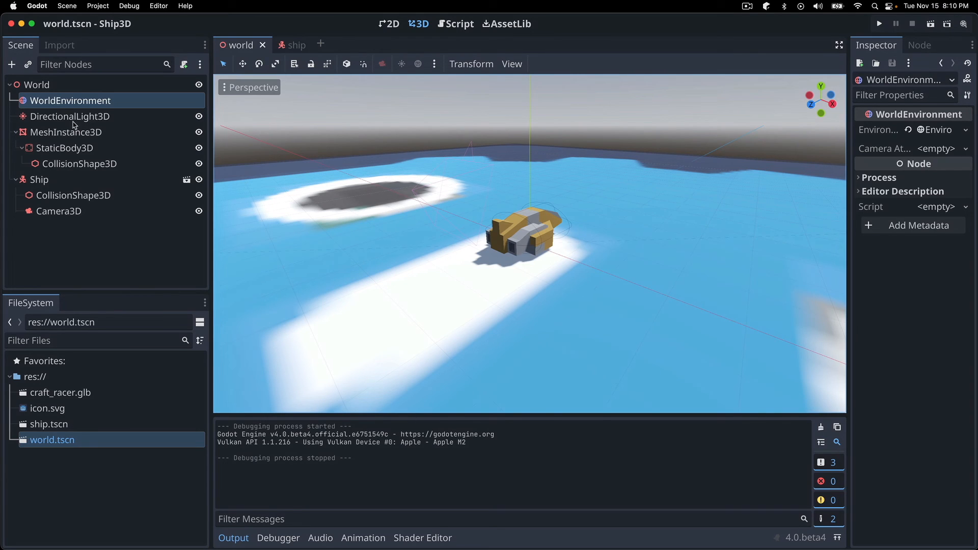
# Attach a new res://ship.gd script to Ship using the Basic Movement template
pyautogui.click(39, 179)
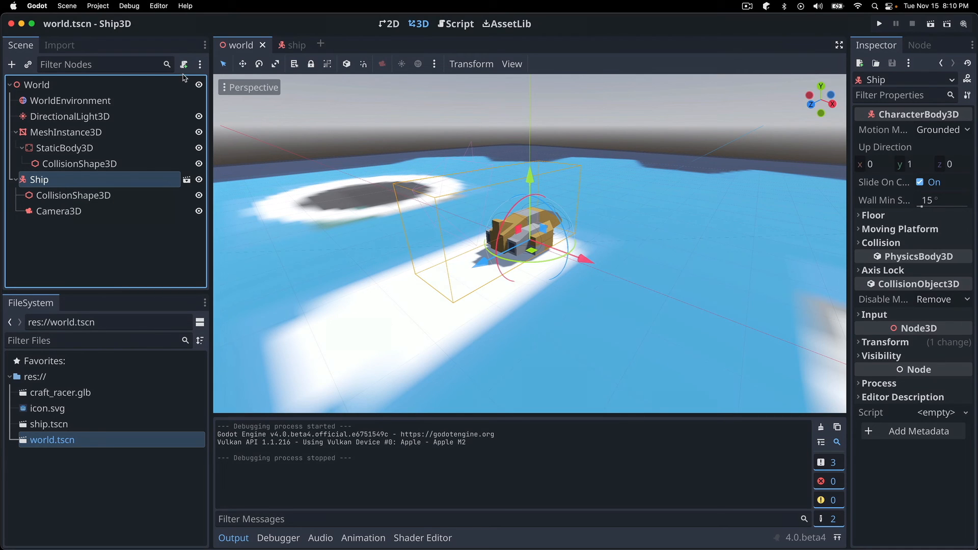
pyautogui.click(183, 65)
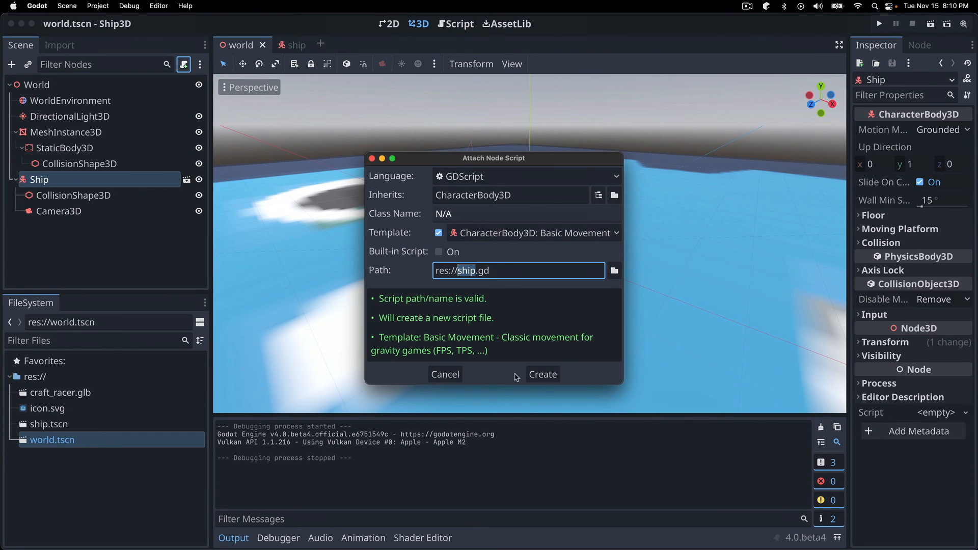
pyautogui.click(542, 375)
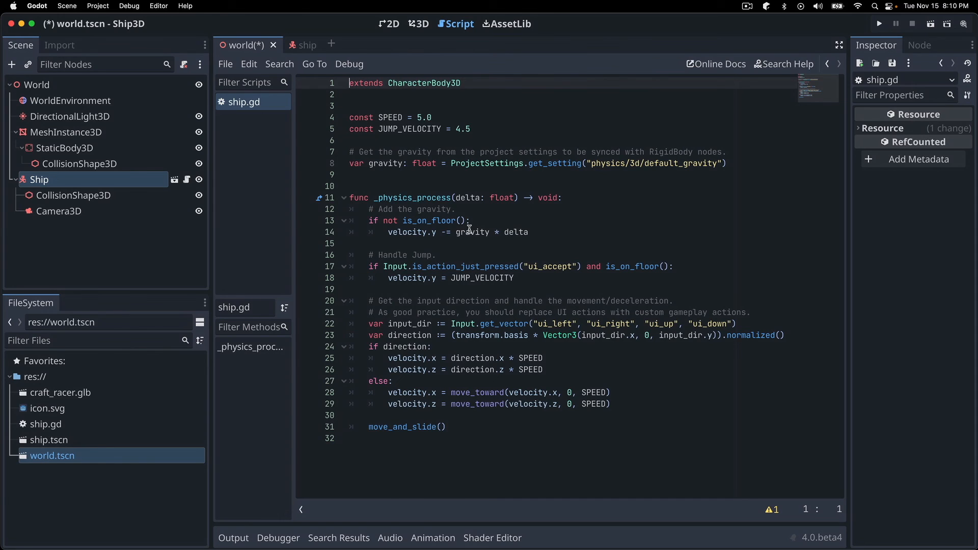
pyautogui.moveTo(440, 258)
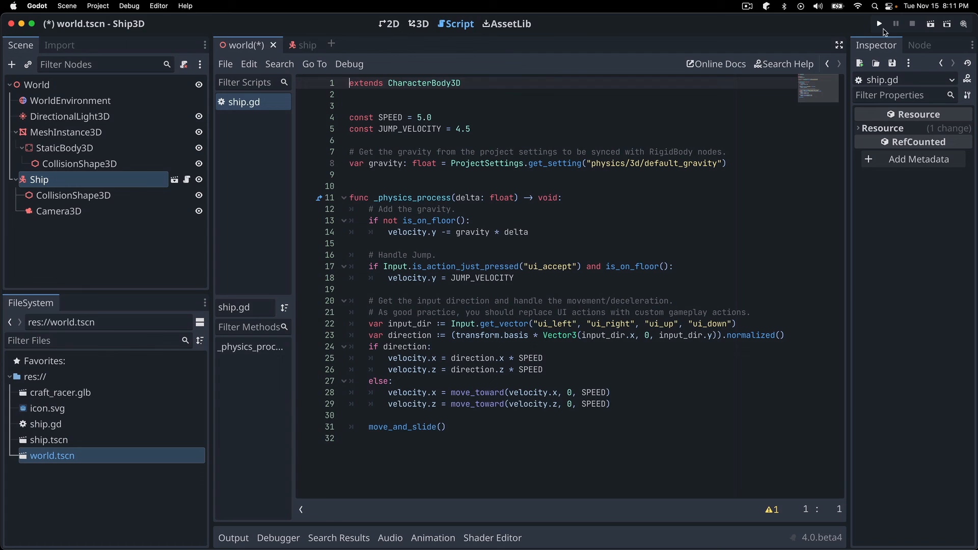
# Launch the project with the Play button to test the ship
pyautogui.click(878, 22)
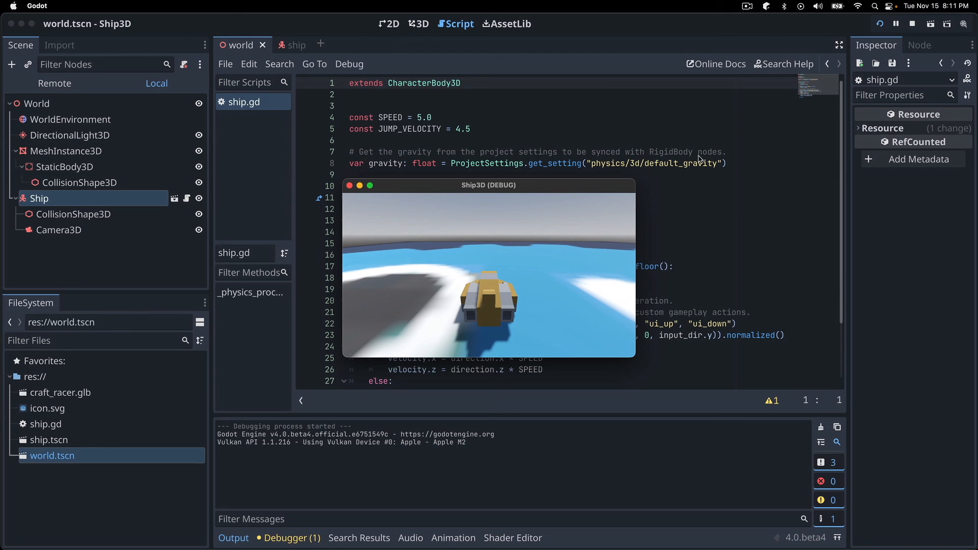
pyautogui.moveTo(574, 233)
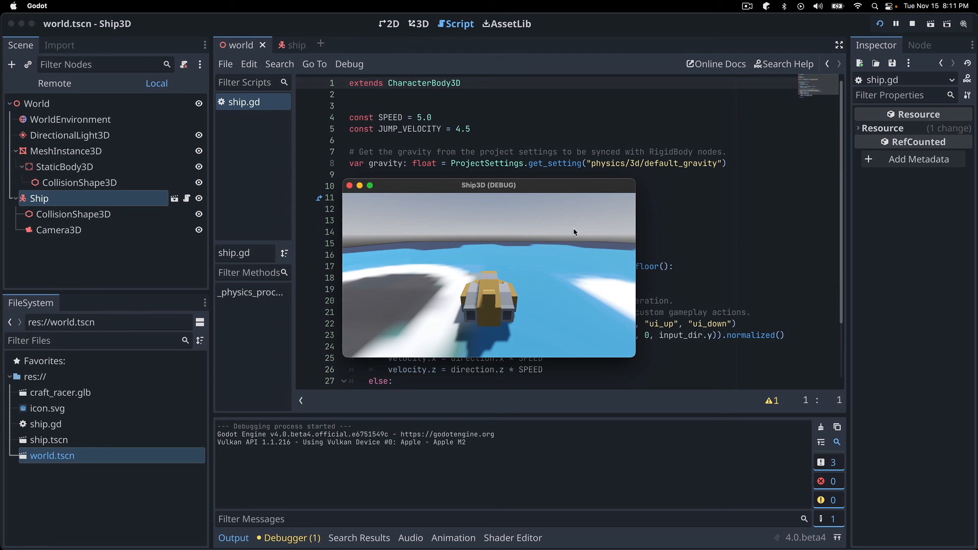
pyautogui.moveTo(541, 266)
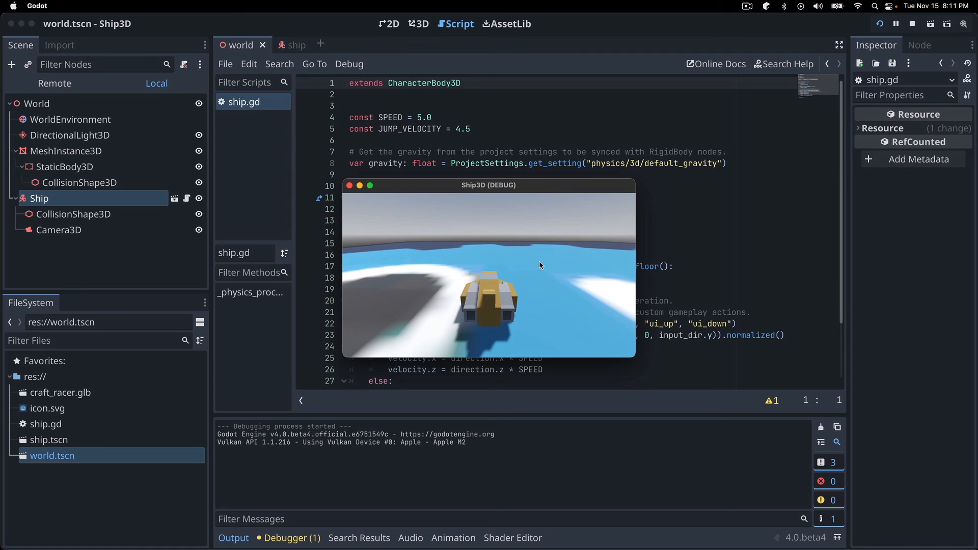
pyautogui.moveTo(486, 238)
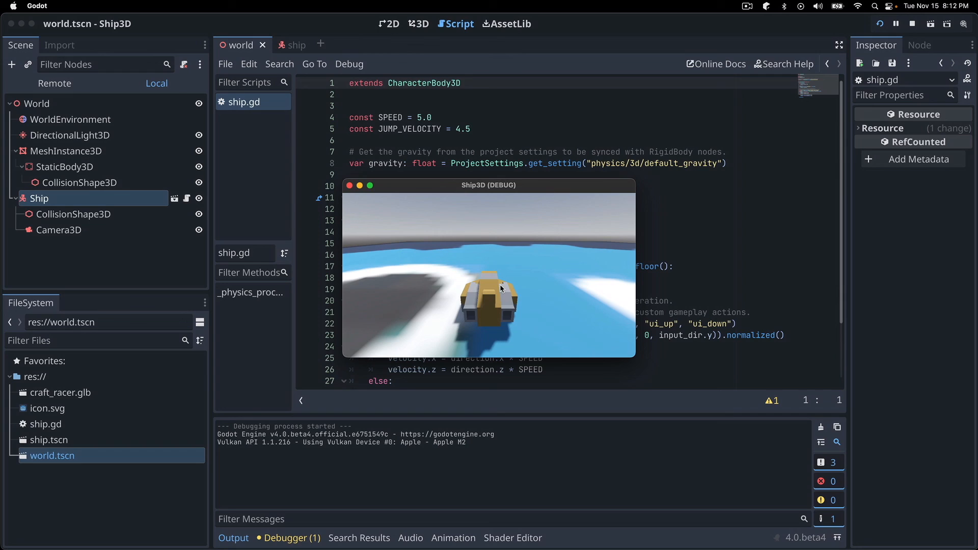
pyautogui.moveTo(560, 301)
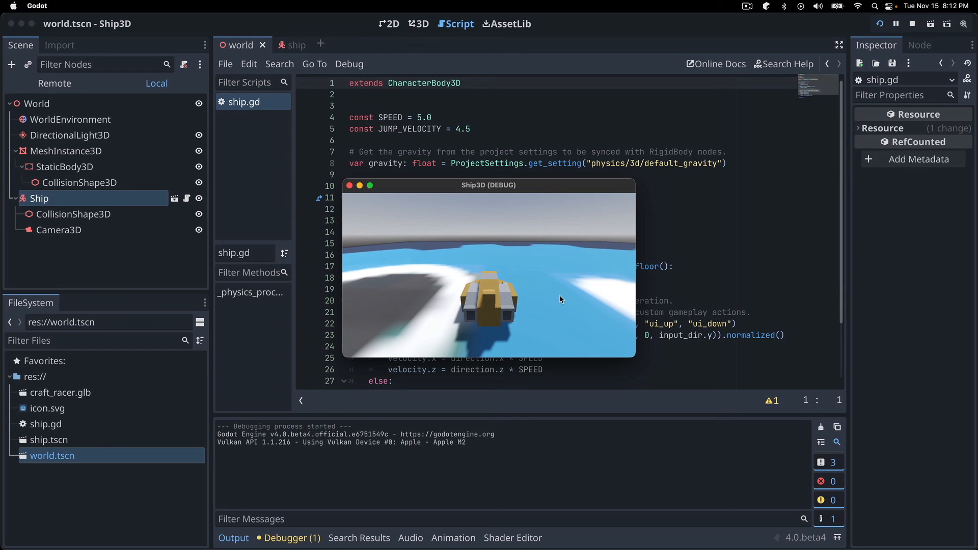